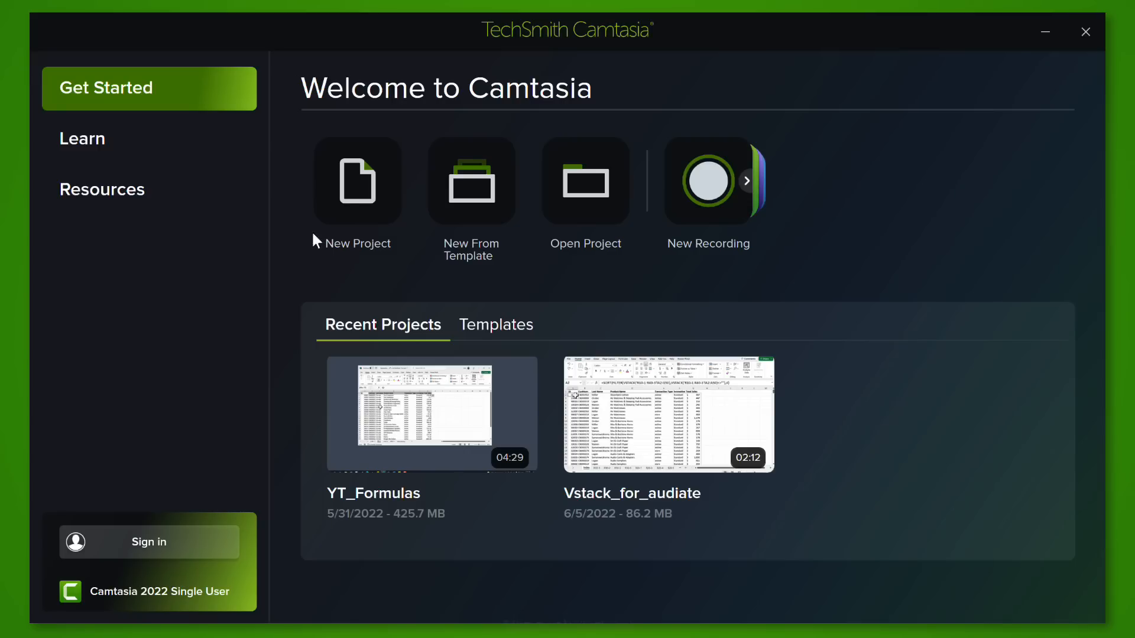
mouse_move(586, 210)
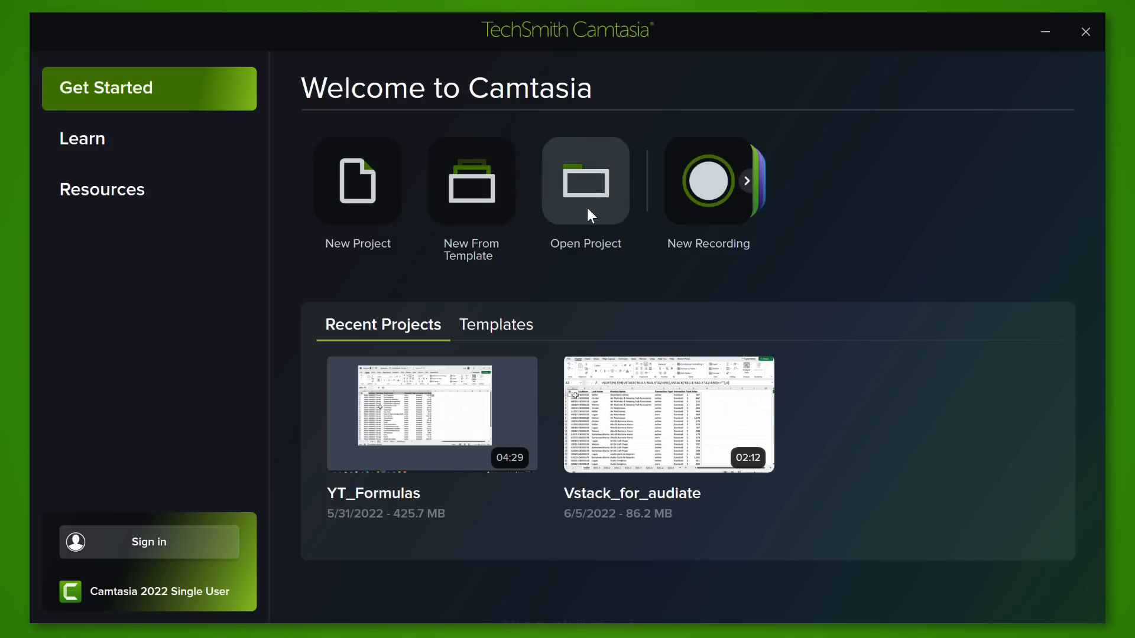
mouse_move(583, 210)
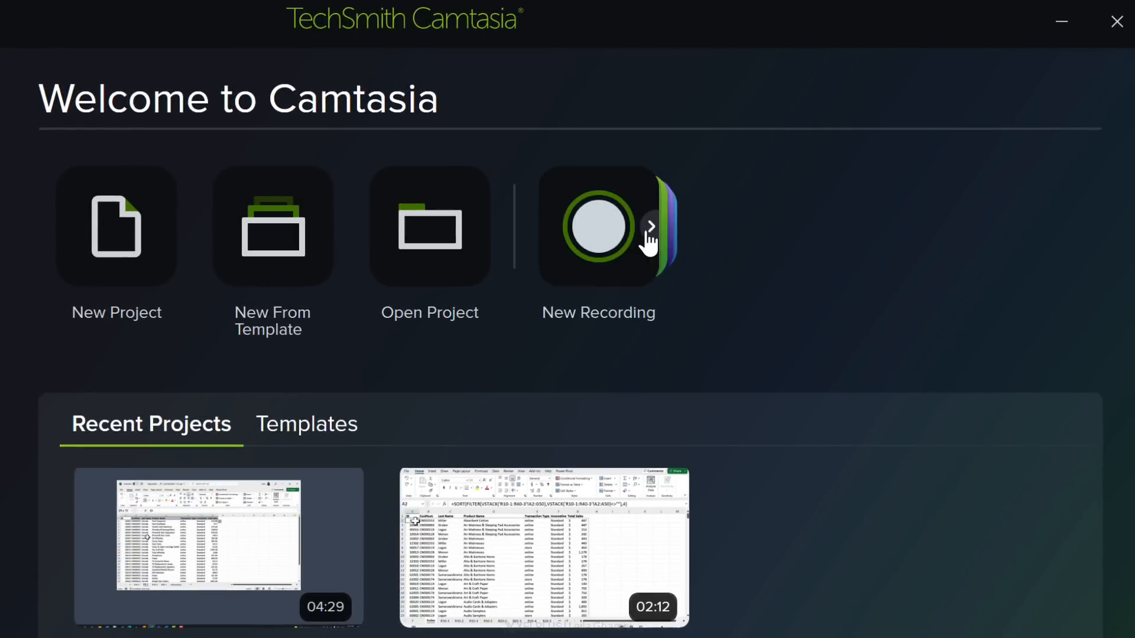
Expand the new-recording options on the Welcome screen, then open a recent multi-track project
click(649, 226)
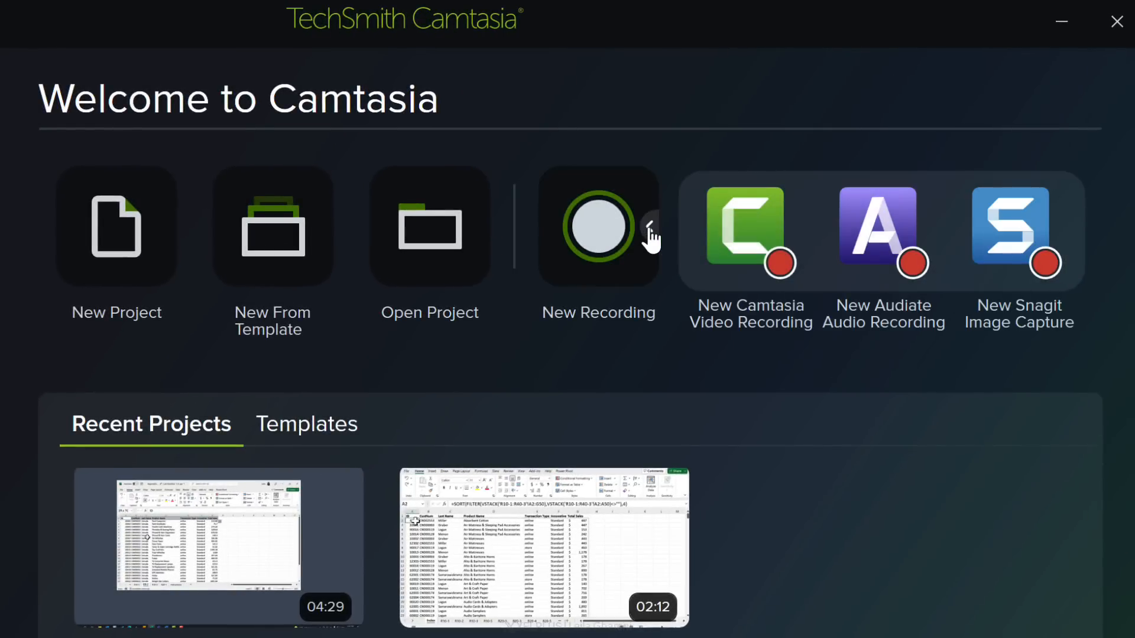
mouse_move(658, 242)
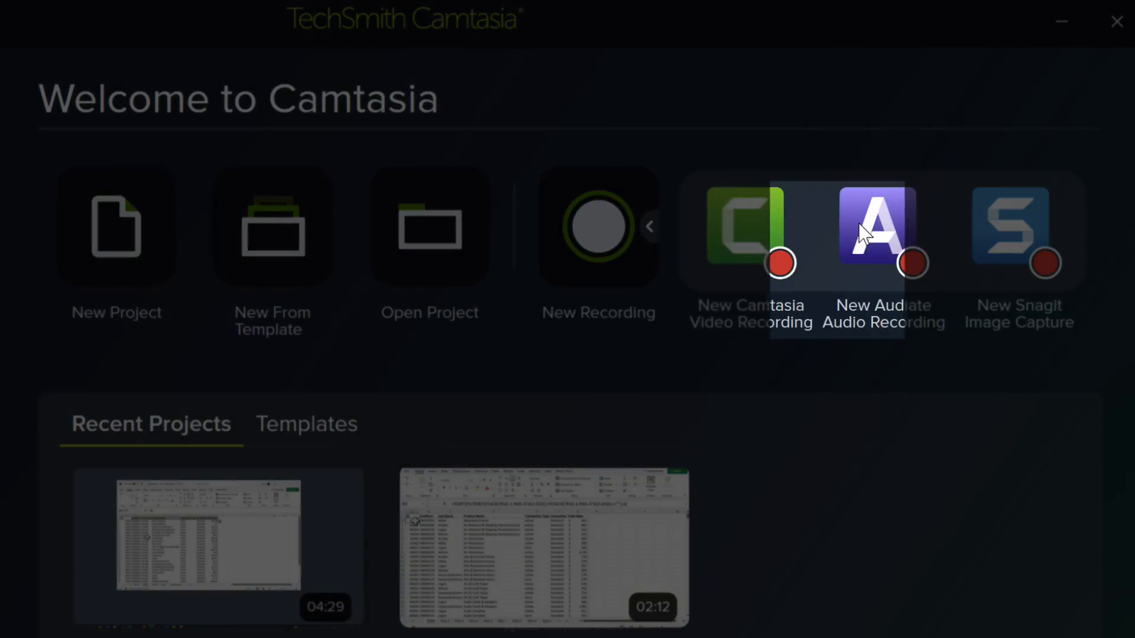
mouse_move(876, 232)
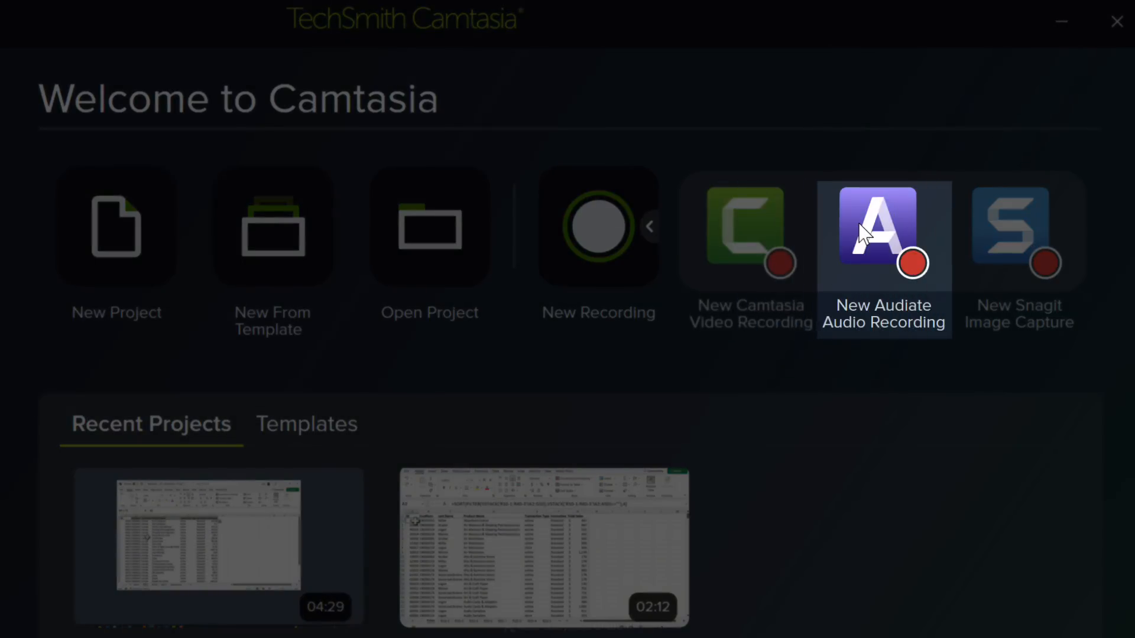
mouse_move(1017, 228)
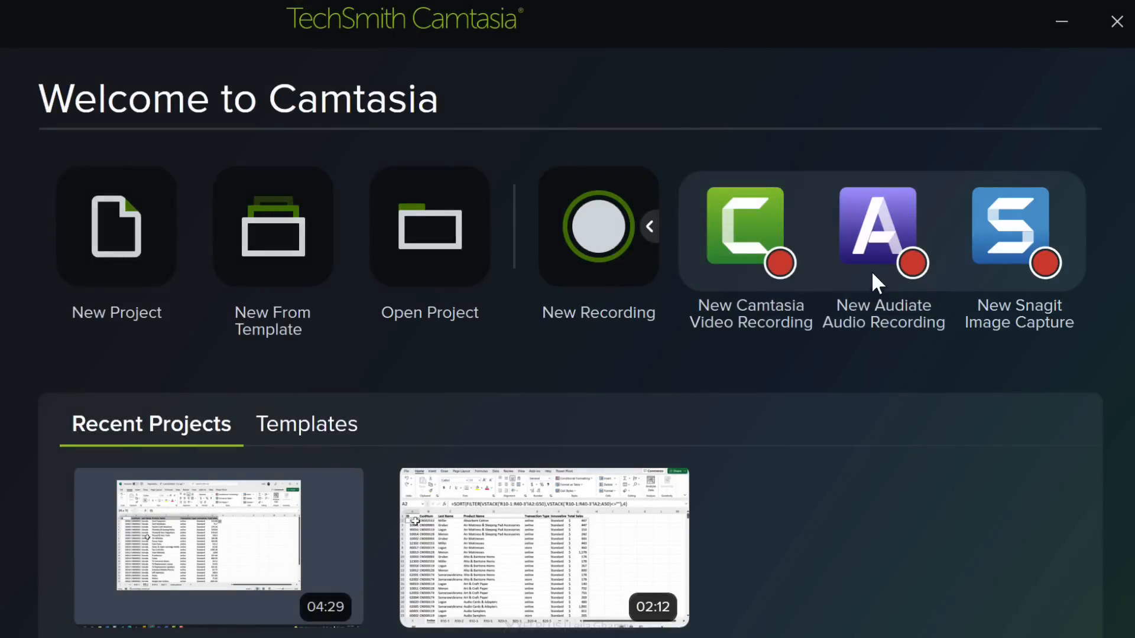
mouse_move(868, 291)
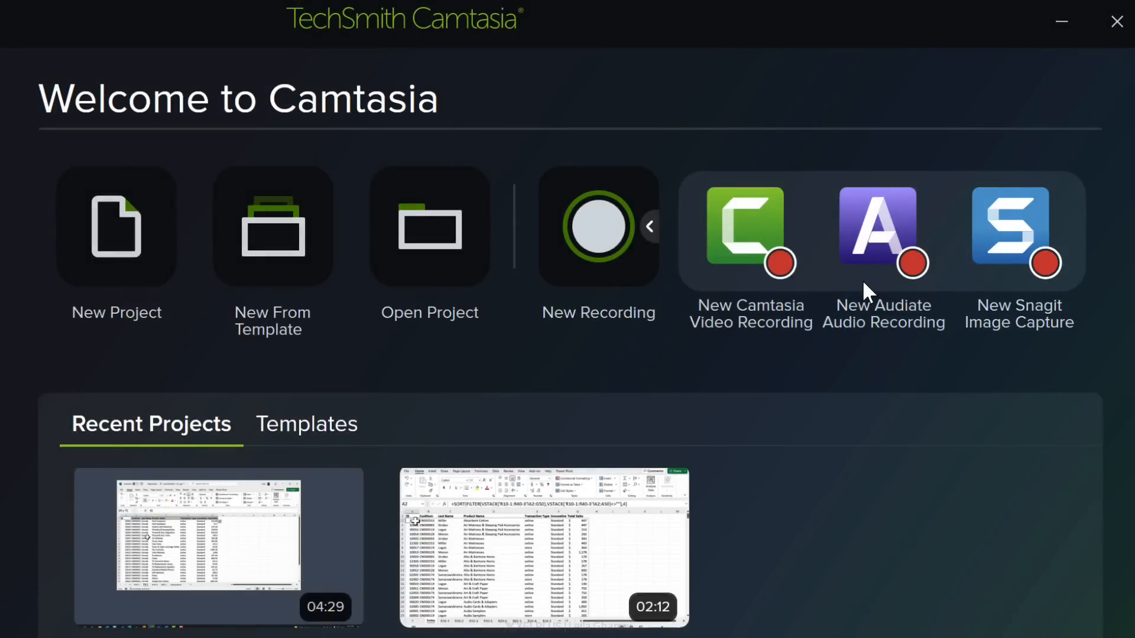
mouse_move(868, 270)
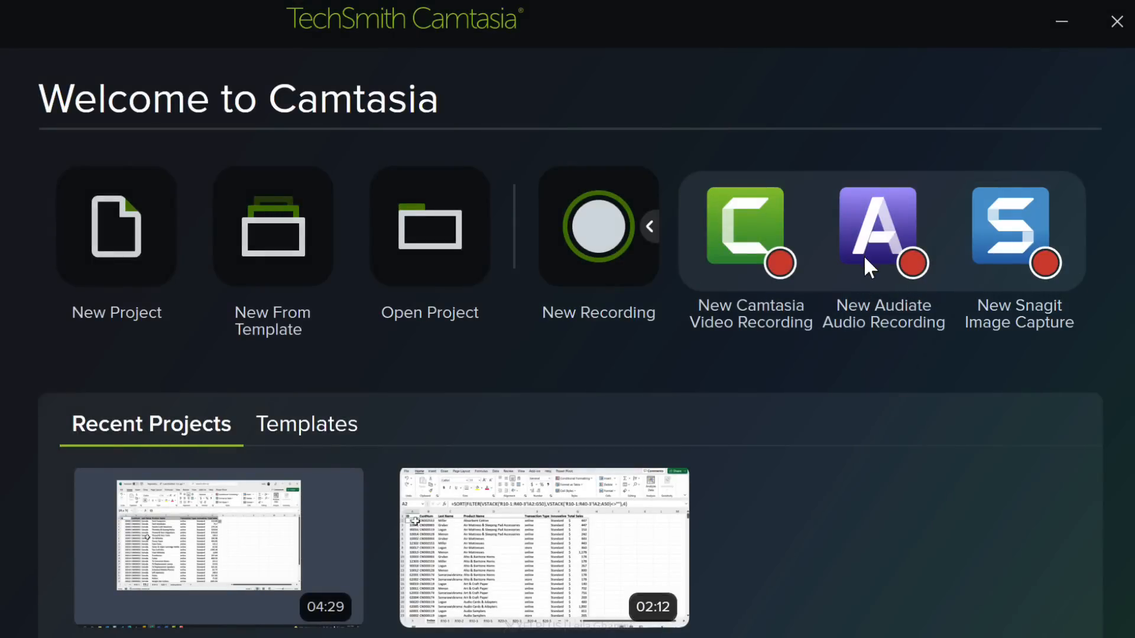
mouse_move(876, 282)
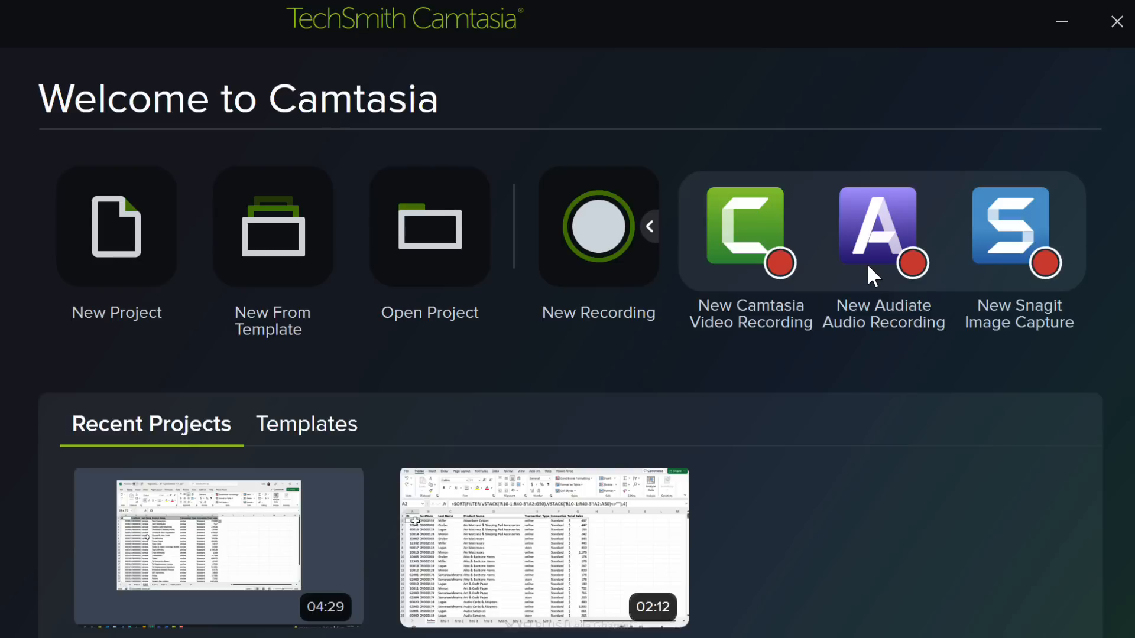
mouse_move(1008, 281)
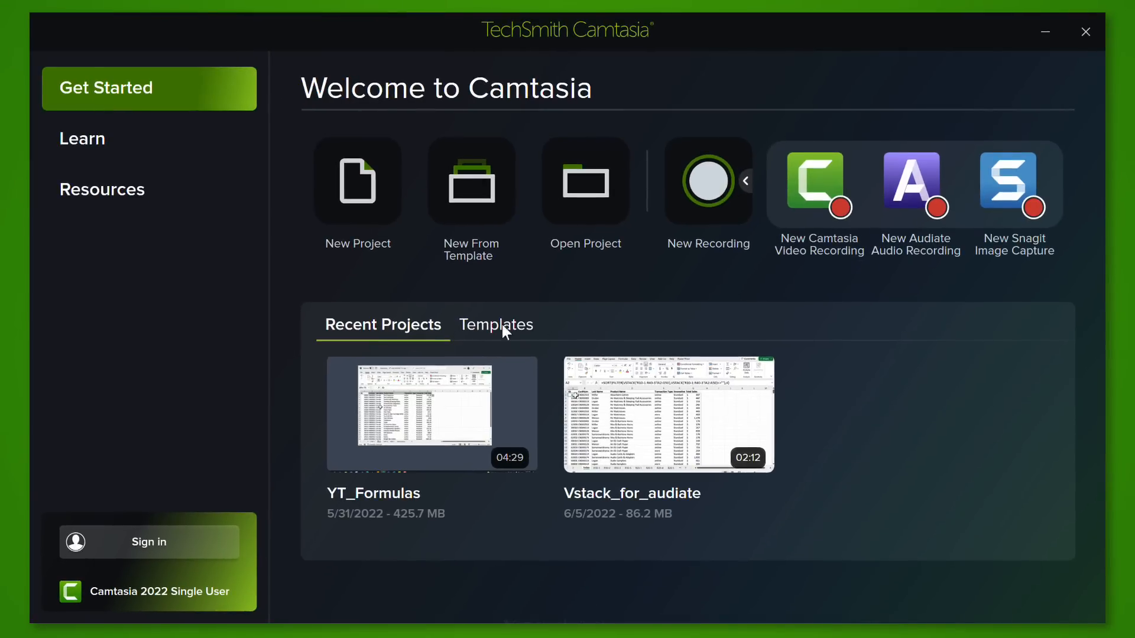
mouse_move(489, 418)
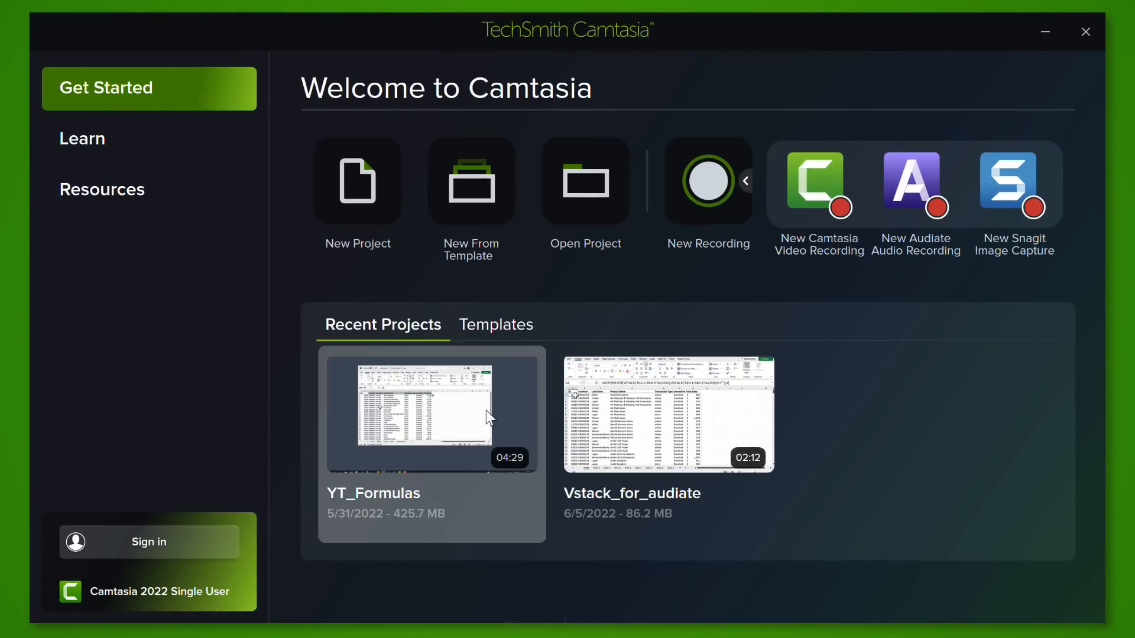
click(496, 324)
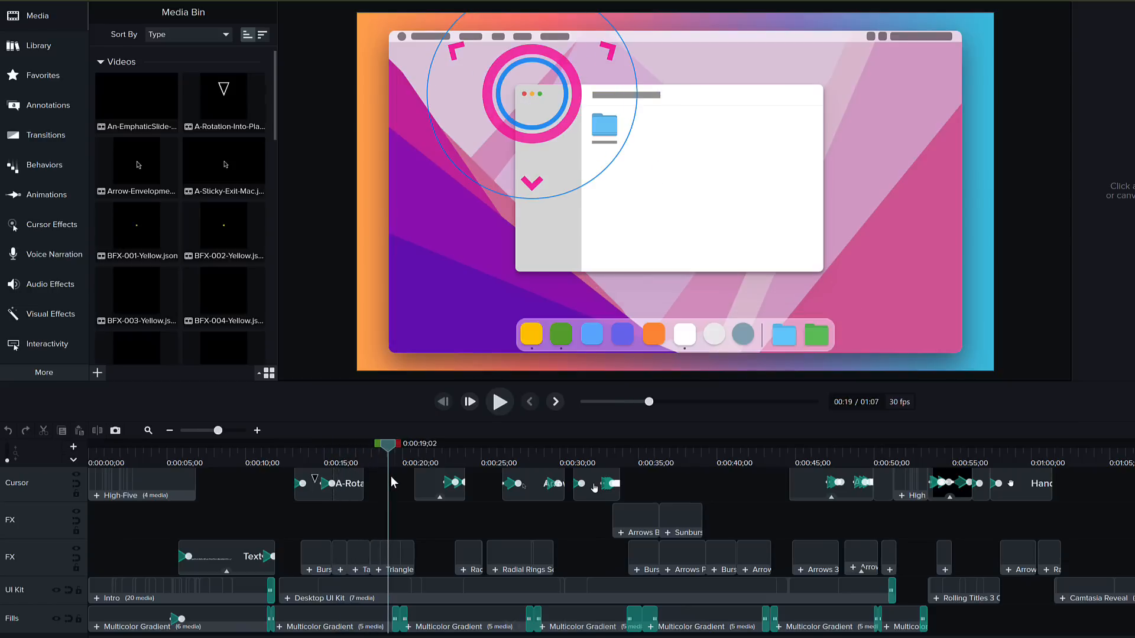
Open the Library and browse folders such as Audio, Callouts, Cursor Packs and UI Kit
click(39, 45)
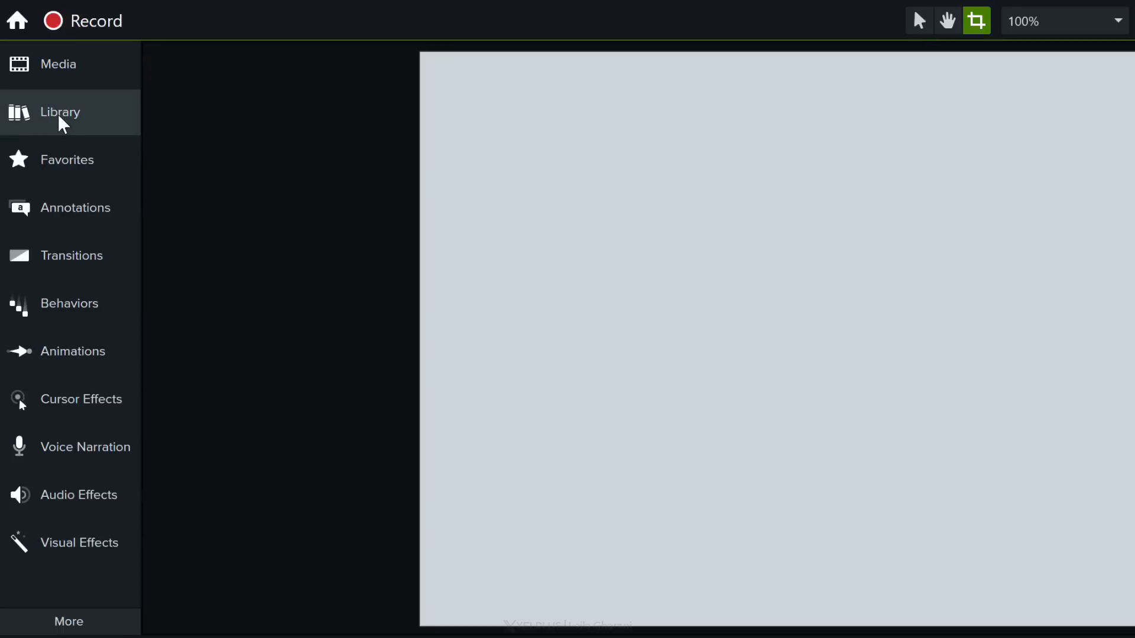
click(60, 112)
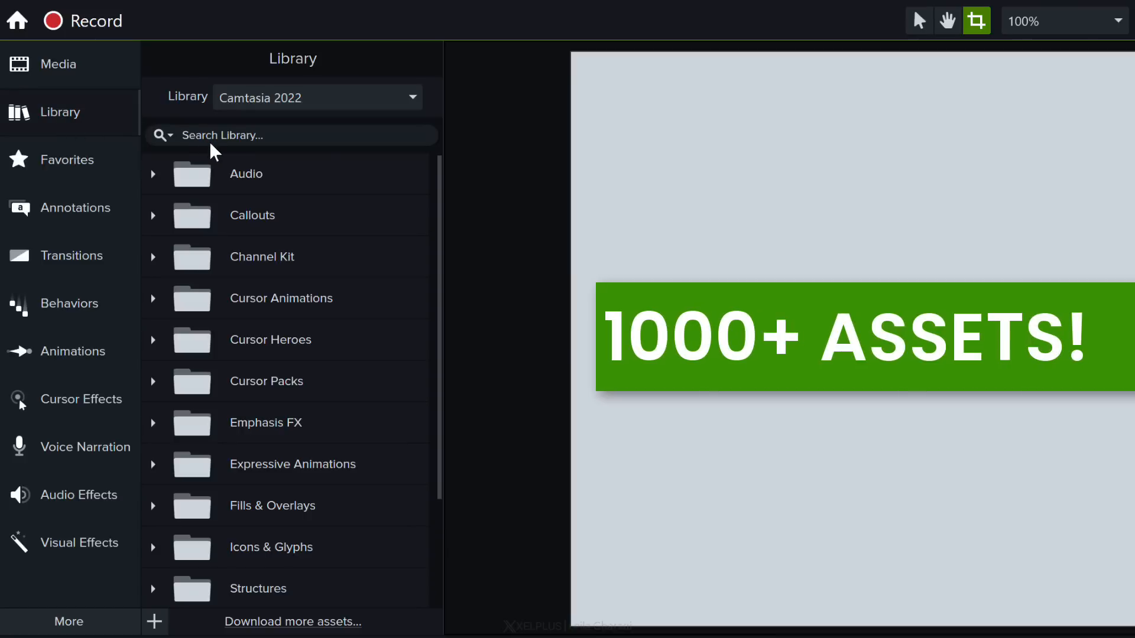
mouse_move(258, 177)
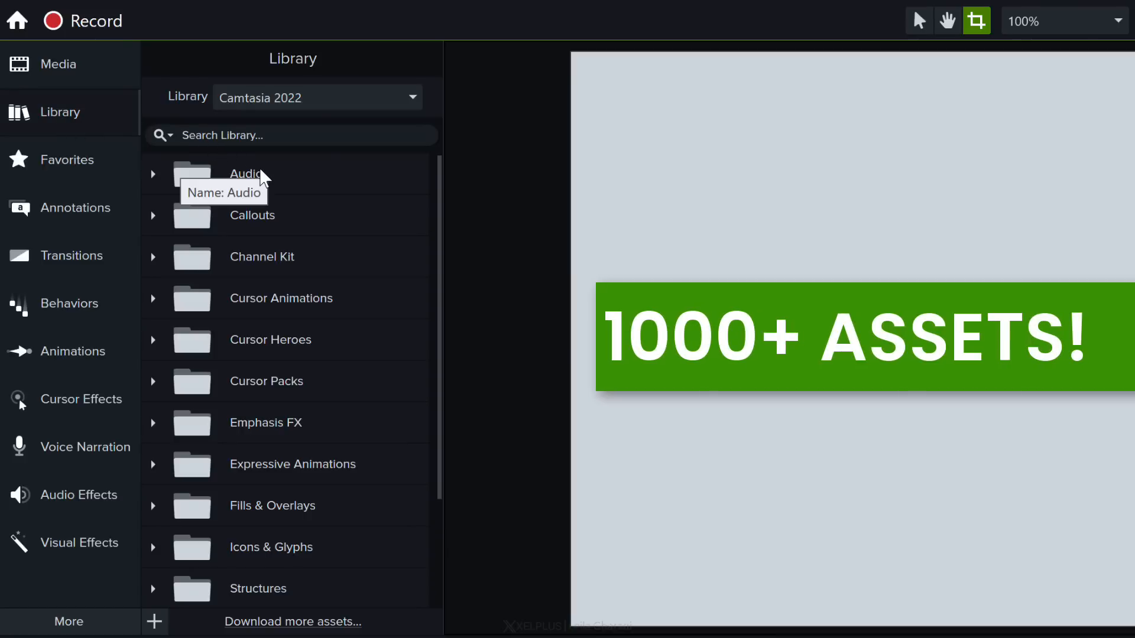
mouse_move(261, 174)
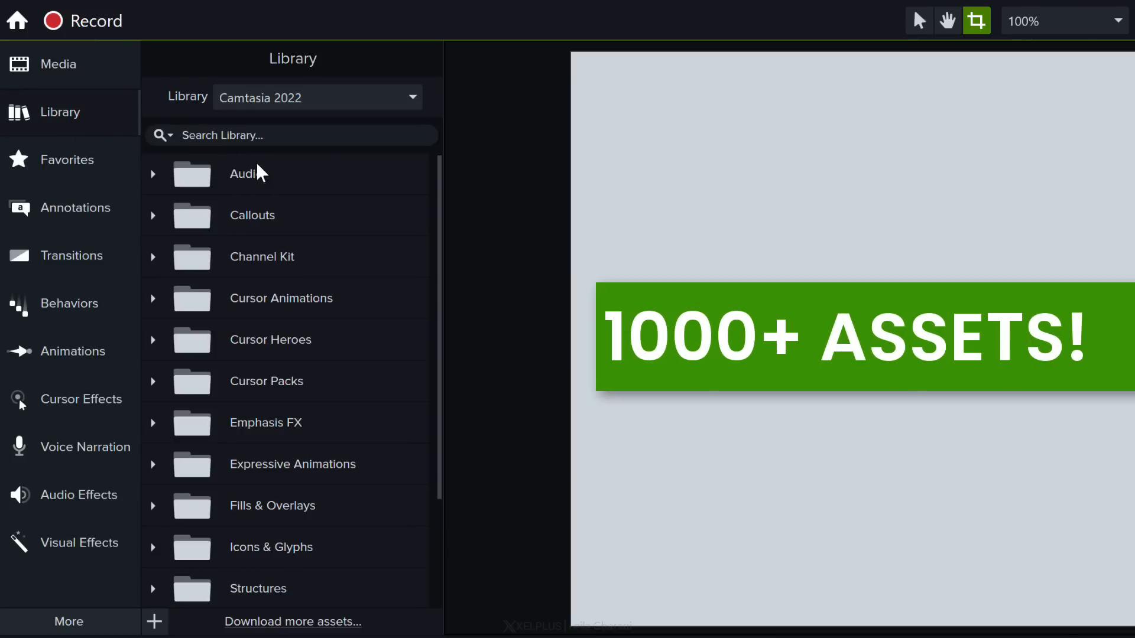
scroll(down, 3)
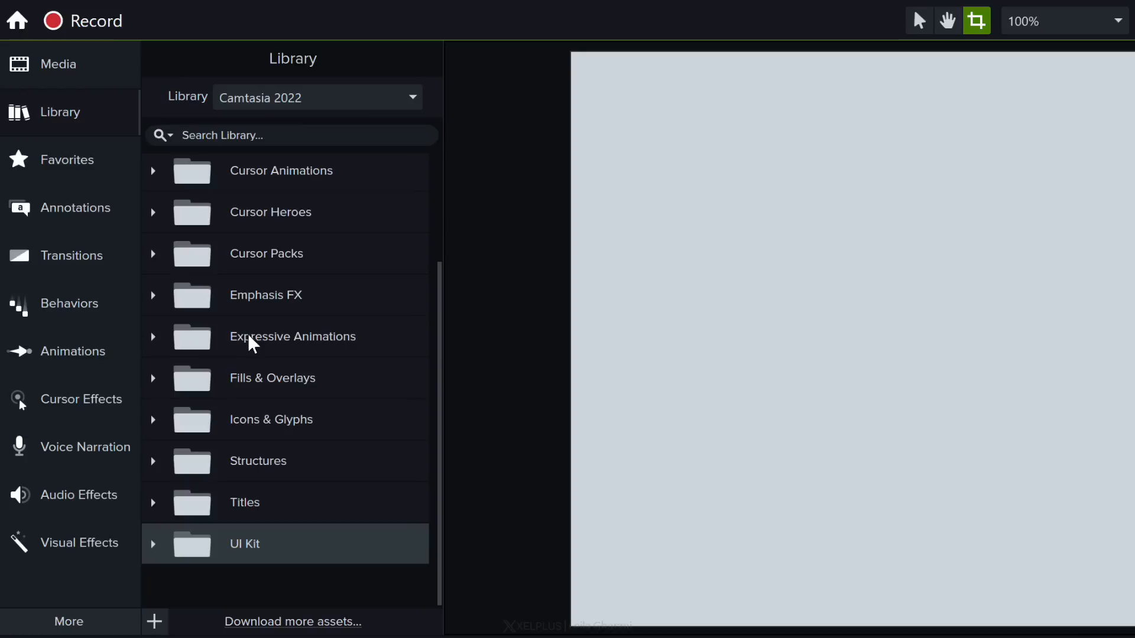
scroll(up, 3)
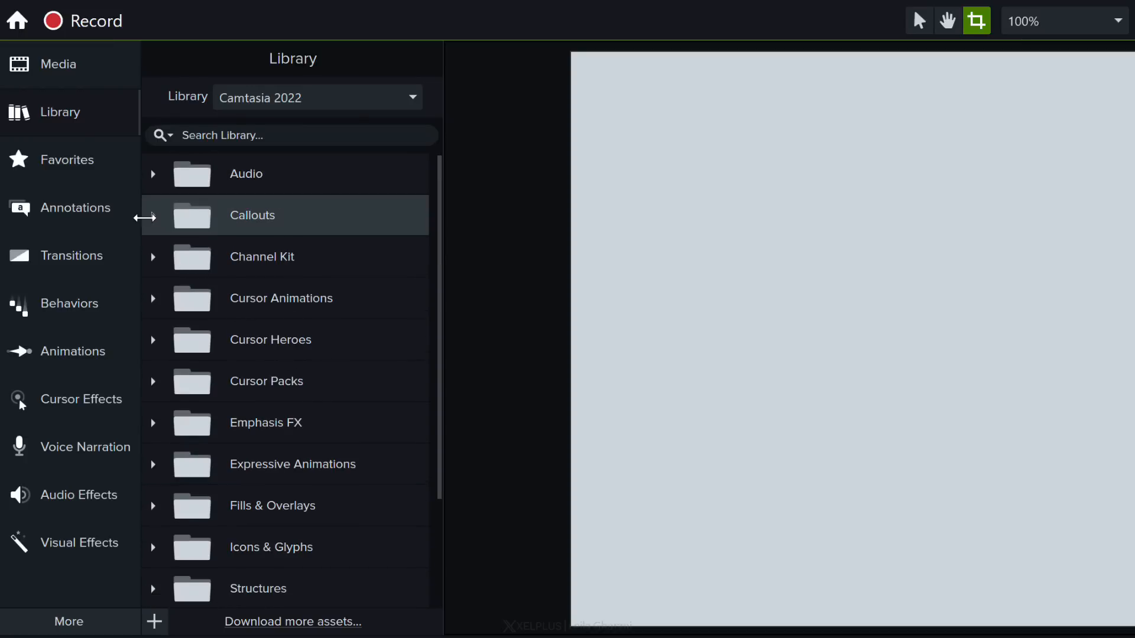
click(152, 215)
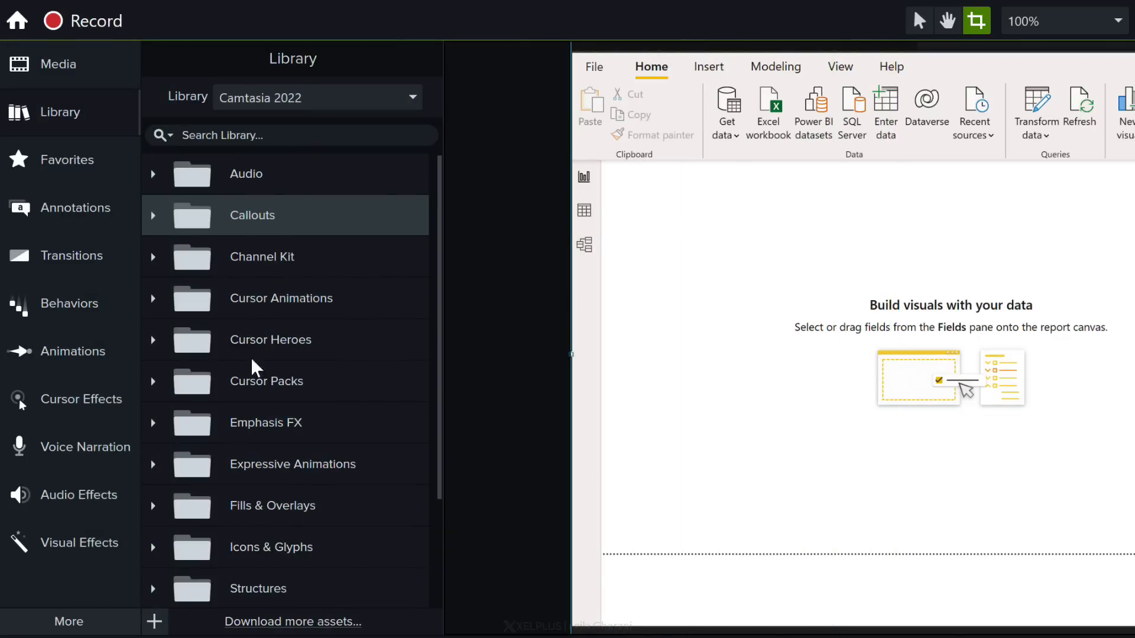
mouse_move(239, 317)
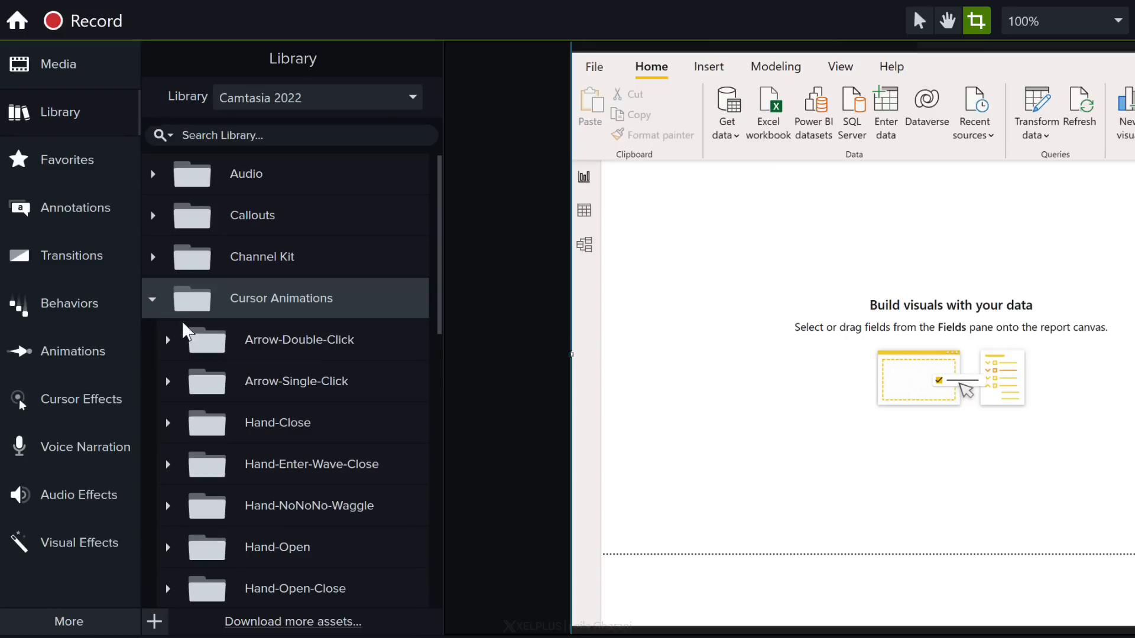
Expand Cursor Animations > Arrow-Single-Click and scroll through the Windows clips 001 to 015
scroll(down, 3)
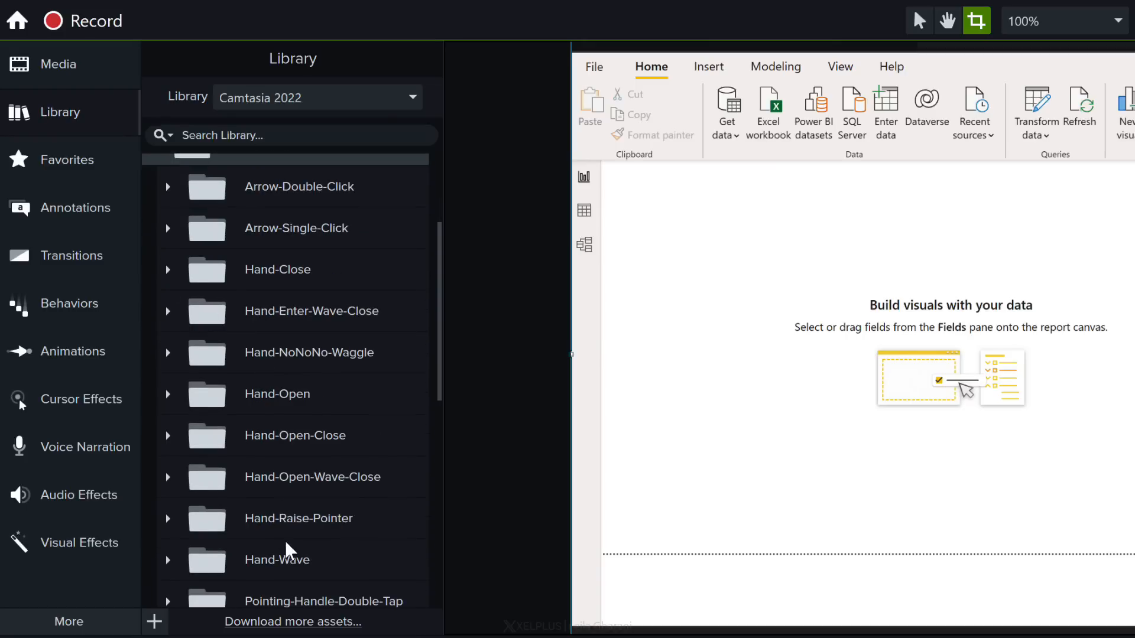
scroll(up, 3)
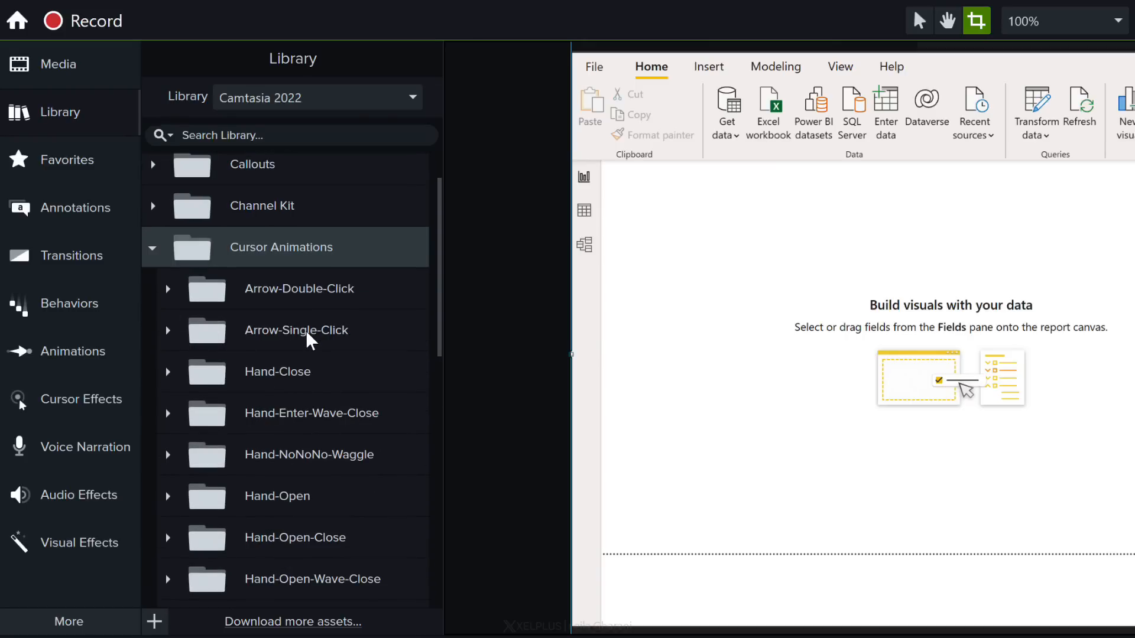
mouse_move(201, 333)
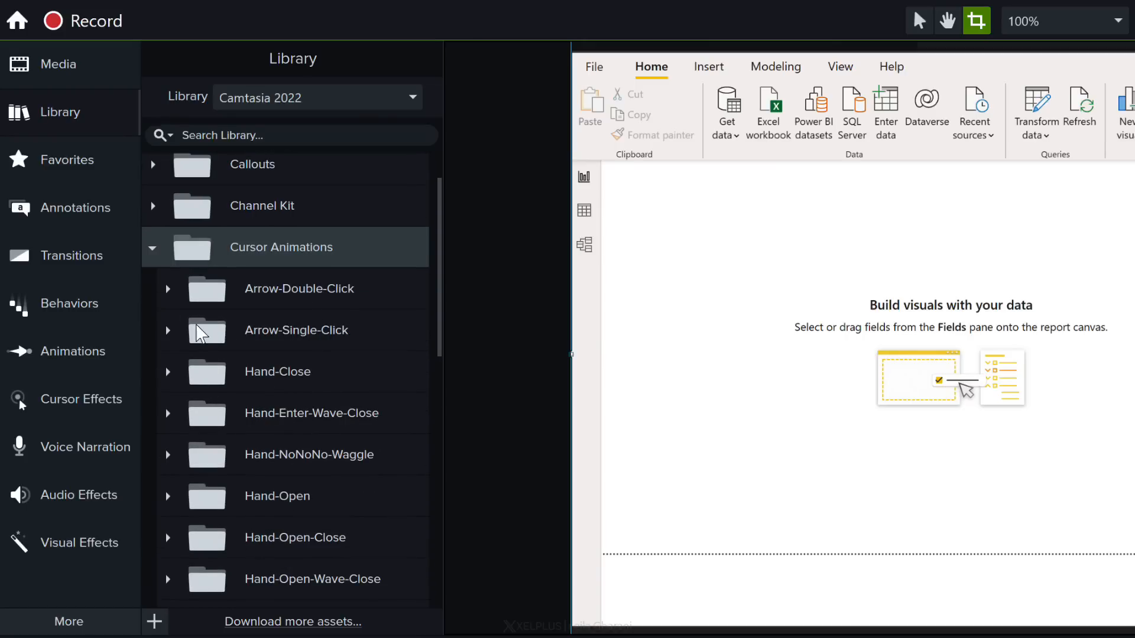
click(167, 330)
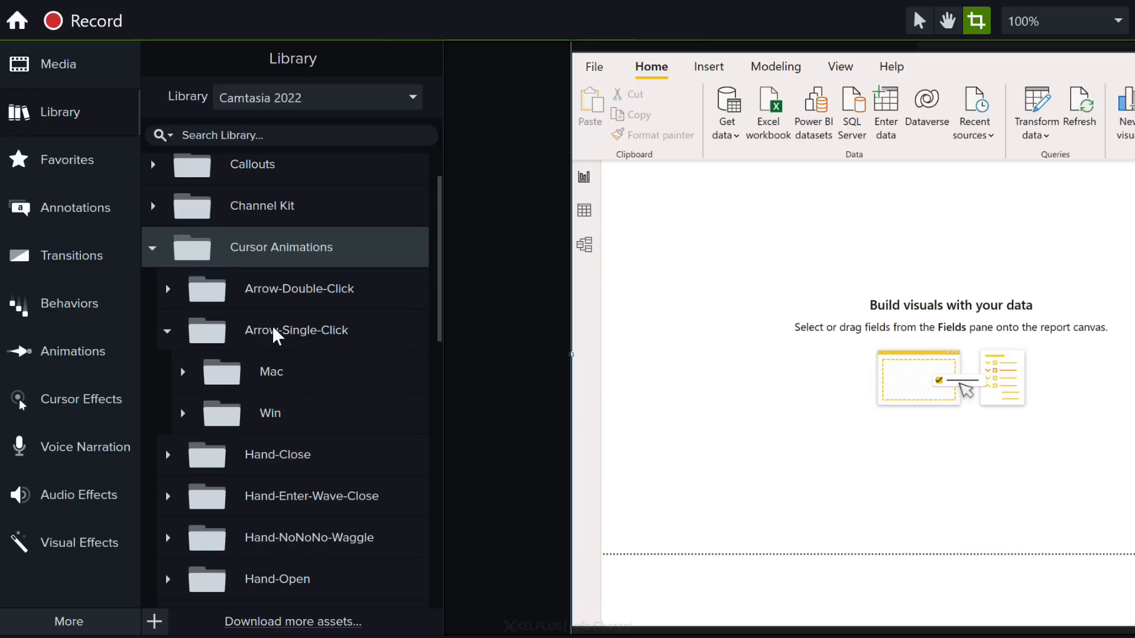
mouse_move(271, 371)
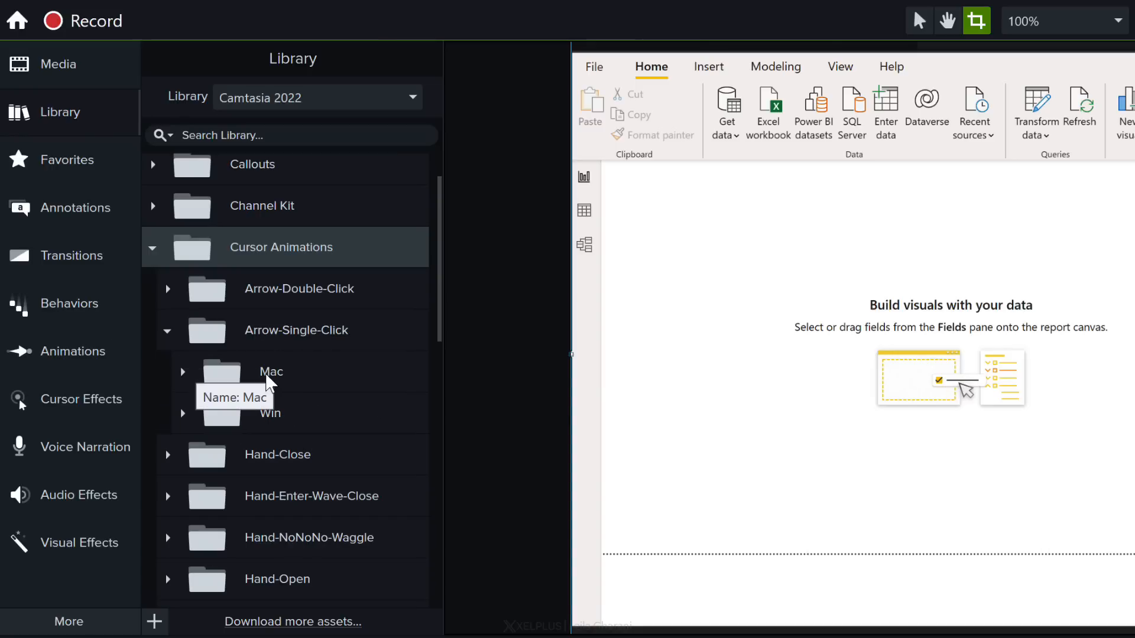
mouse_move(270, 422)
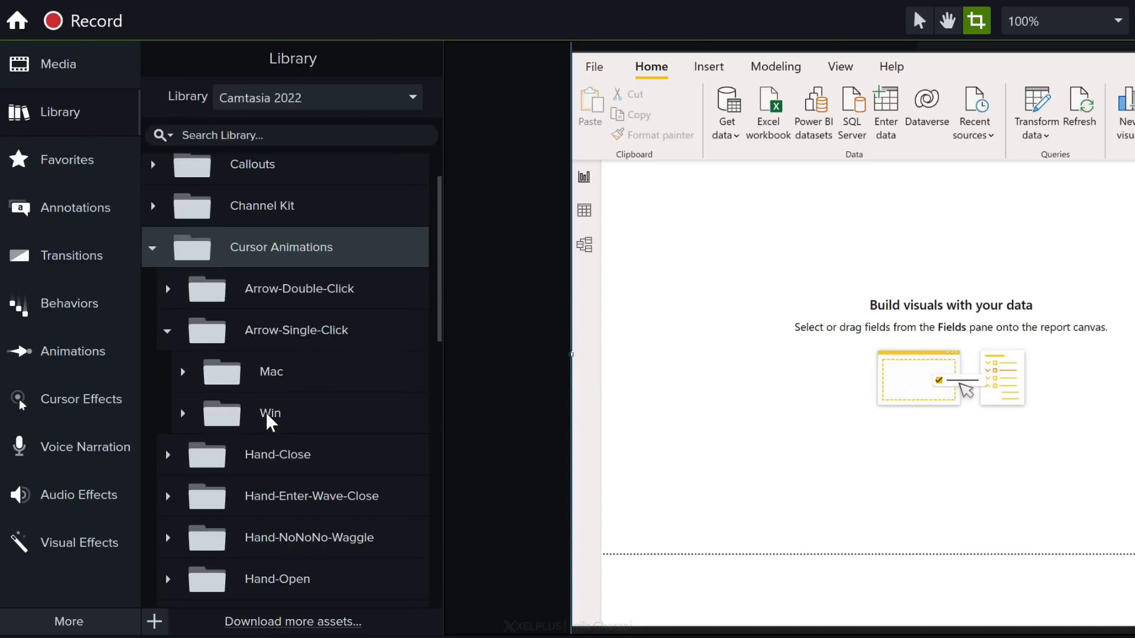
click(184, 371)
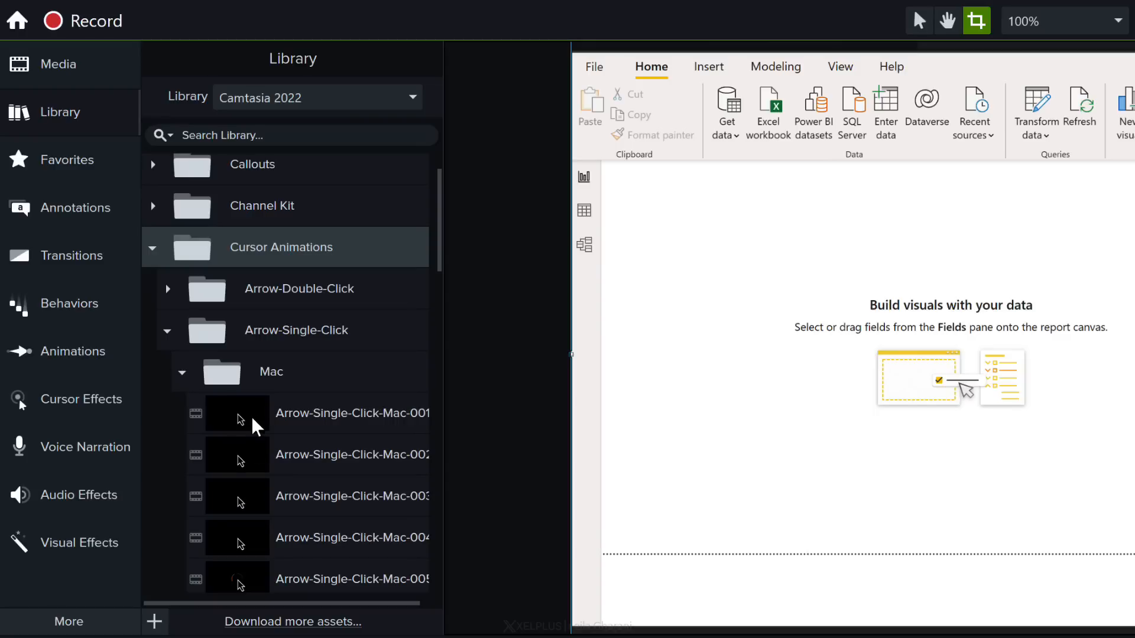
scroll(up, 3)
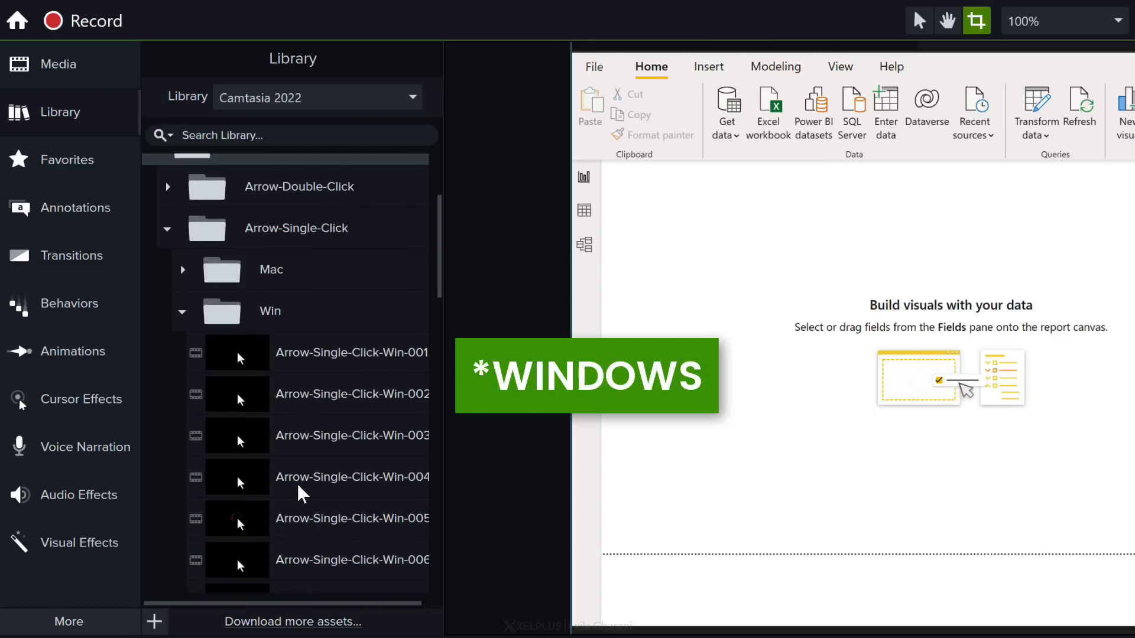
scroll(down, 3)
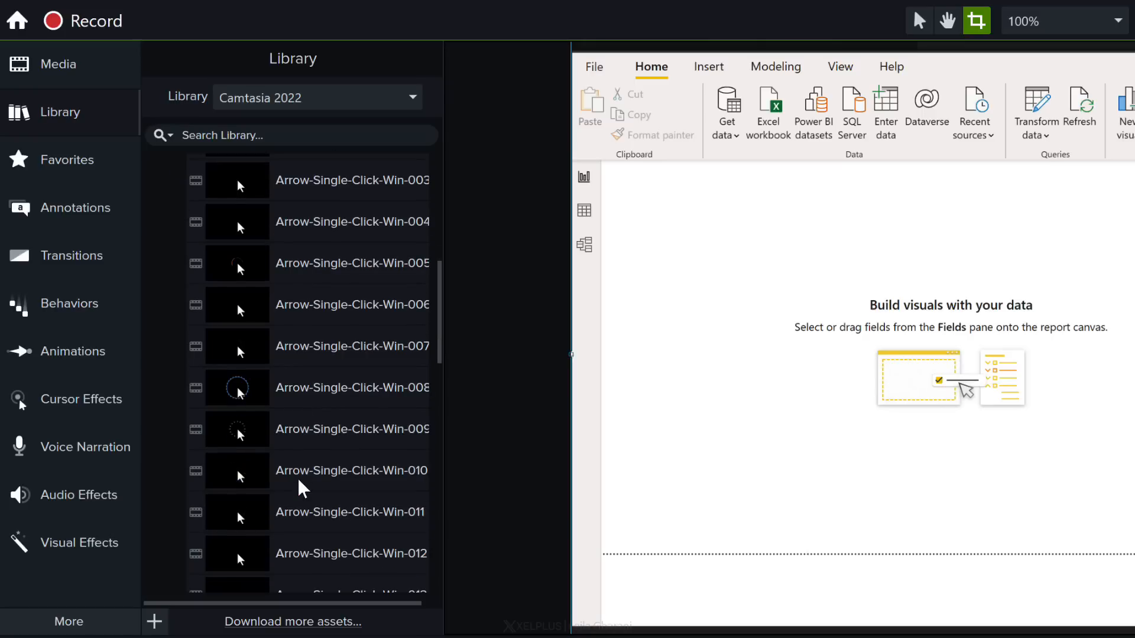
scroll(down, 3)
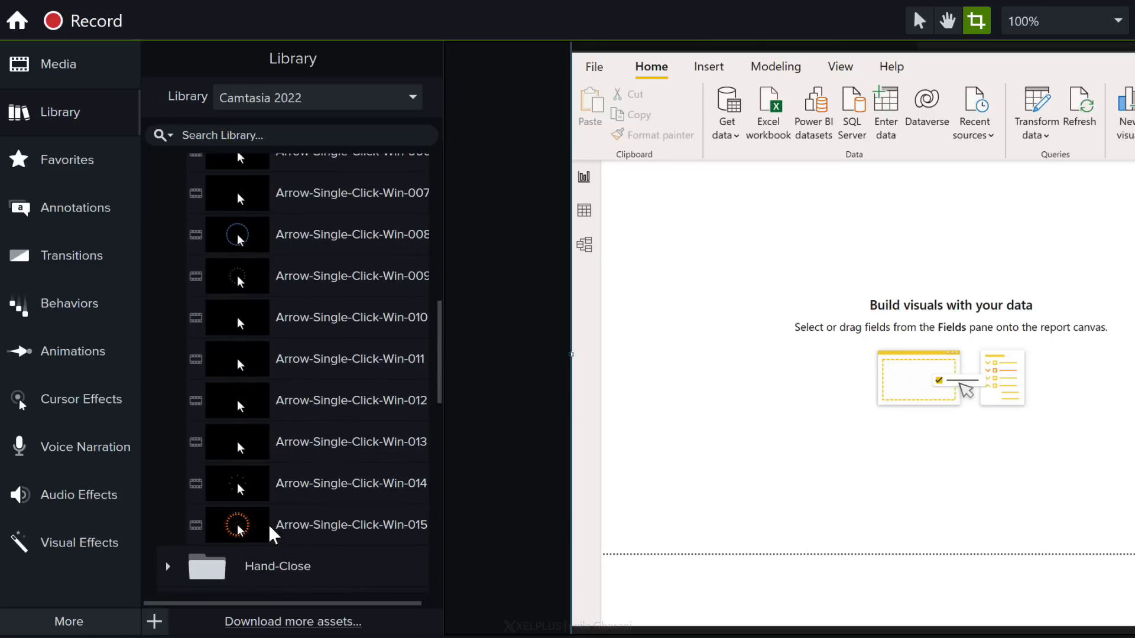
mouse_move(318, 532)
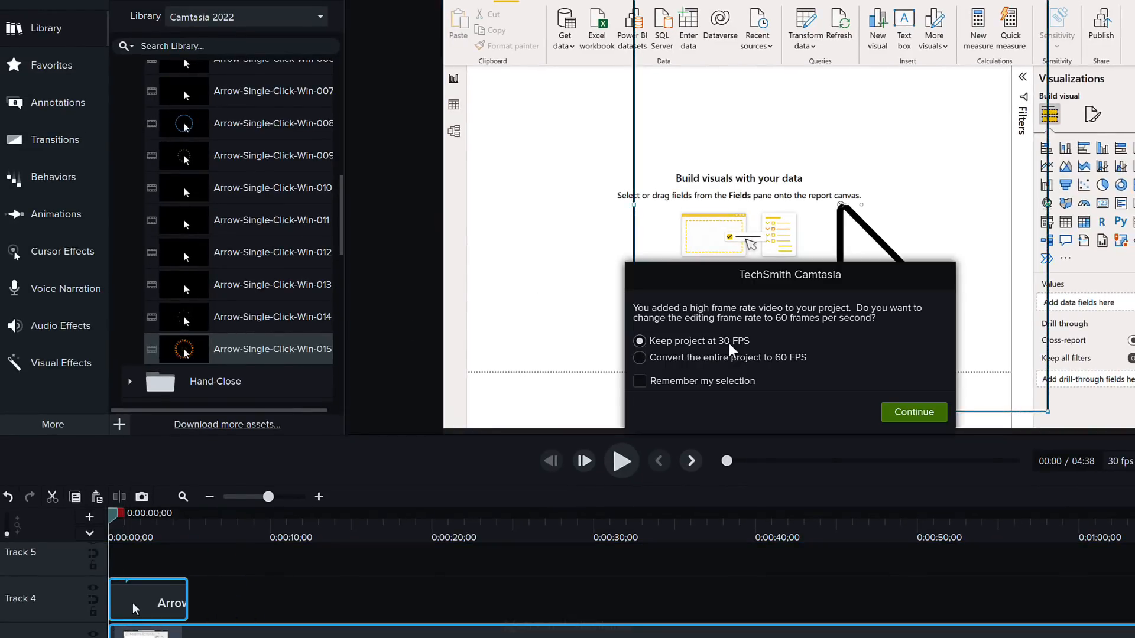
Add Arrow-Single-Click-Win-015 to Track 4, keeping 30 FPS, and preview the animation
click(913, 412)
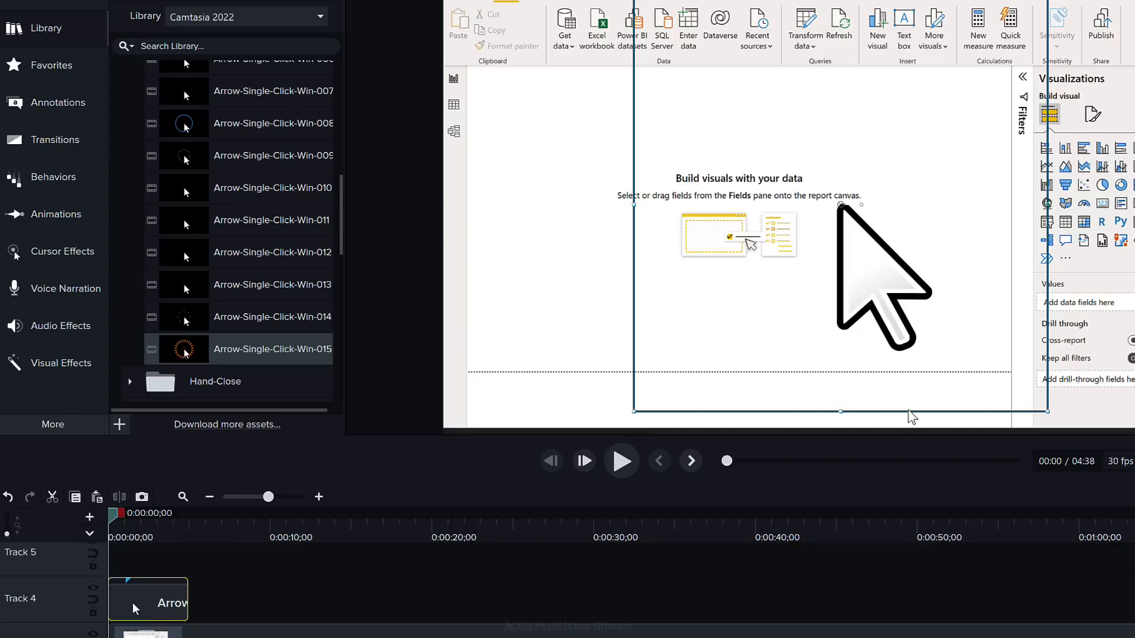
mouse_move(167, 584)
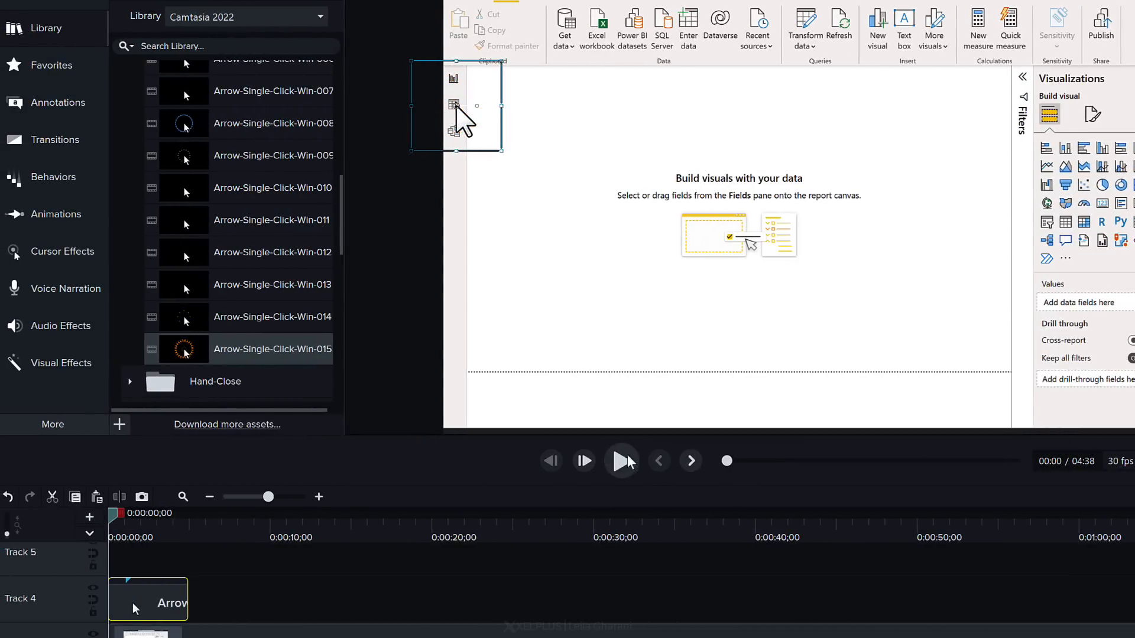
click(620, 461)
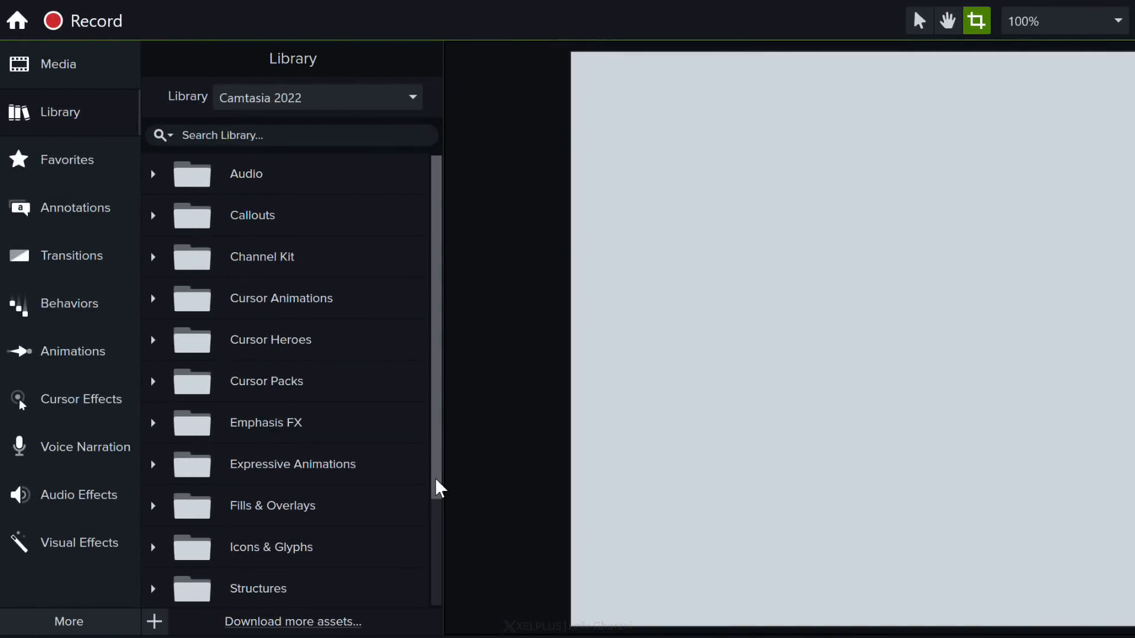
Expand UI Kit > Devices and add the Laptop-1080p frame to the timeline
scroll(down, 3)
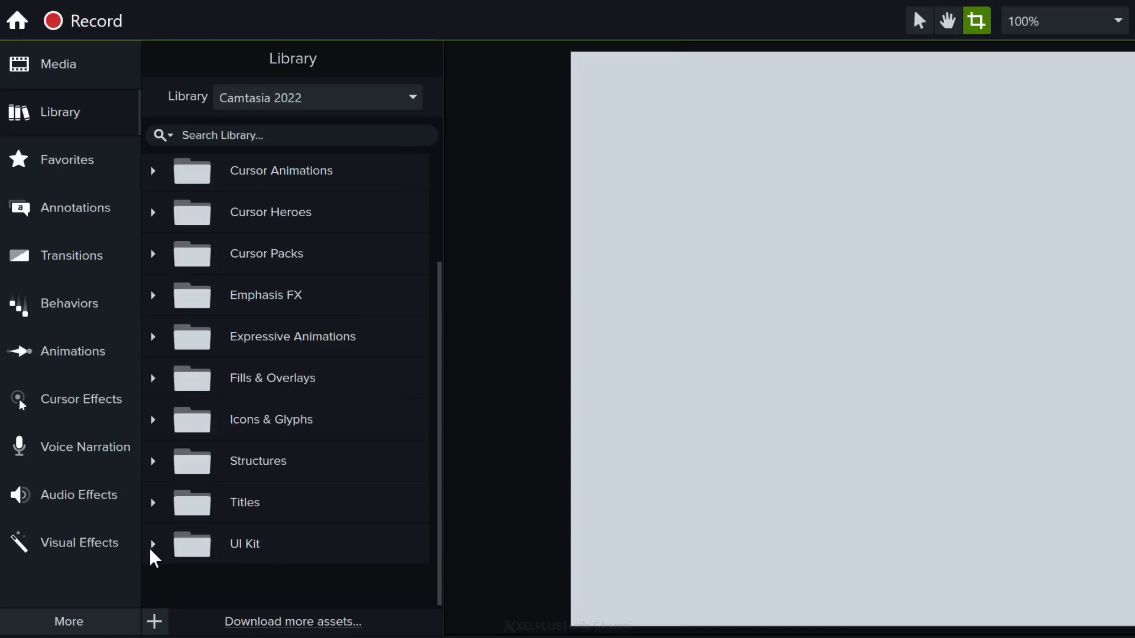
click(153, 544)
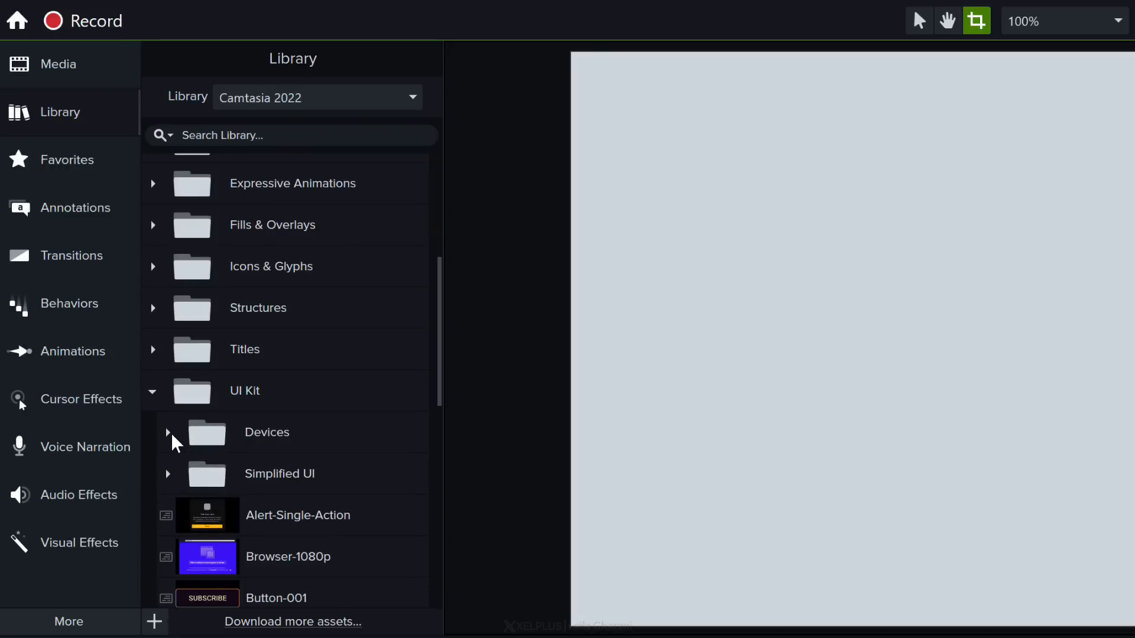
click(167, 433)
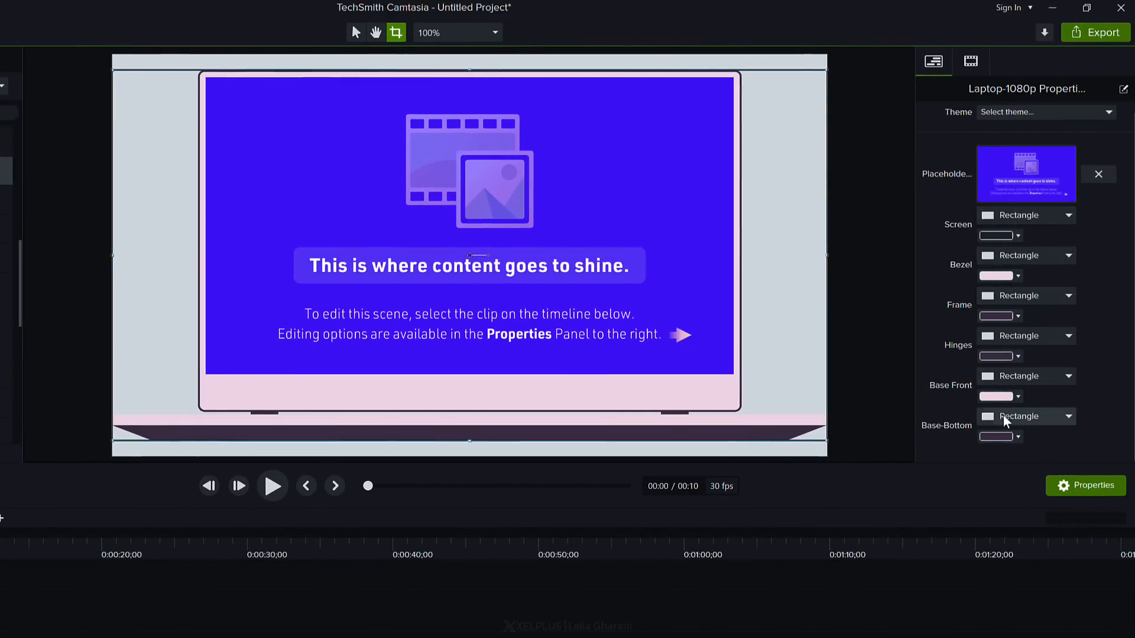
mouse_move(575, 239)
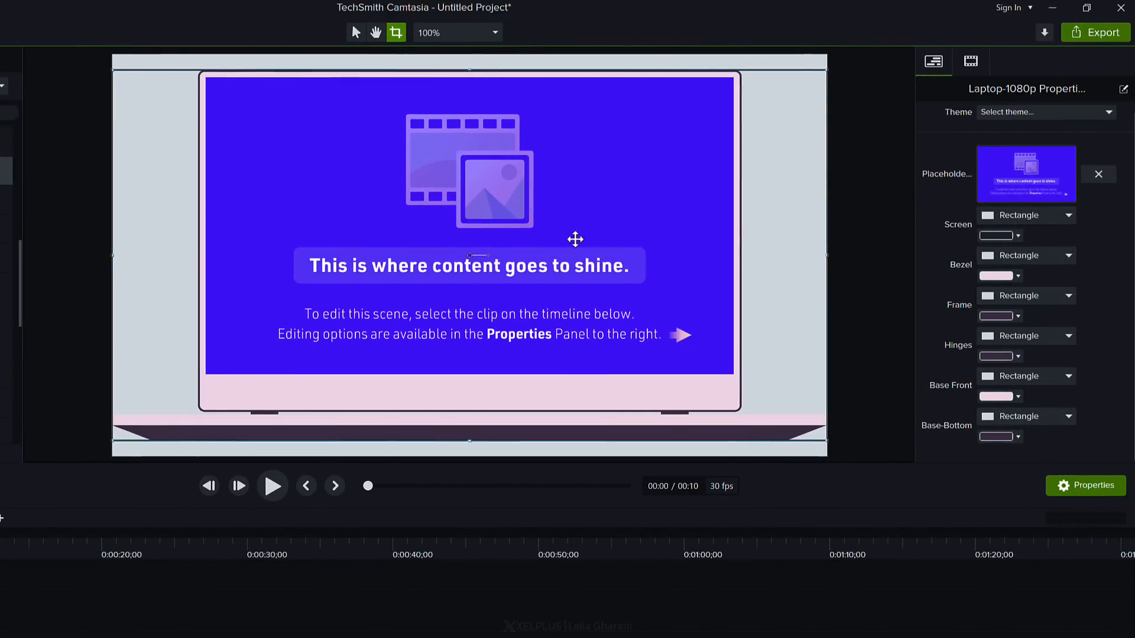
mouse_move(609, 215)
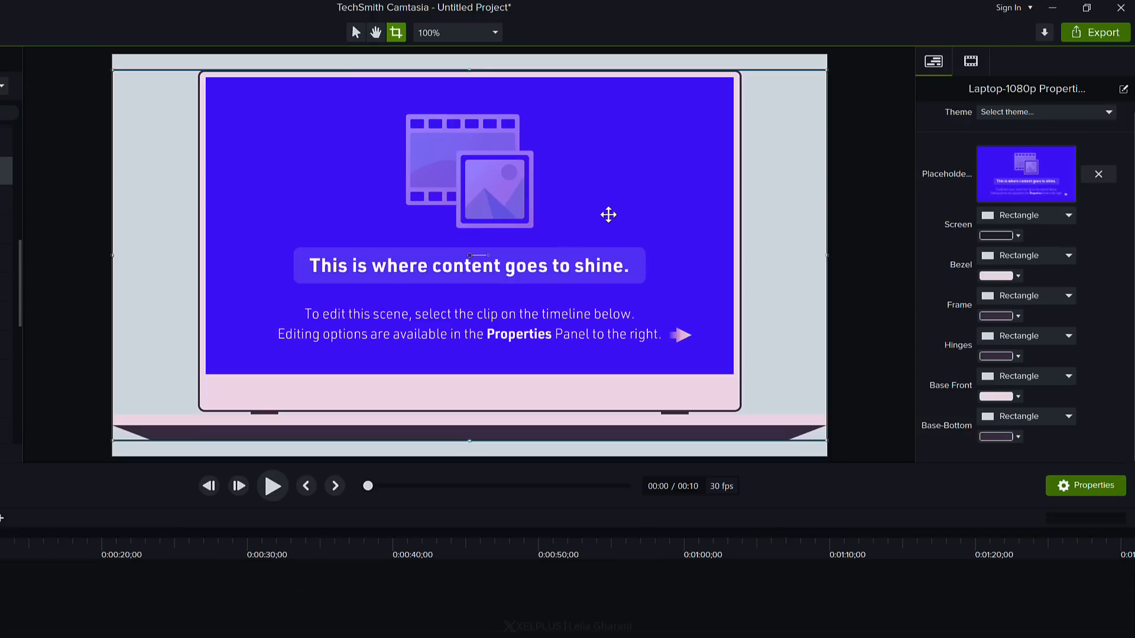
mouse_move(1035, 181)
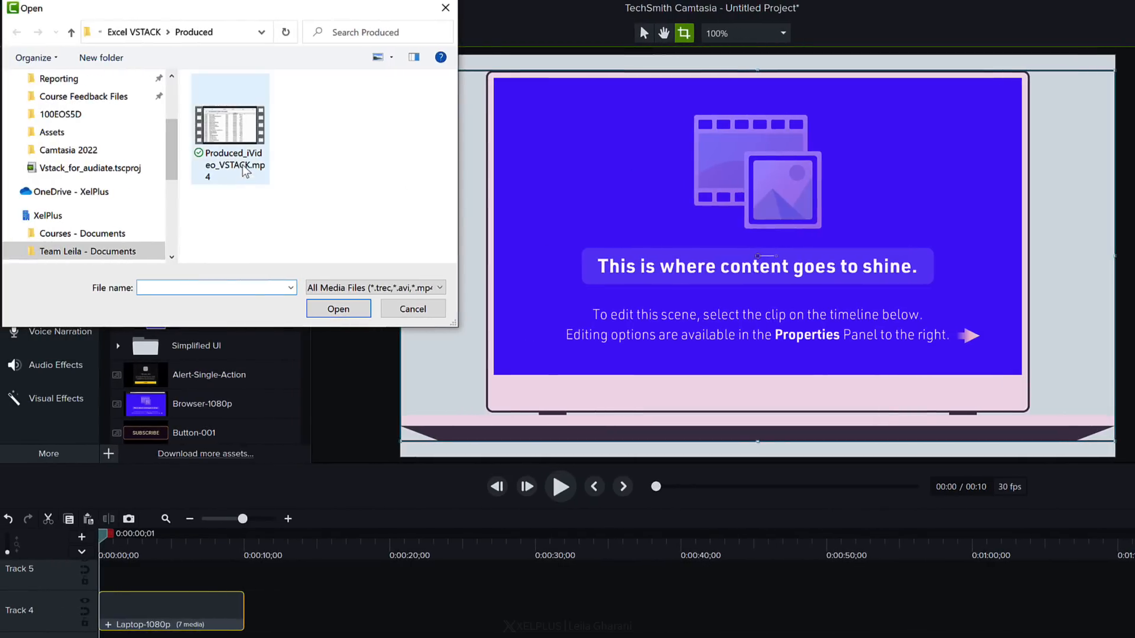
Fill the laptop screen with Produced_iVideo_VSTACK.mp4, preview it, and jump to about four seconds
click(337, 309)
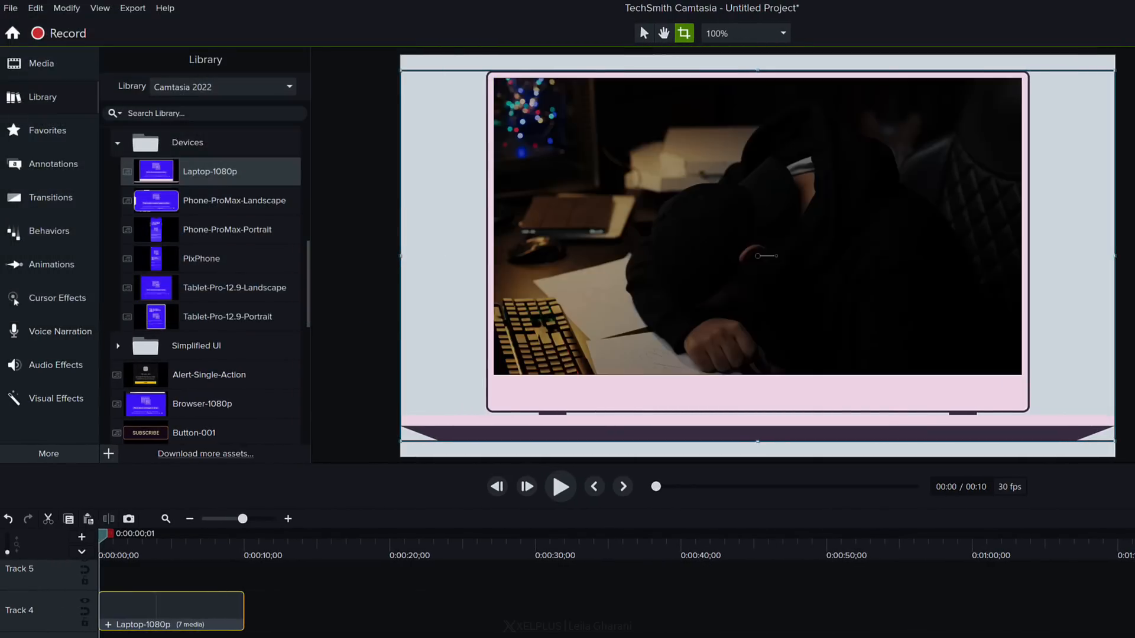
click(560, 486)
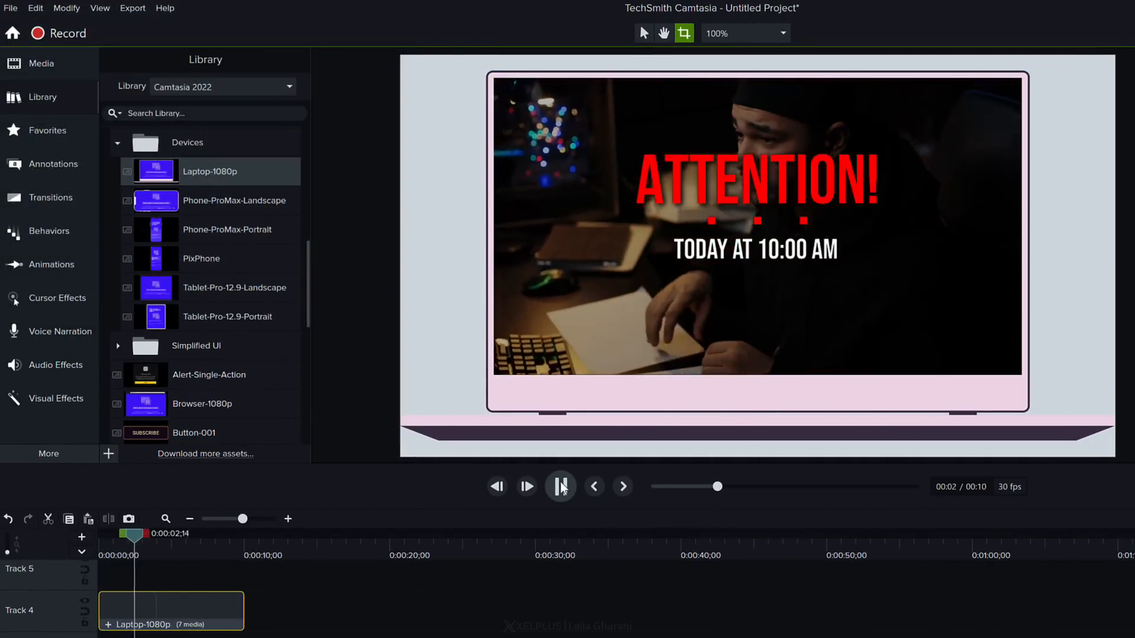
click(560, 487)
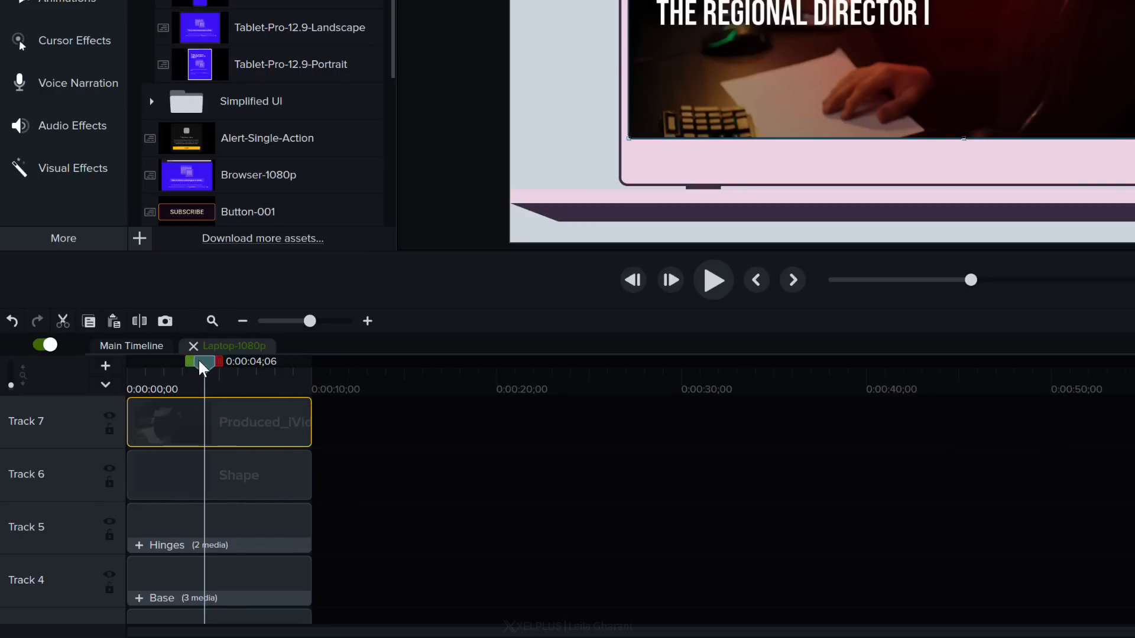
click(131, 345)
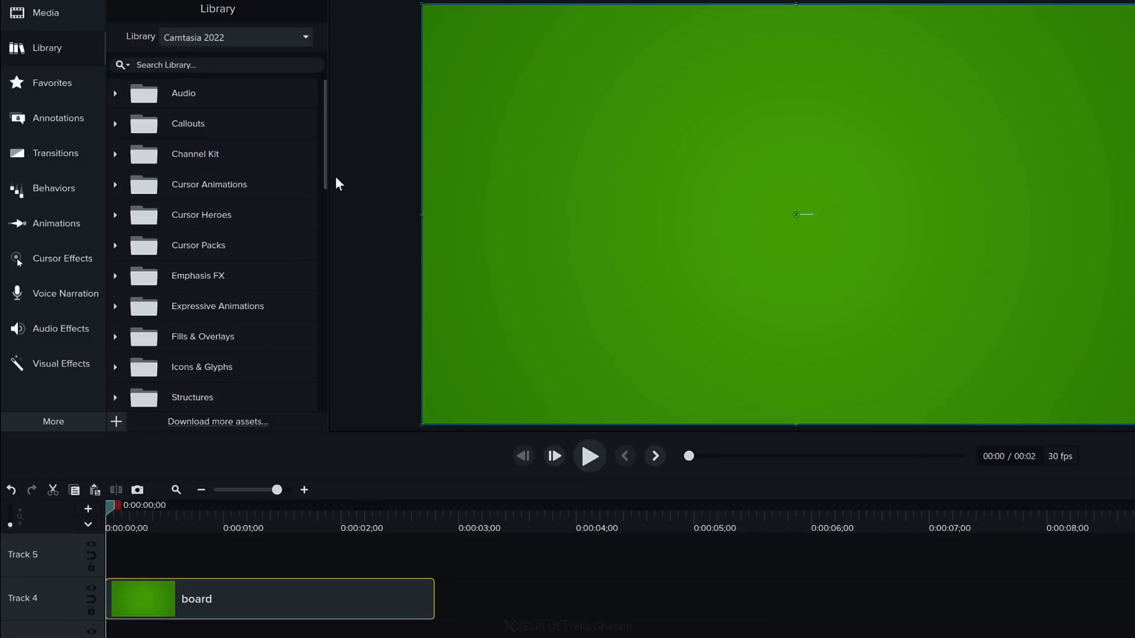
Place Notification-001-Dark from UI Kit on Track 5 and zoom the timeline in
click(154, 599)
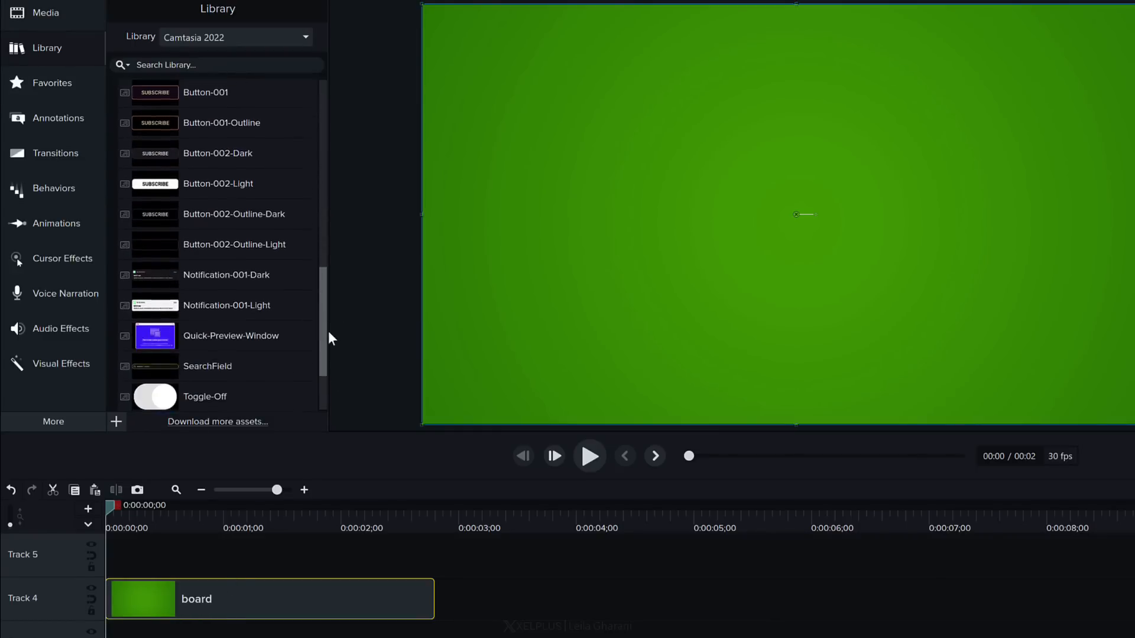
scroll(up, 3)
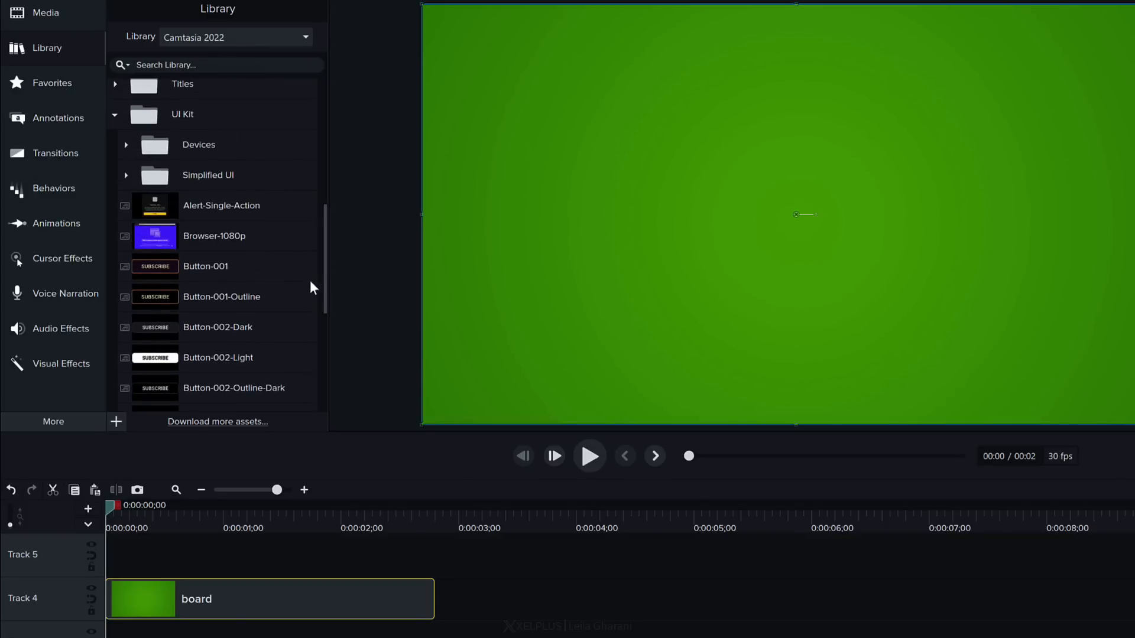
scroll(down, 3)
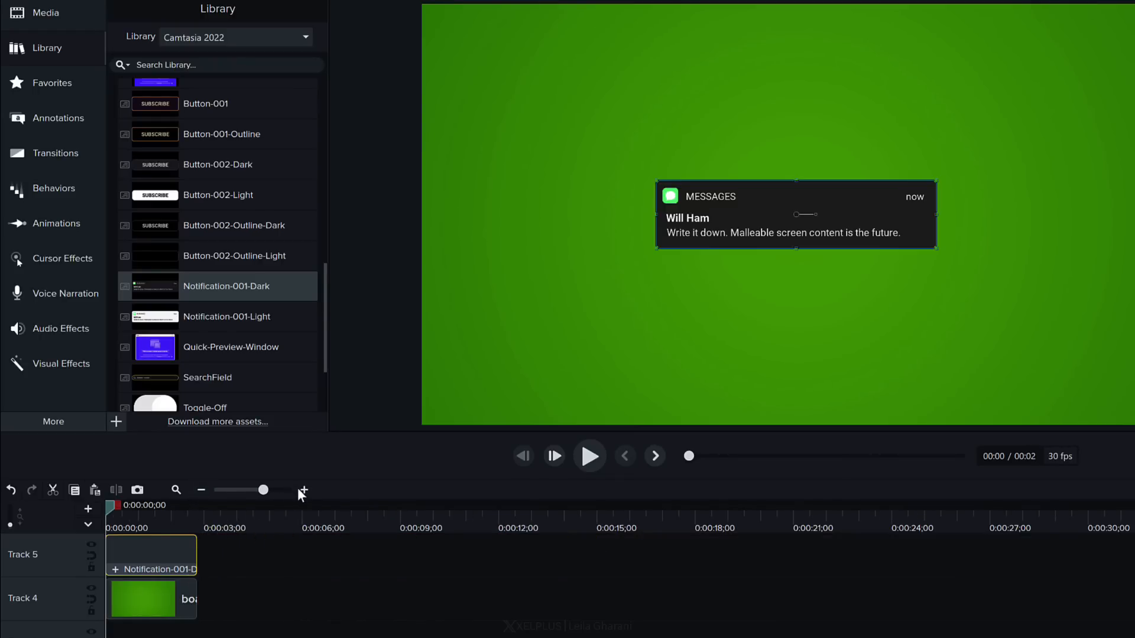
click(304, 491)
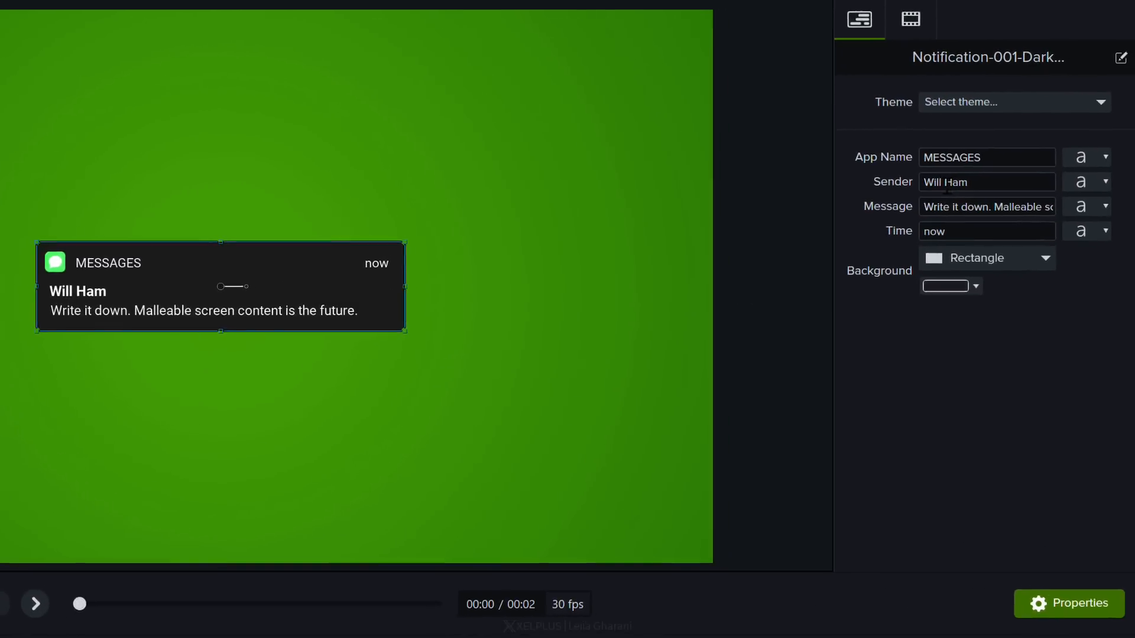
Set the sender to Leila and the message to 'Chips with yoghurt anyone?'
triple_click(986, 182)
text(Leila)
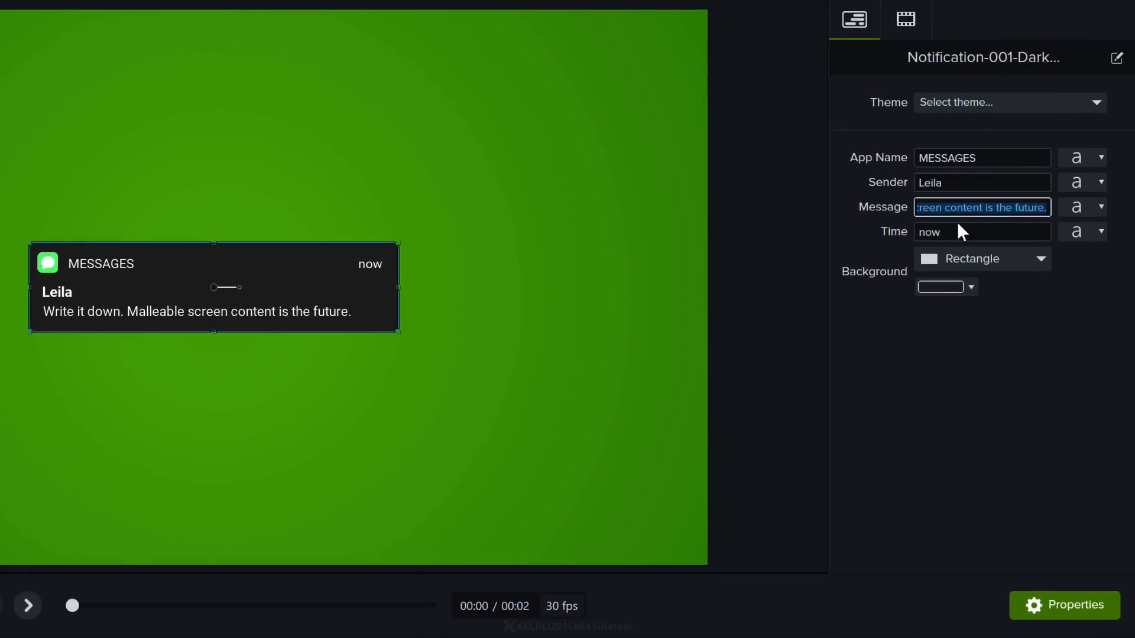
text(Chips with y)
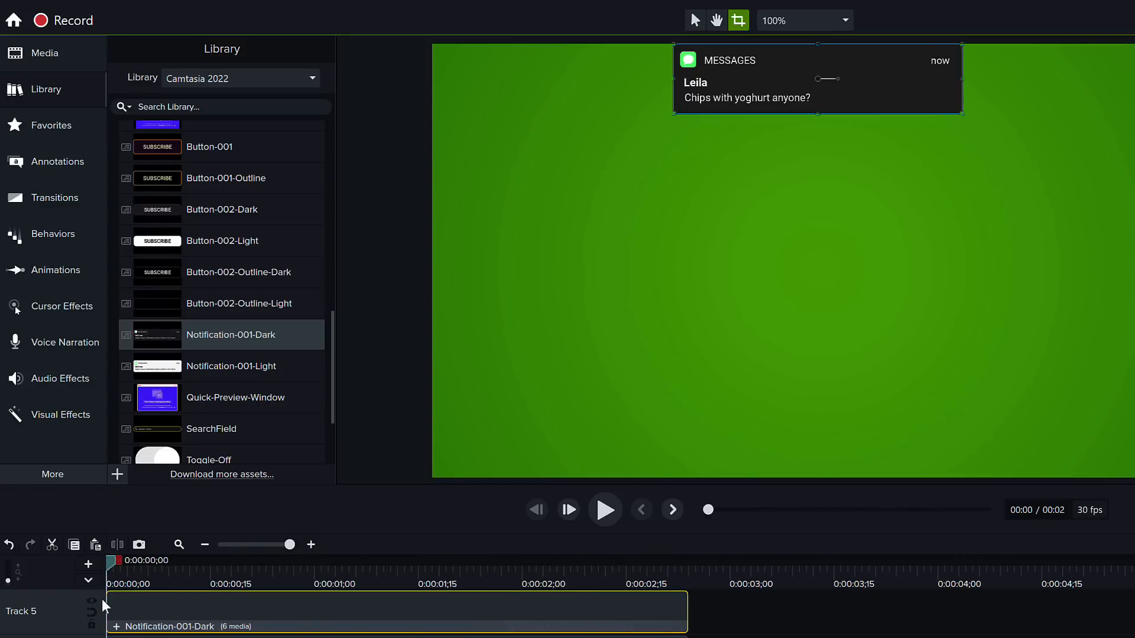
mouse_move(721, 110)
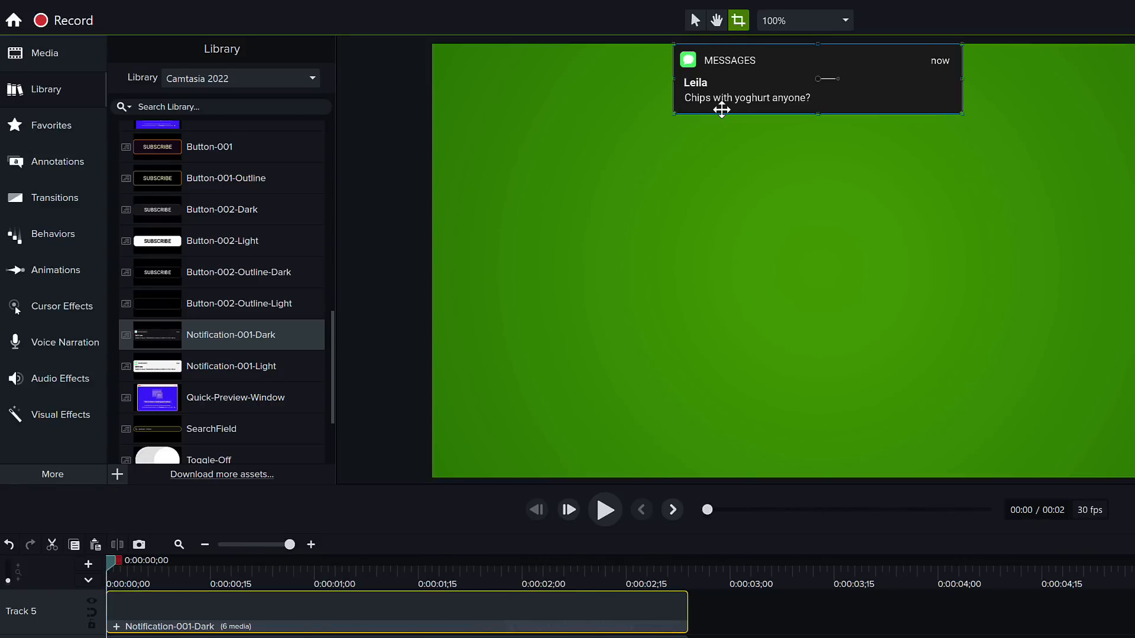
Apply the Sliding behavior with In direction Left, Out direction Right, Ease In - Quint
click(53, 234)
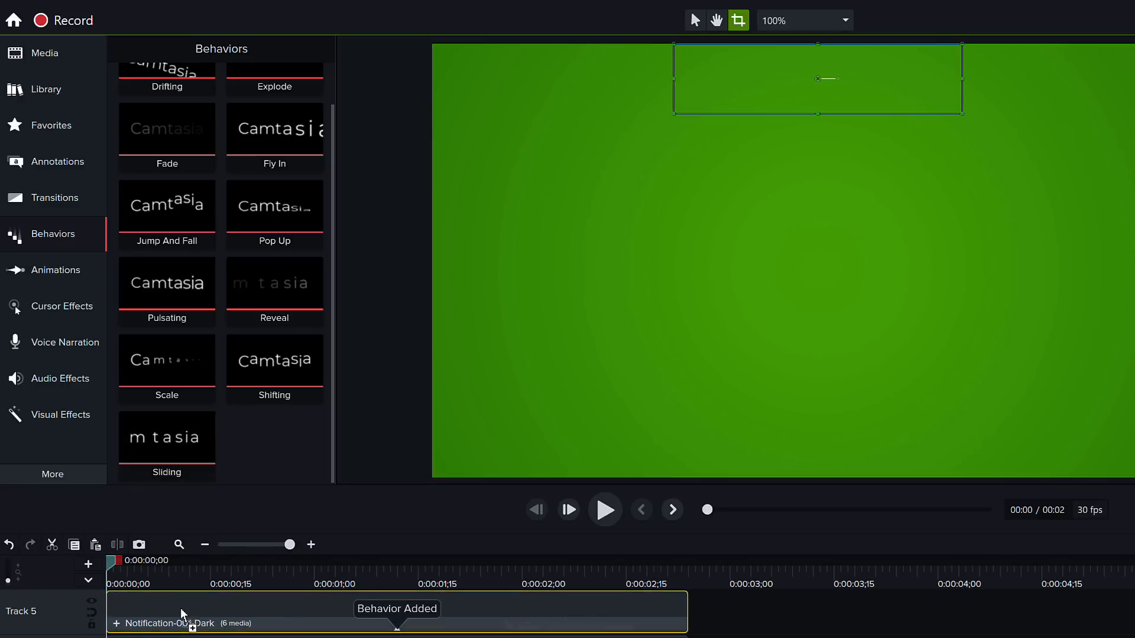
mouse_move(112, 567)
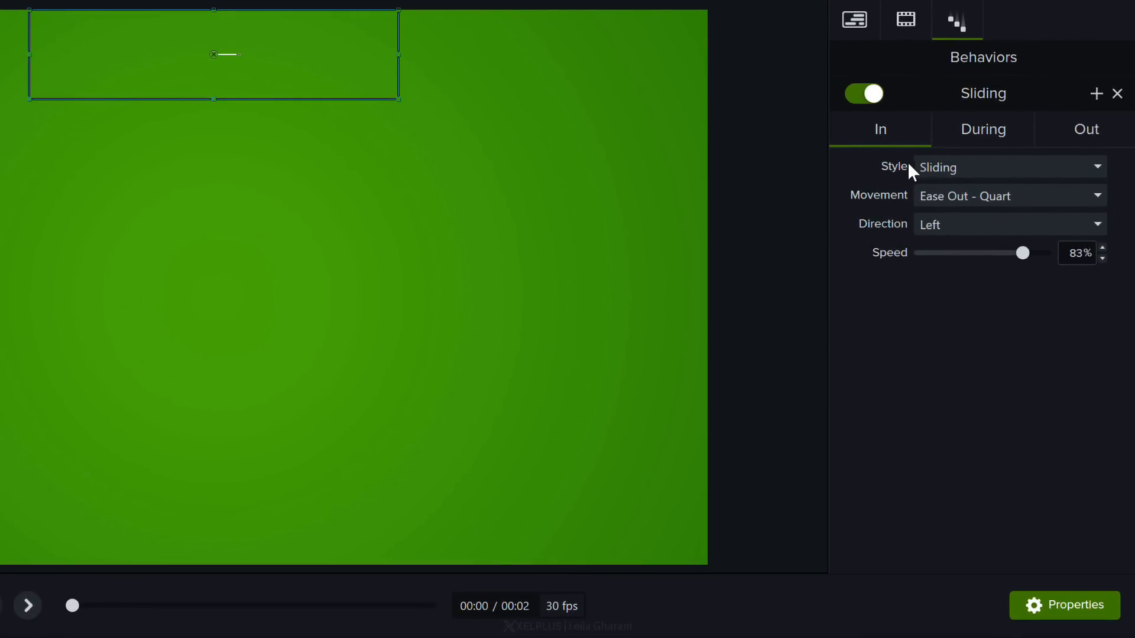
click(1009, 224)
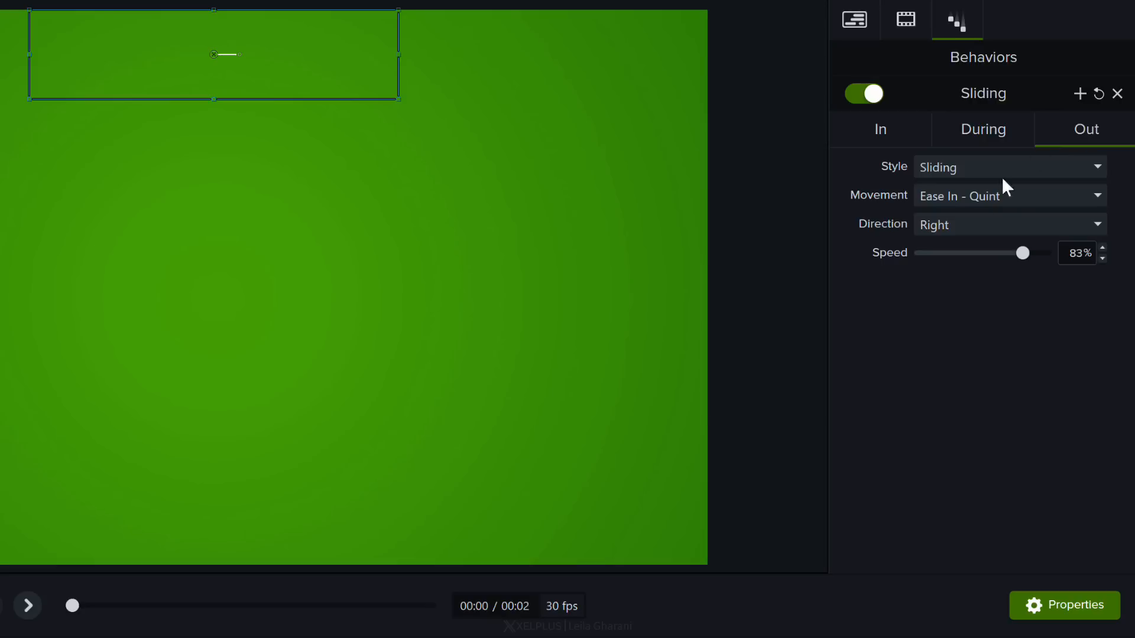
click(1006, 225)
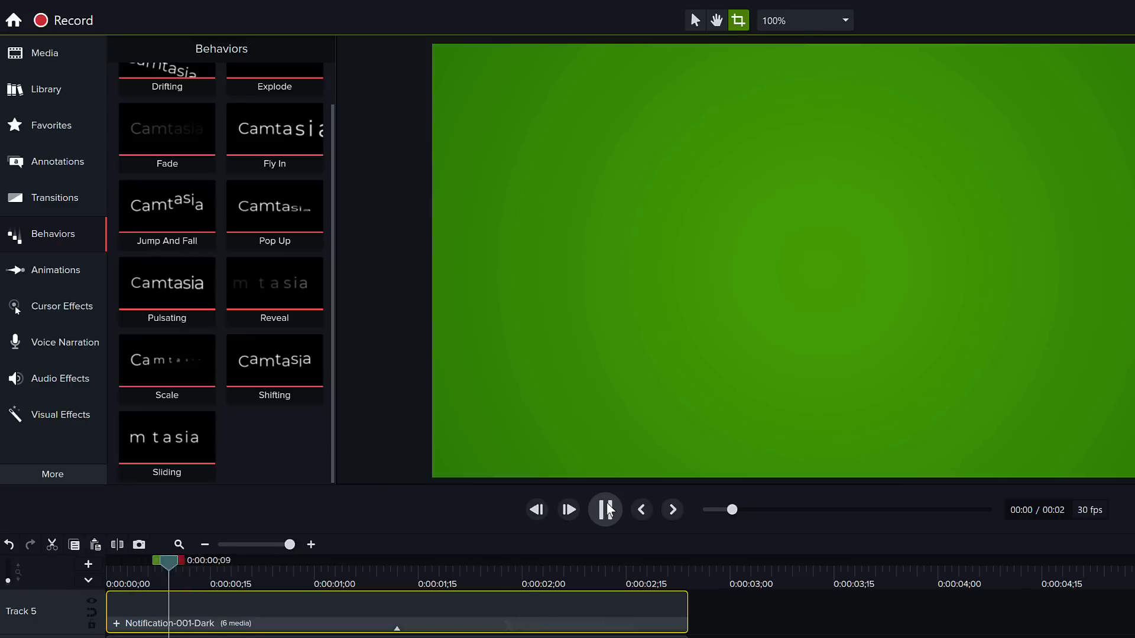
Preview the notification sliding in and out, then open the Visual Effects gallery
click(568, 510)
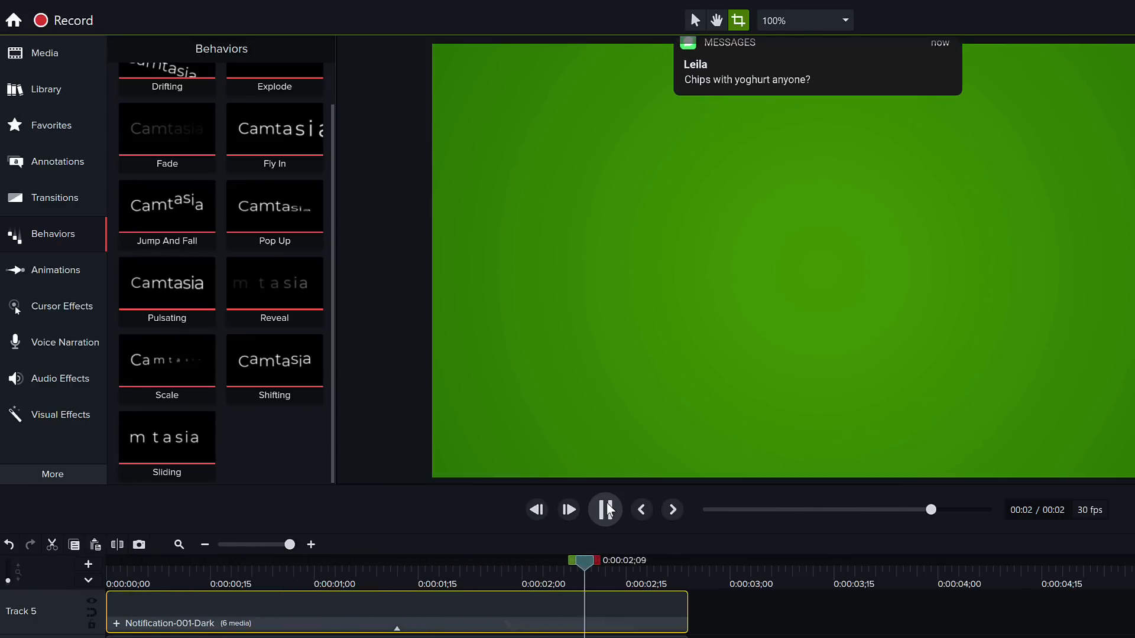
click(604, 510)
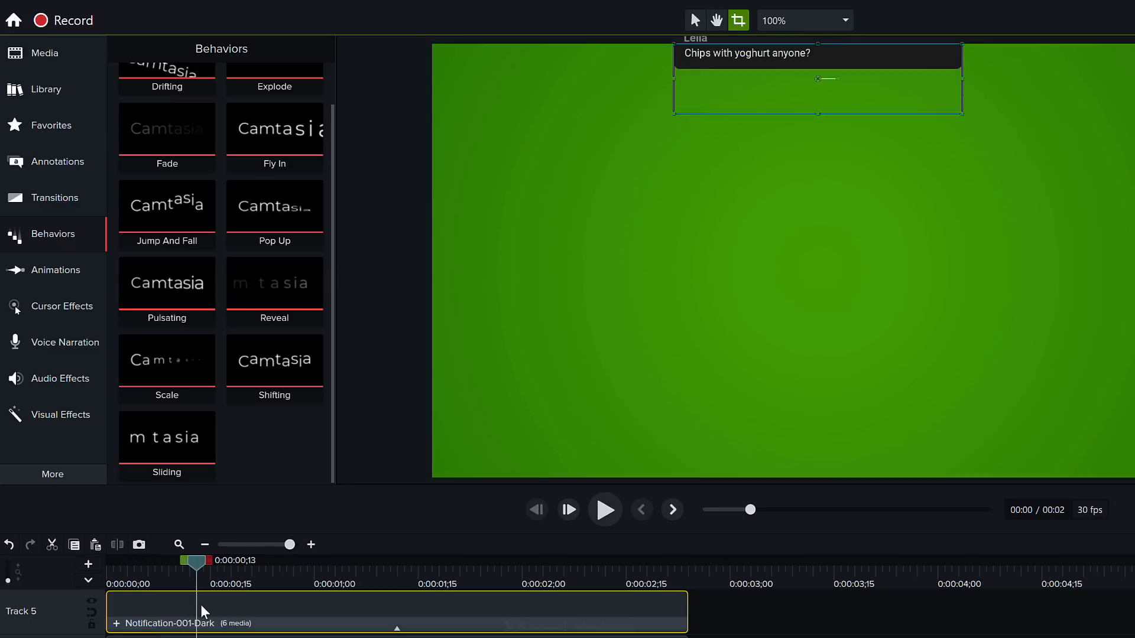
mouse_move(61, 409)
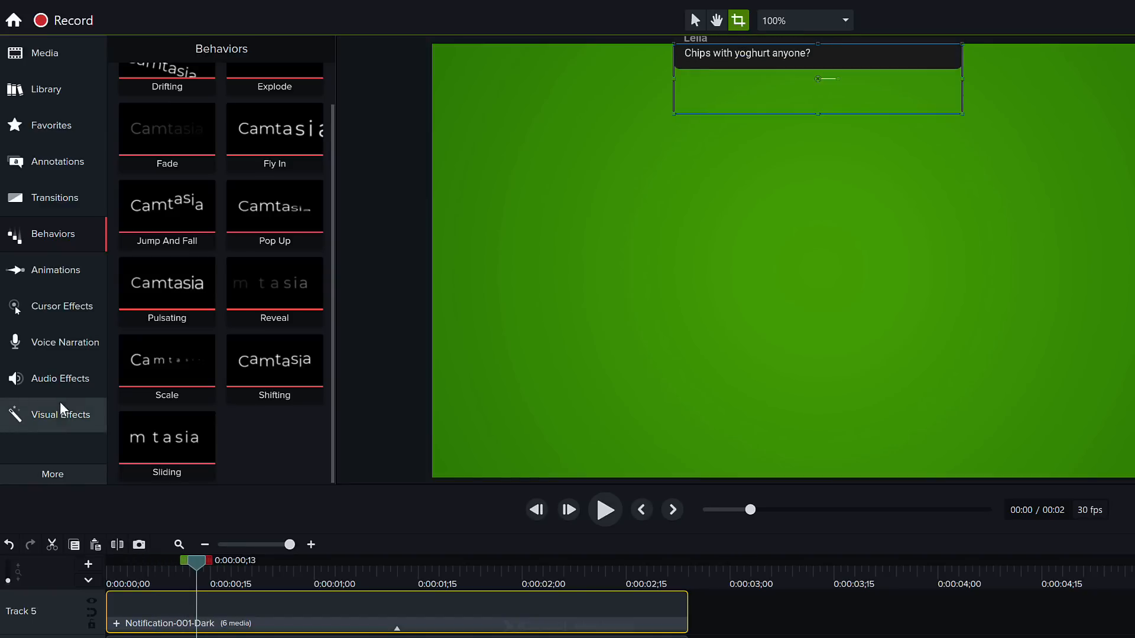
click(62, 413)
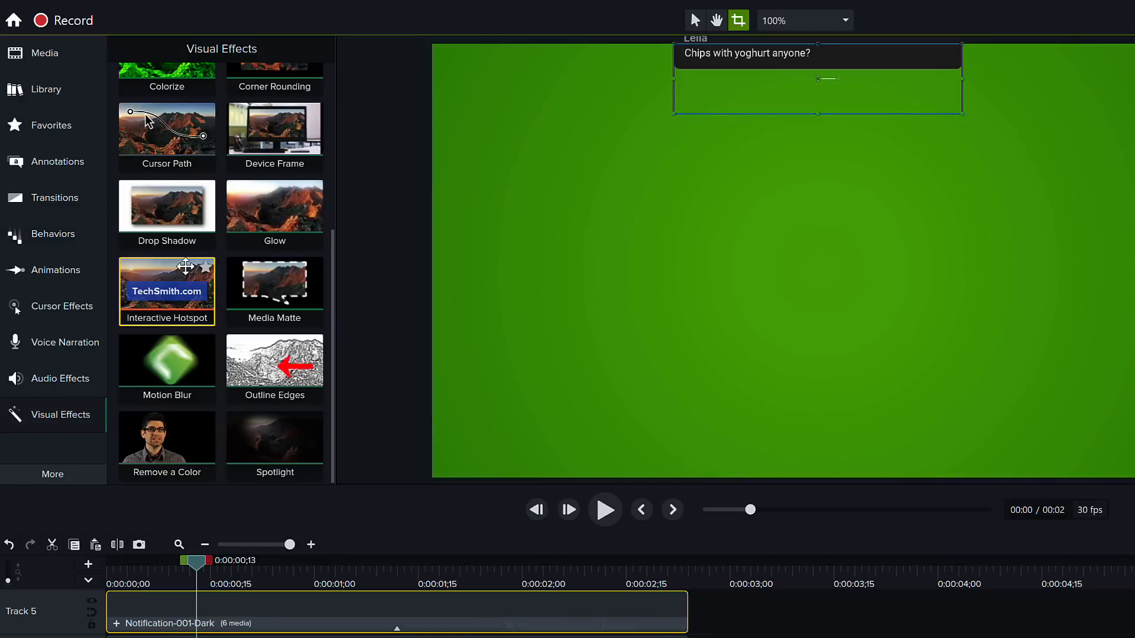
mouse_move(171, 364)
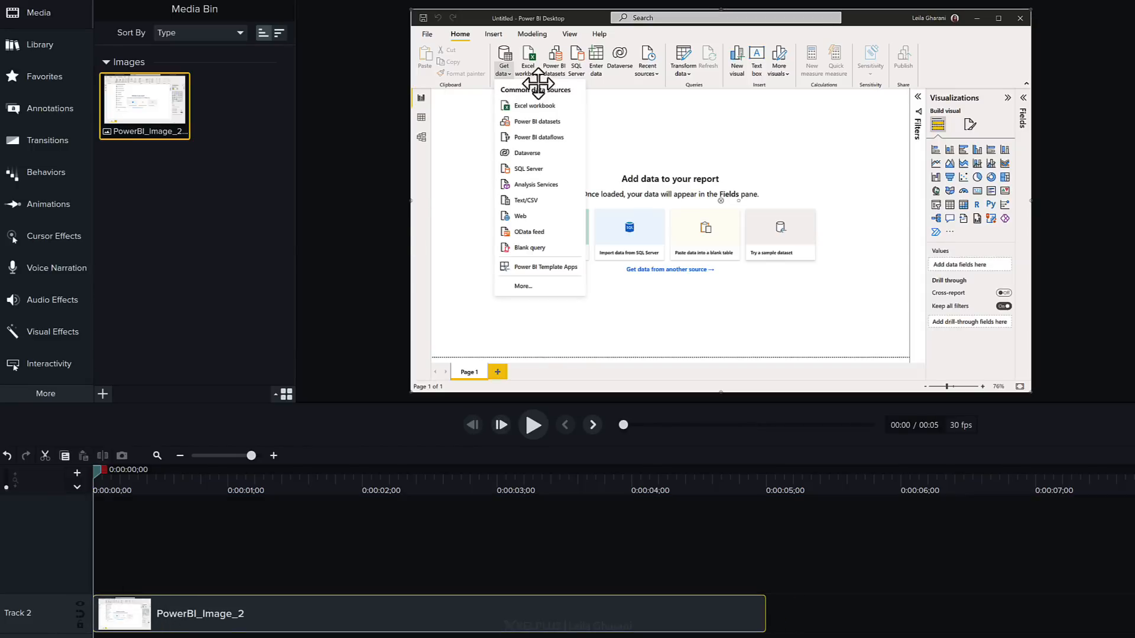
mouse_move(534, 361)
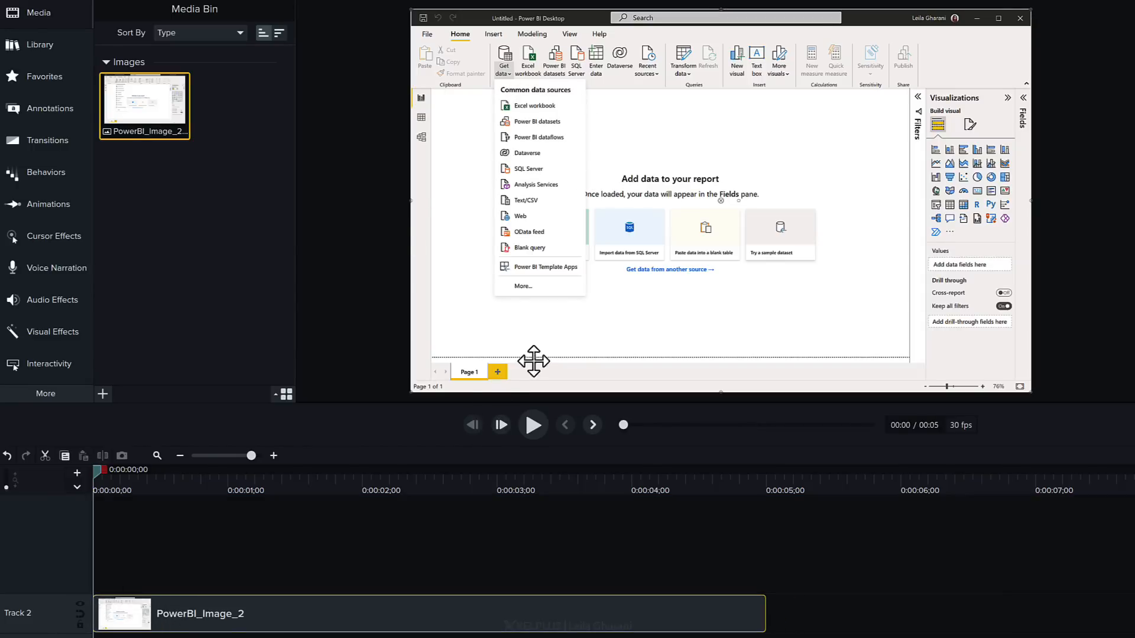
mouse_move(645, 119)
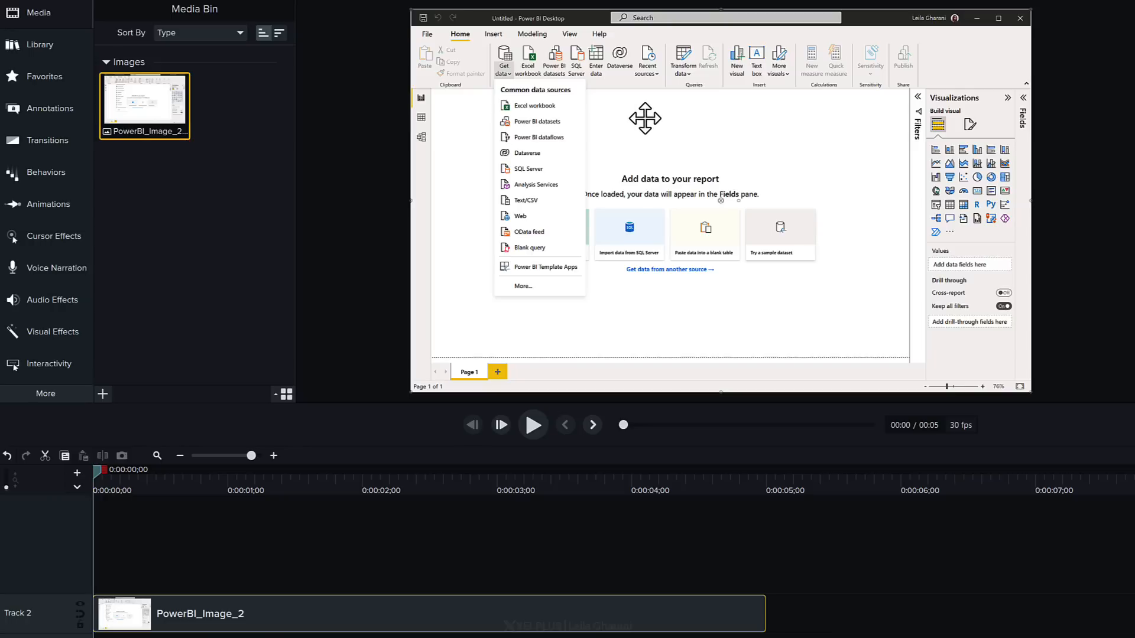
mouse_move(509, 72)
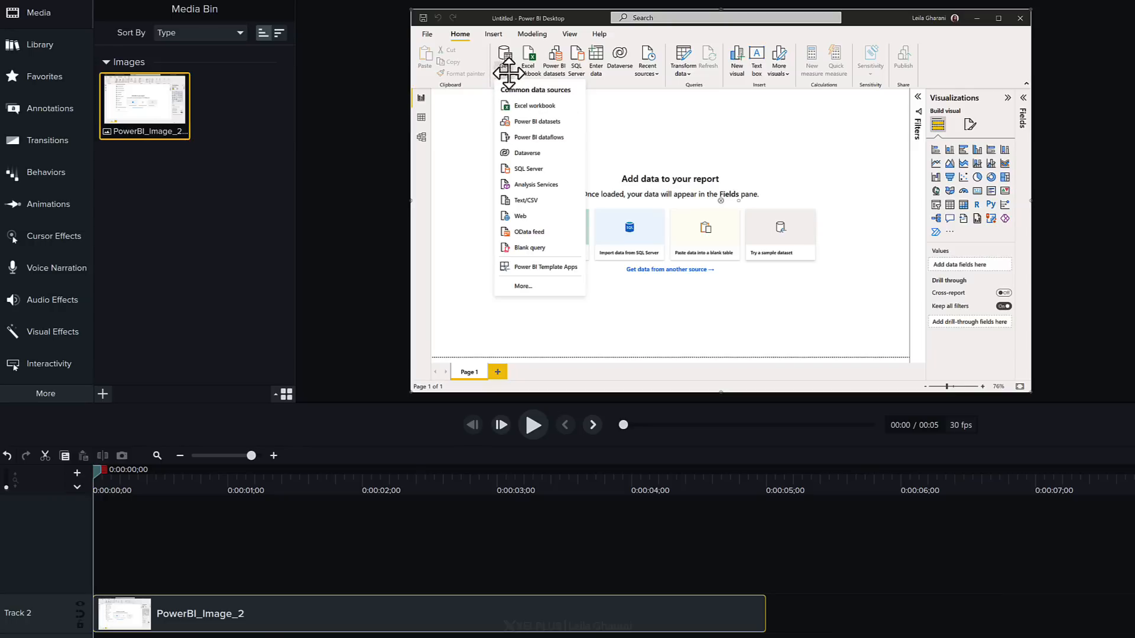
mouse_move(520, 214)
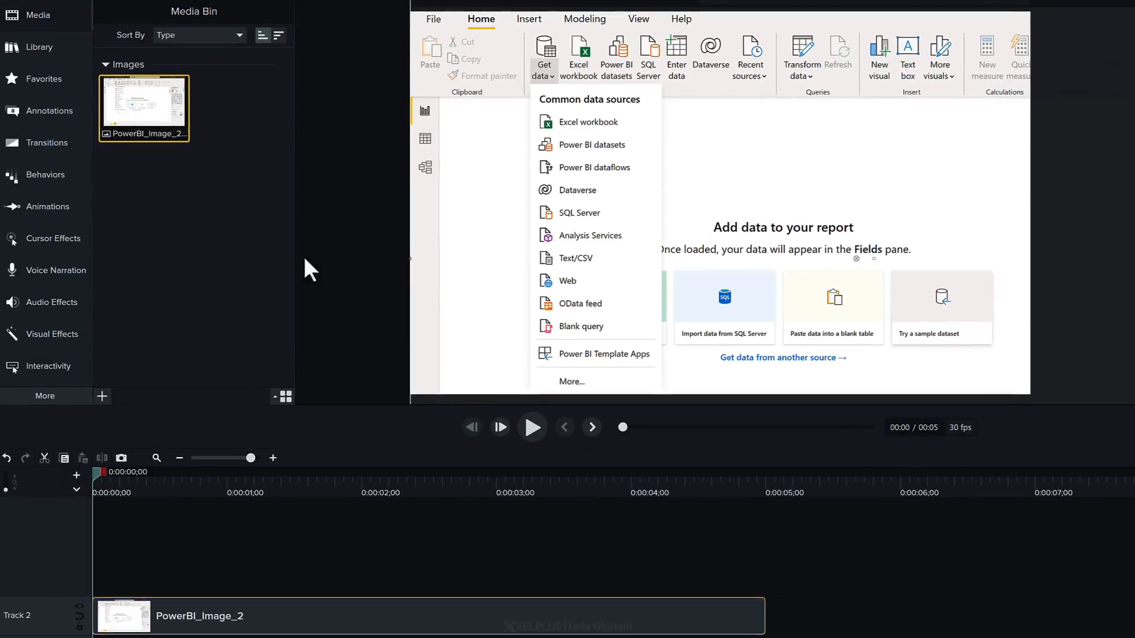
Add a Cursor Path to PowerBI_Image_2 and preview the cursor gliding from Get data to the dataset card
click(46, 238)
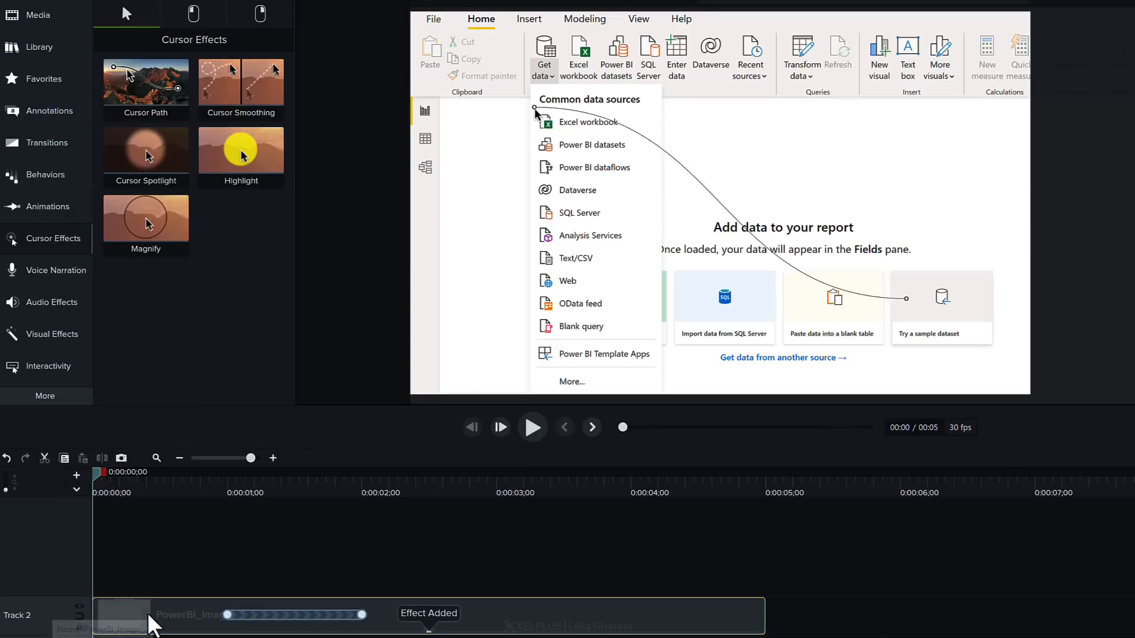
mouse_move(239, 621)
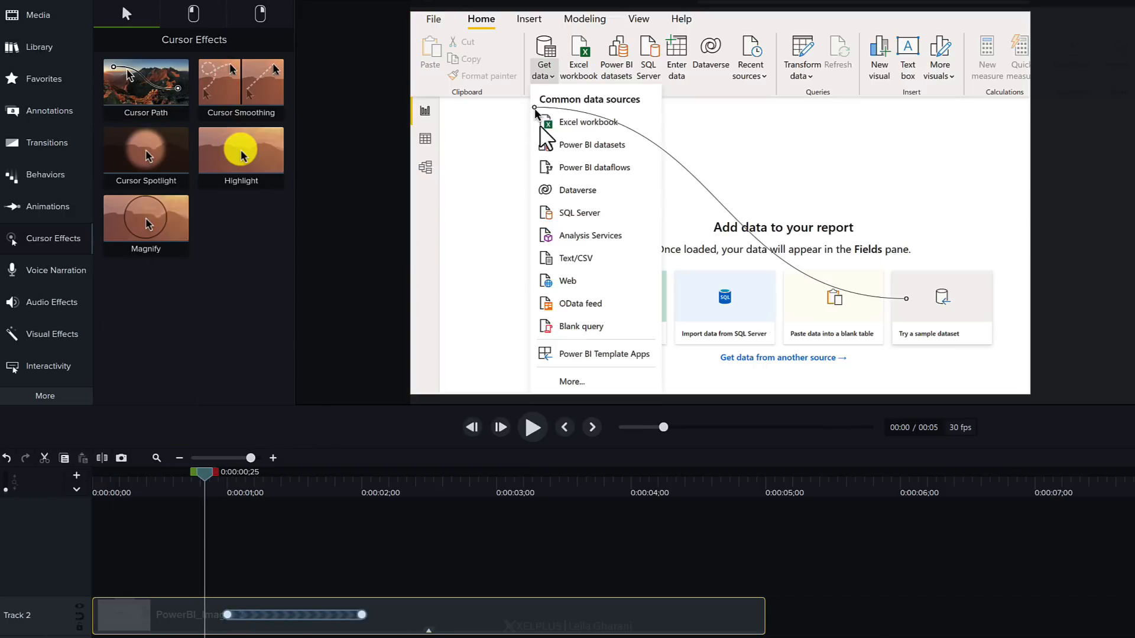
mouse_move(728, 184)
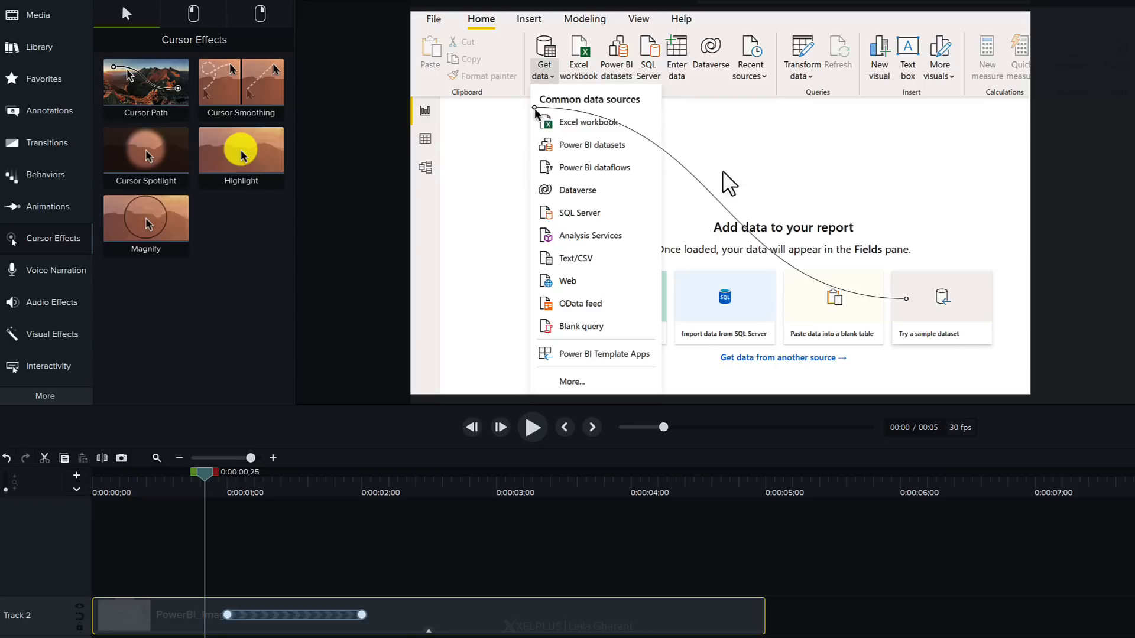
mouse_move(558, 122)
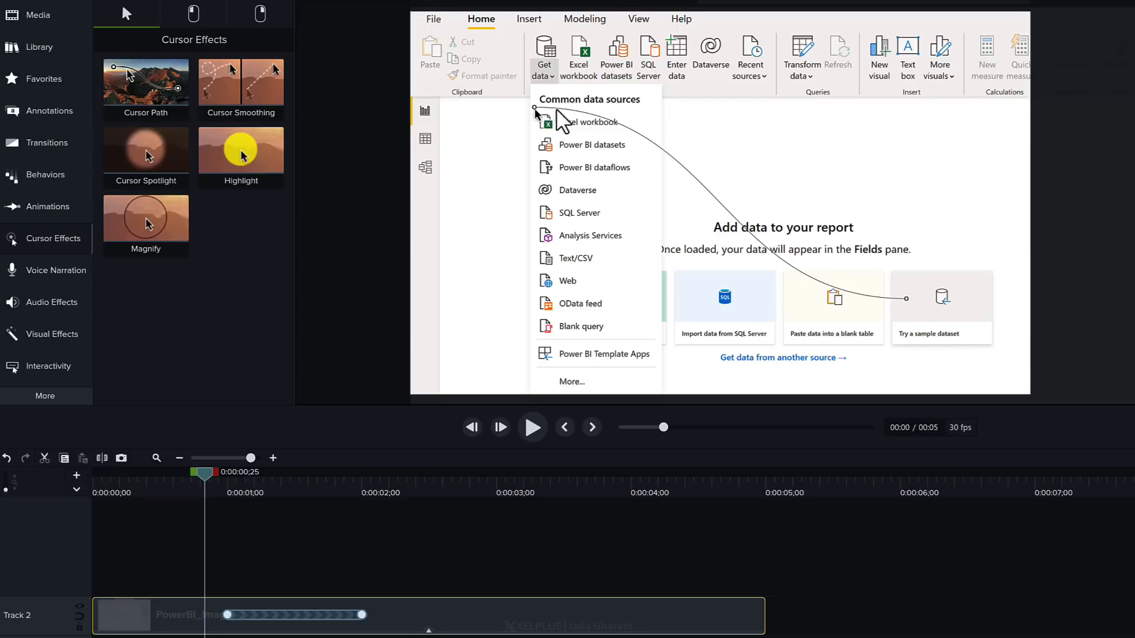
mouse_move(493, 497)
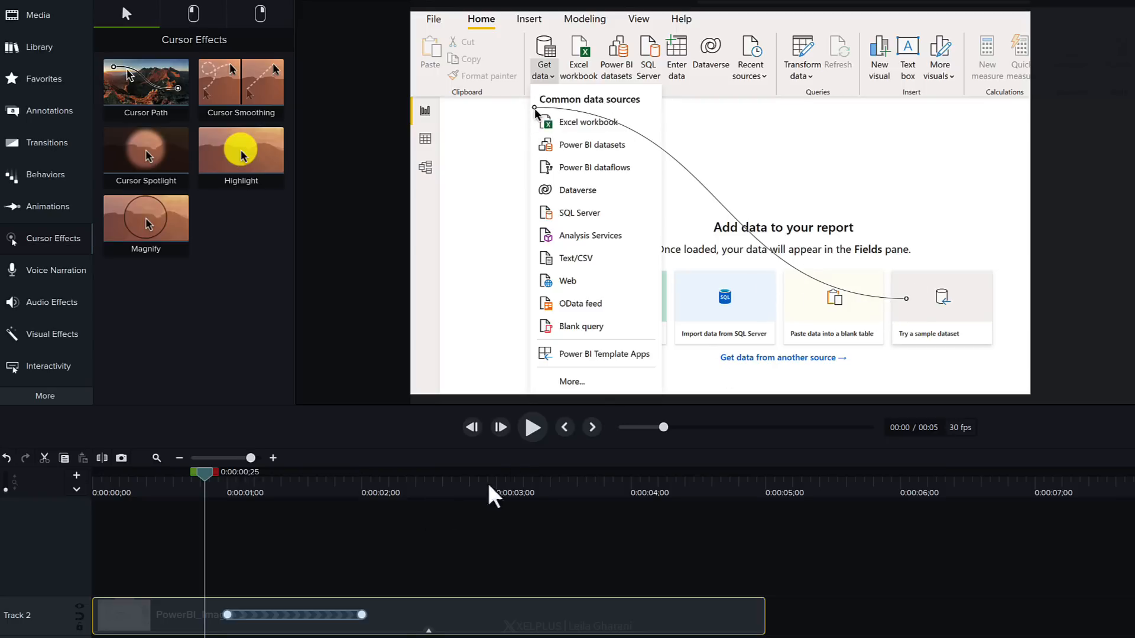
click(532, 427)
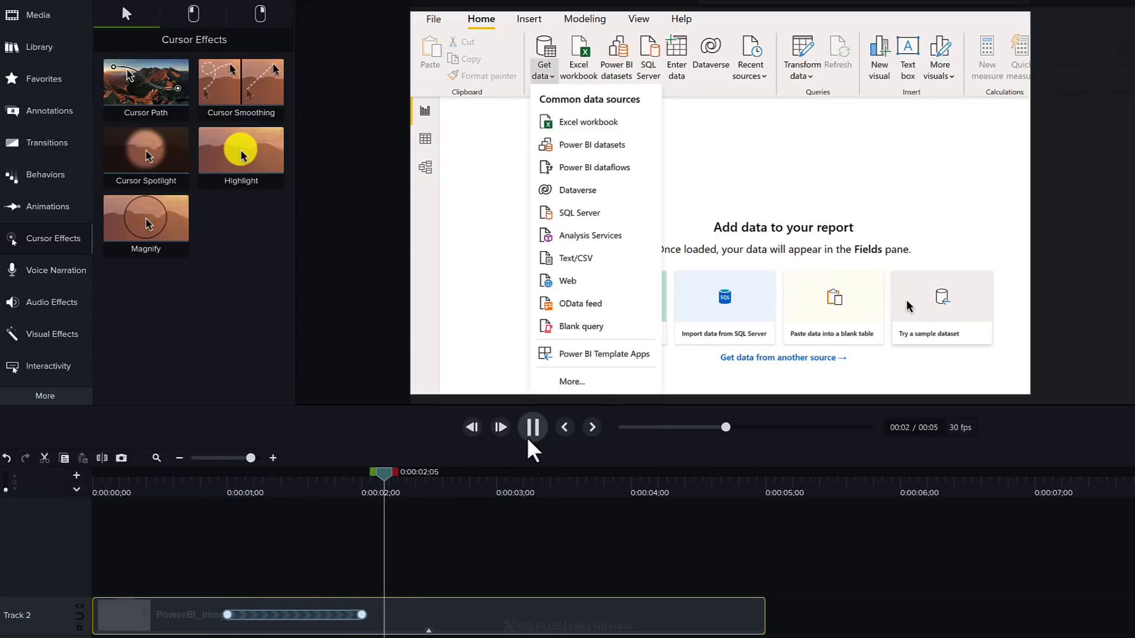
click(531, 427)
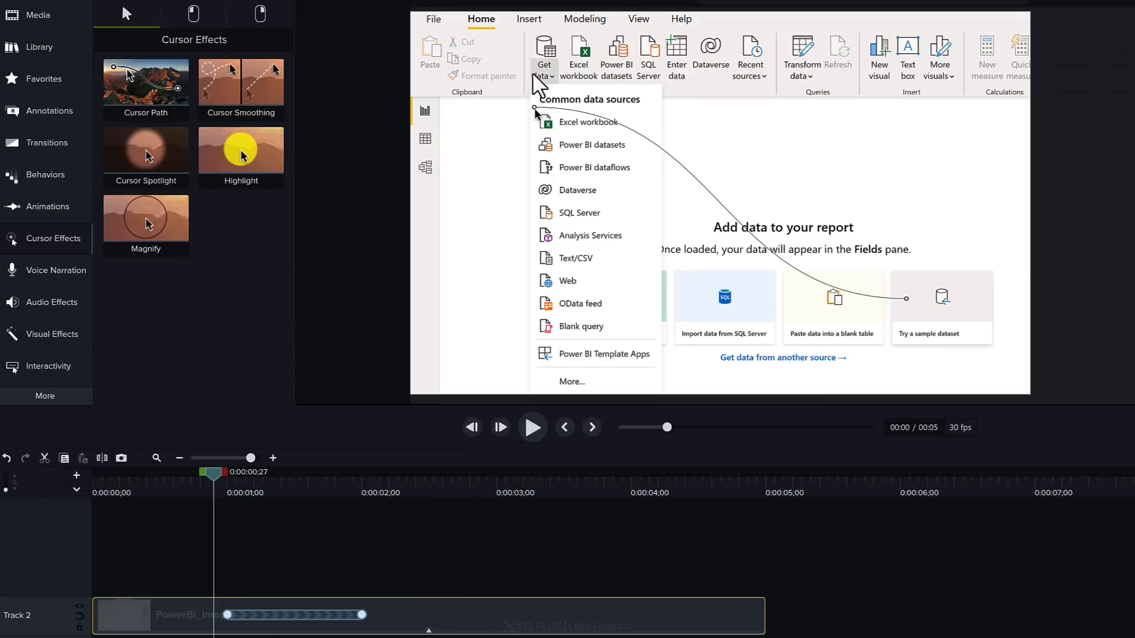
mouse_move(583, 301)
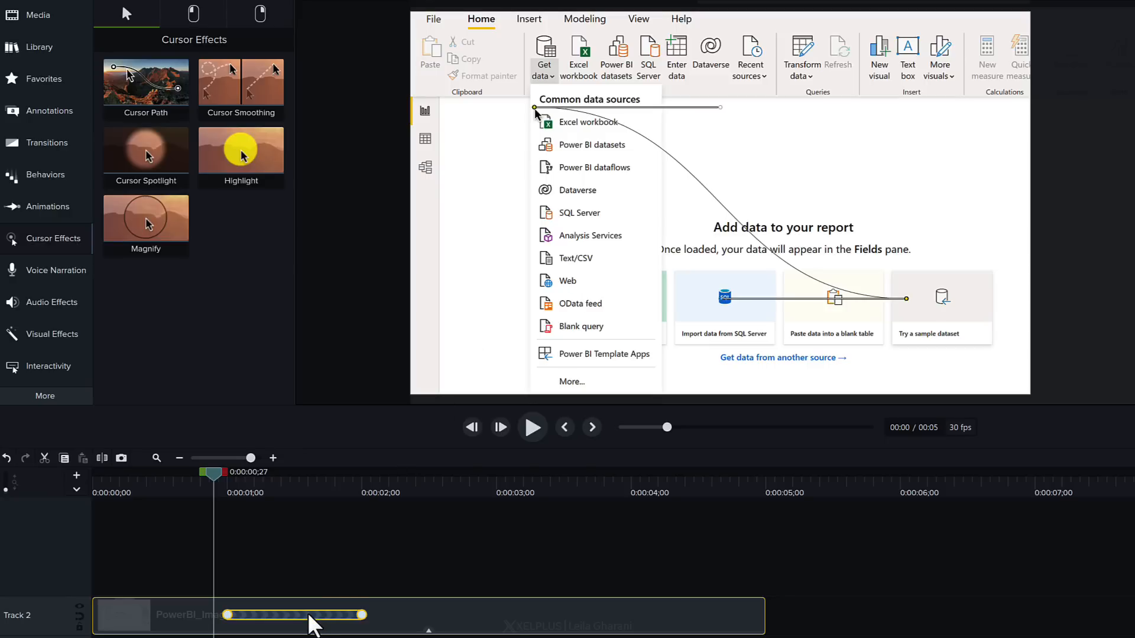
mouse_move(258, 556)
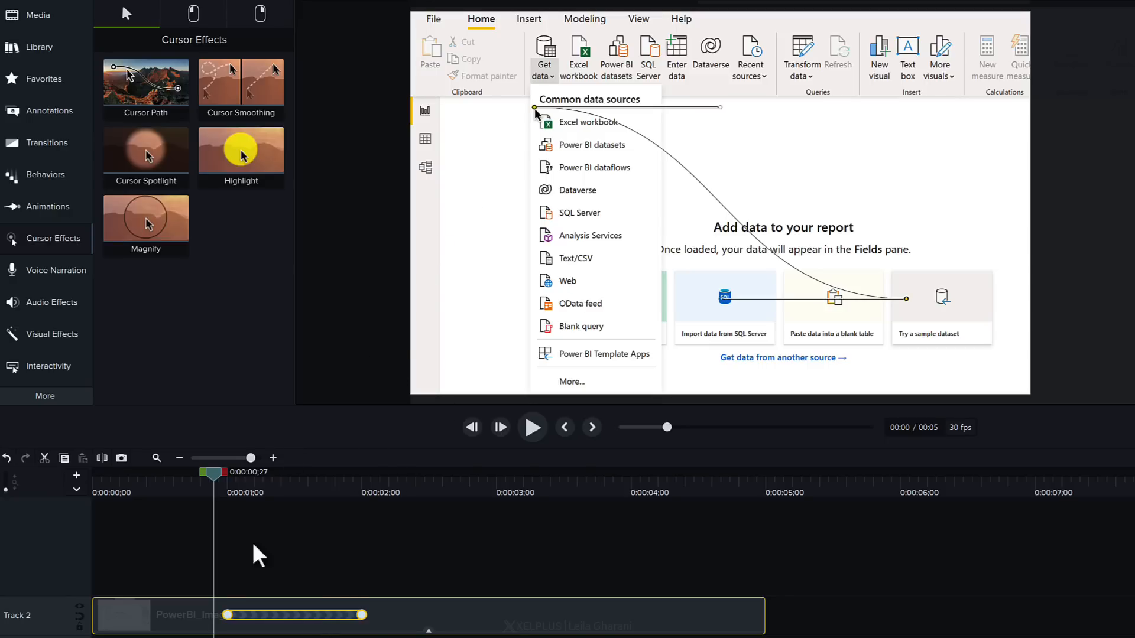
mouse_move(359, 624)
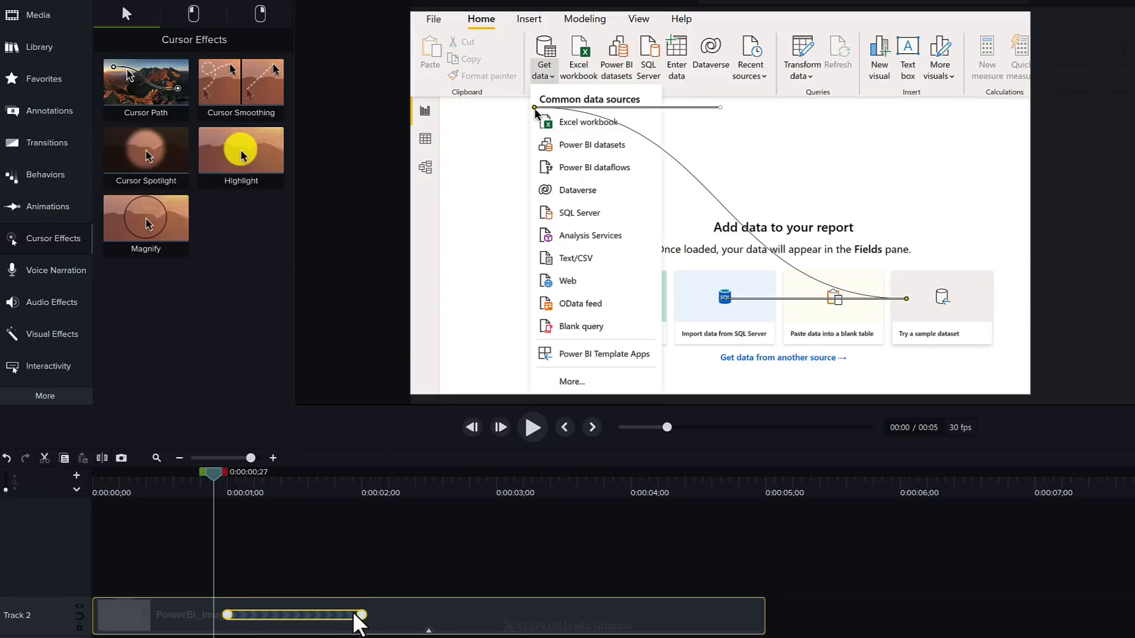
mouse_move(726, 156)
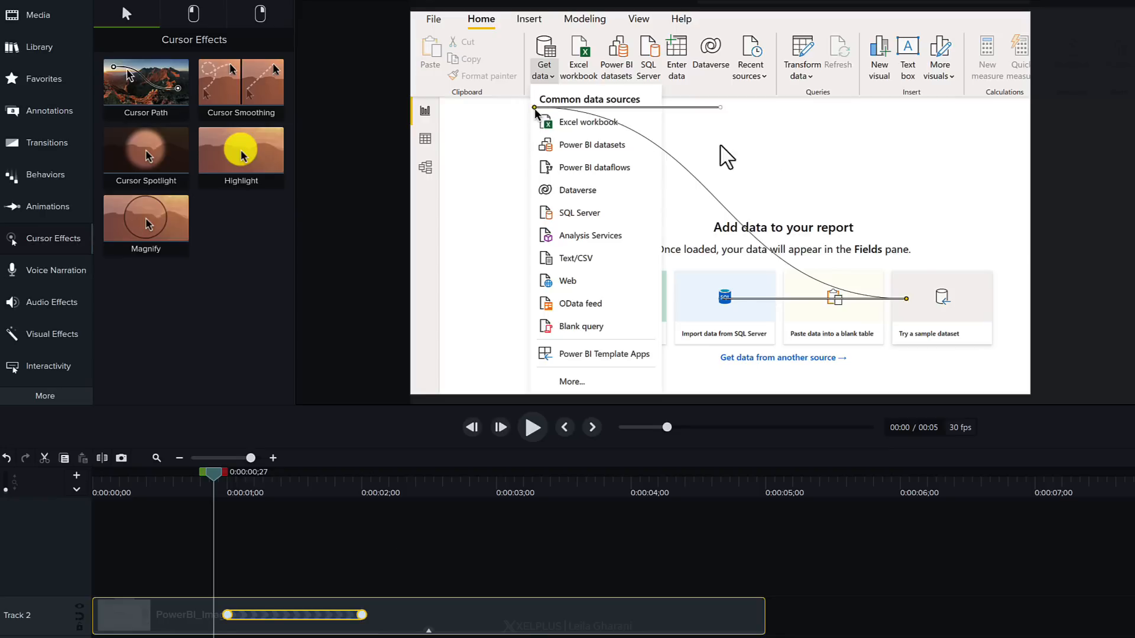
mouse_move(535, 117)
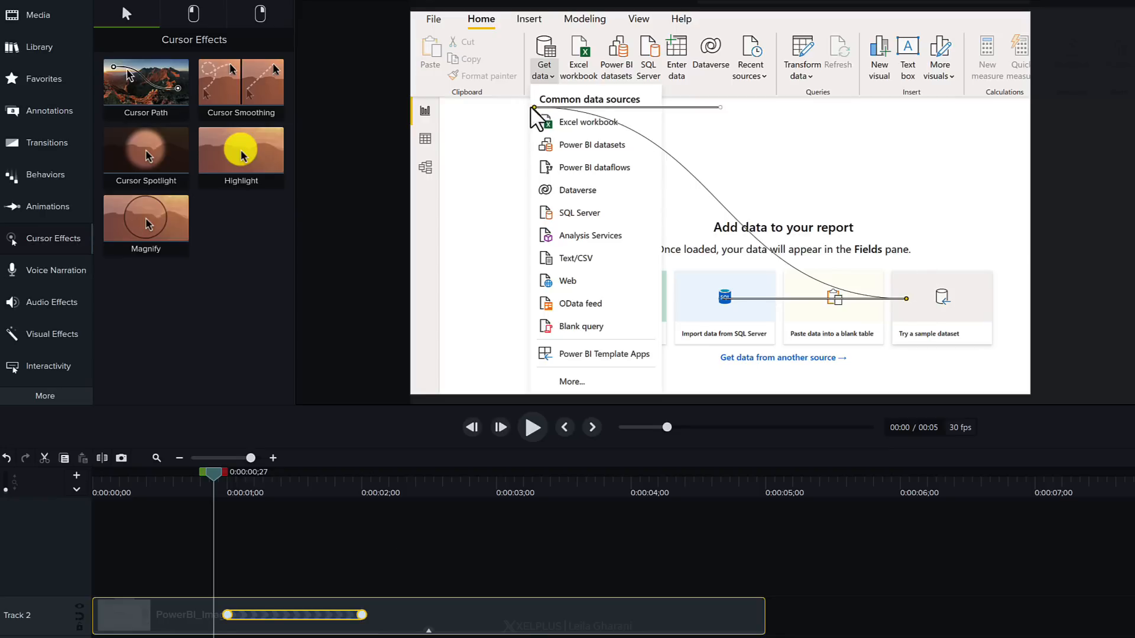
mouse_move(561, 76)
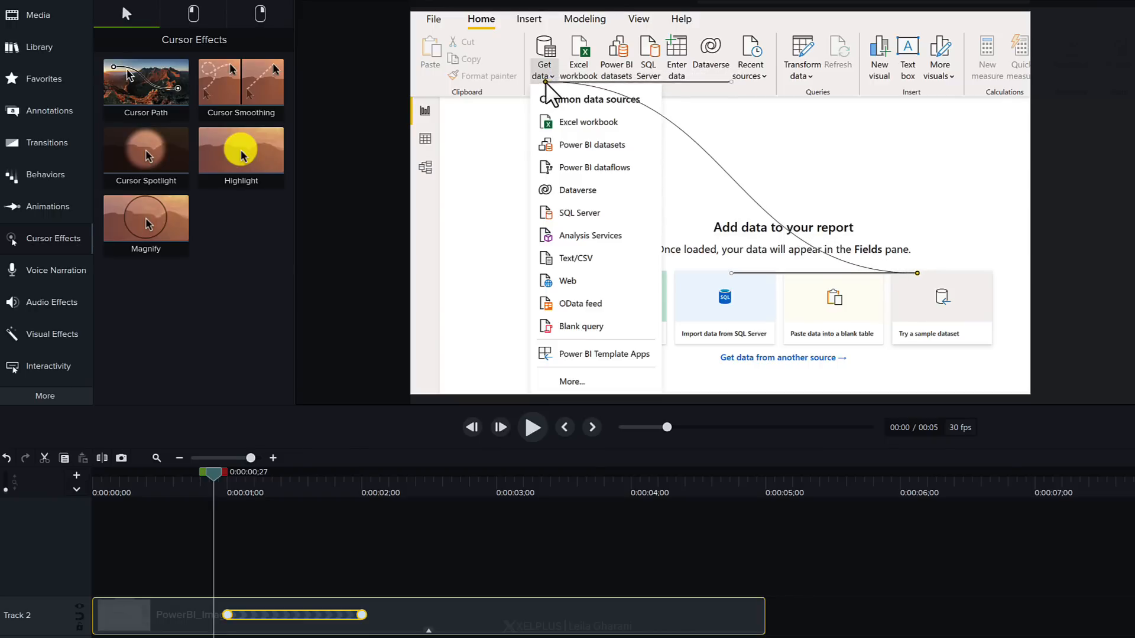
mouse_move(915, 282)
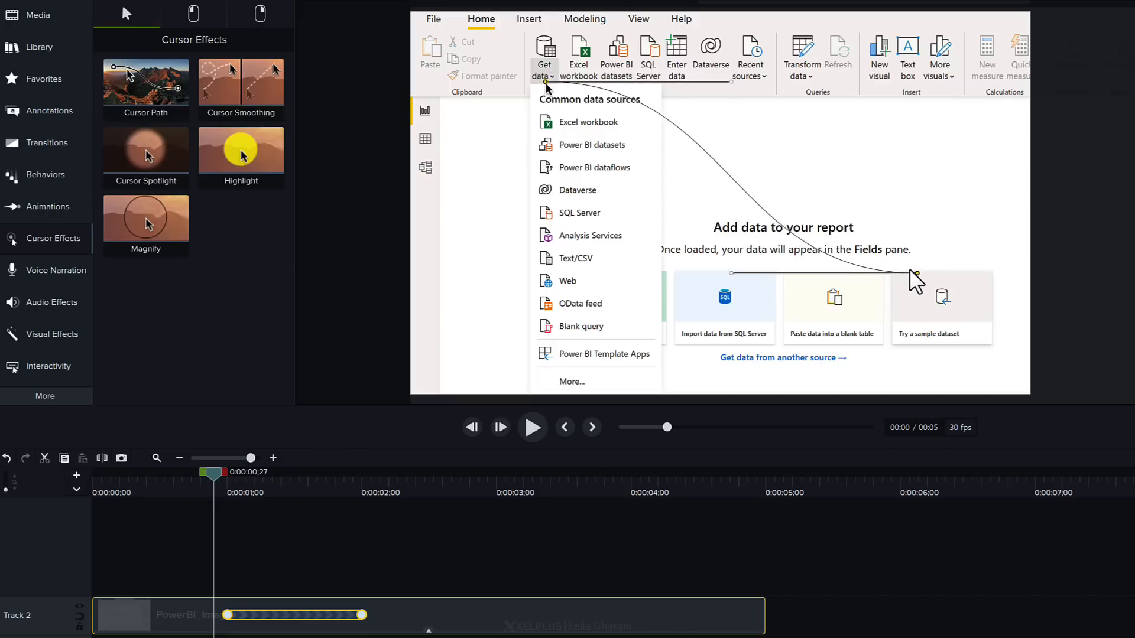
mouse_move(923, 282)
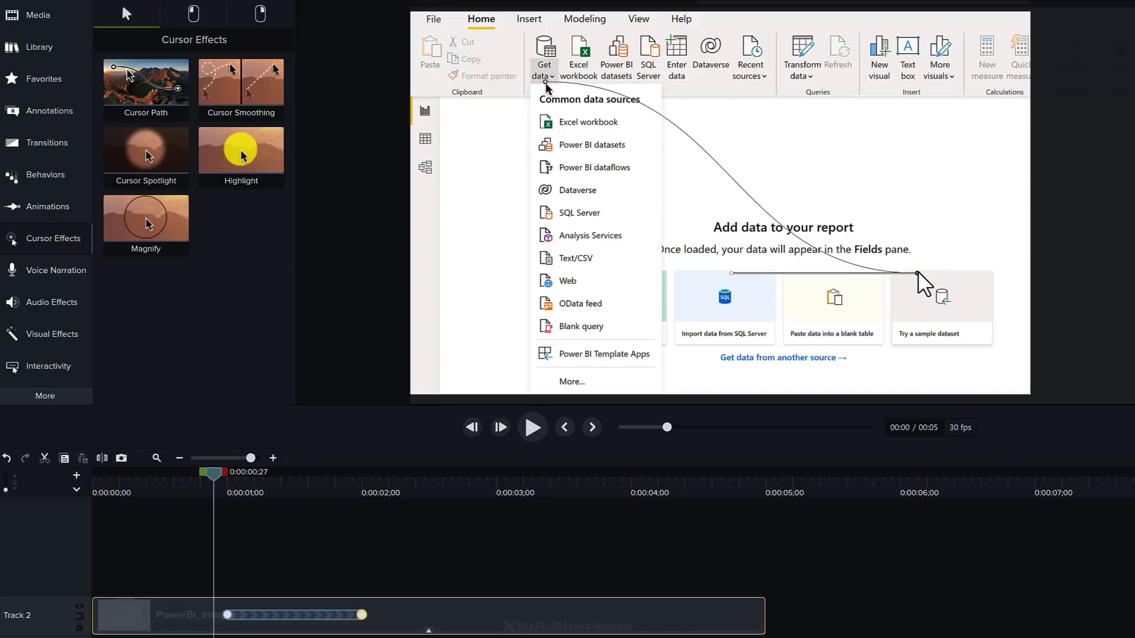
mouse_move(655, 300)
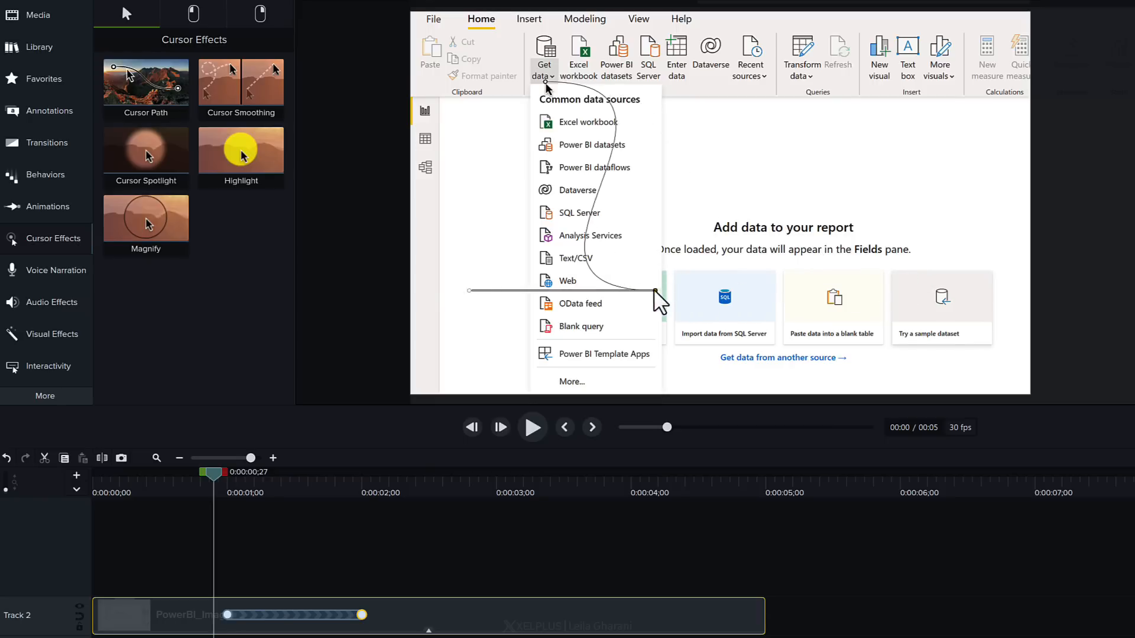
mouse_move(568, 297)
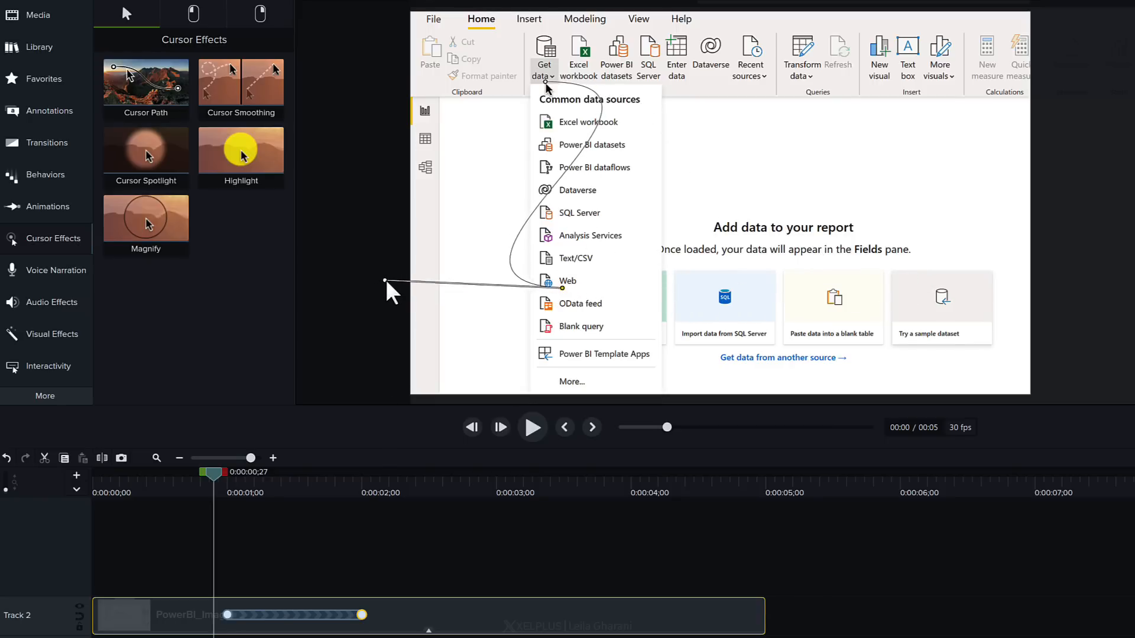
mouse_move(507, 216)
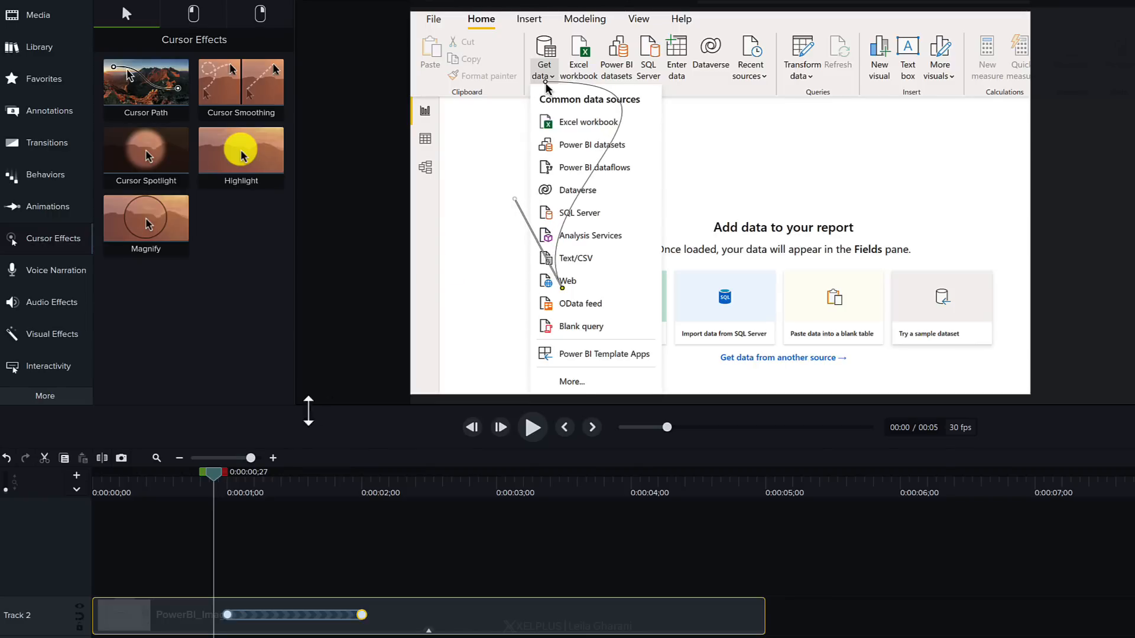
Preview the reshaped cursor path curving from Get data down to the Web source
click(532, 426)
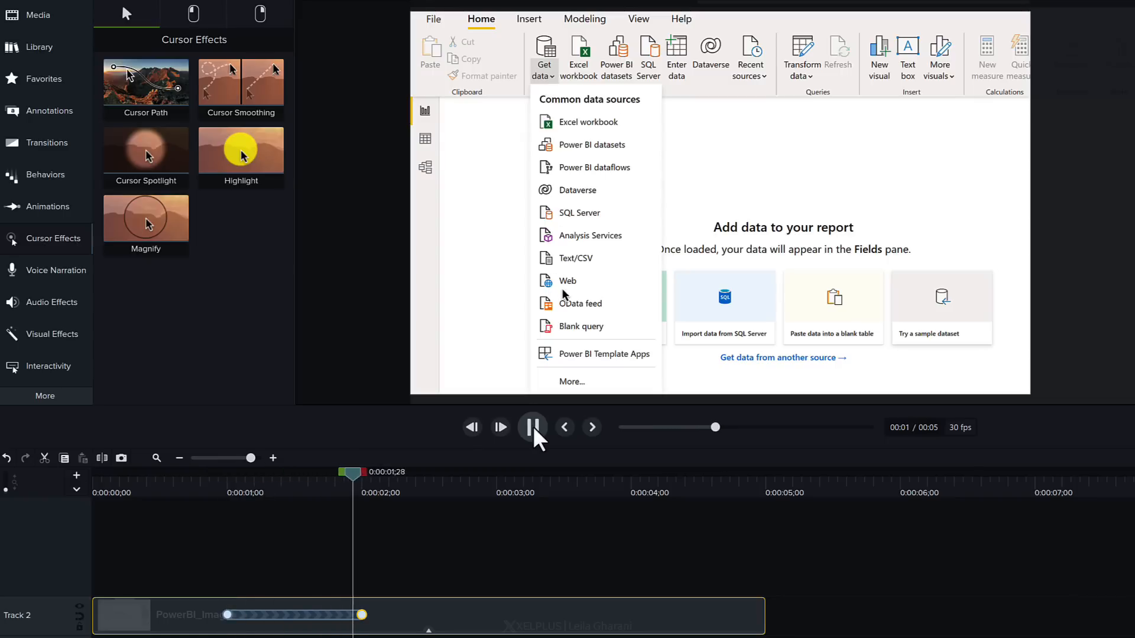
click(532, 427)
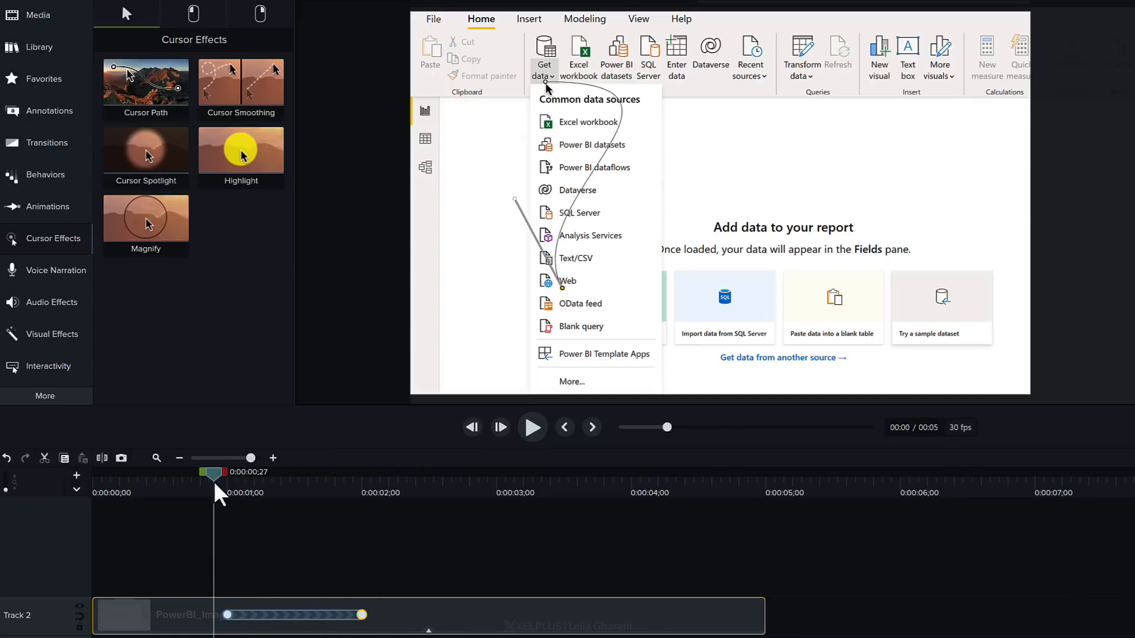
mouse_move(316, 555)
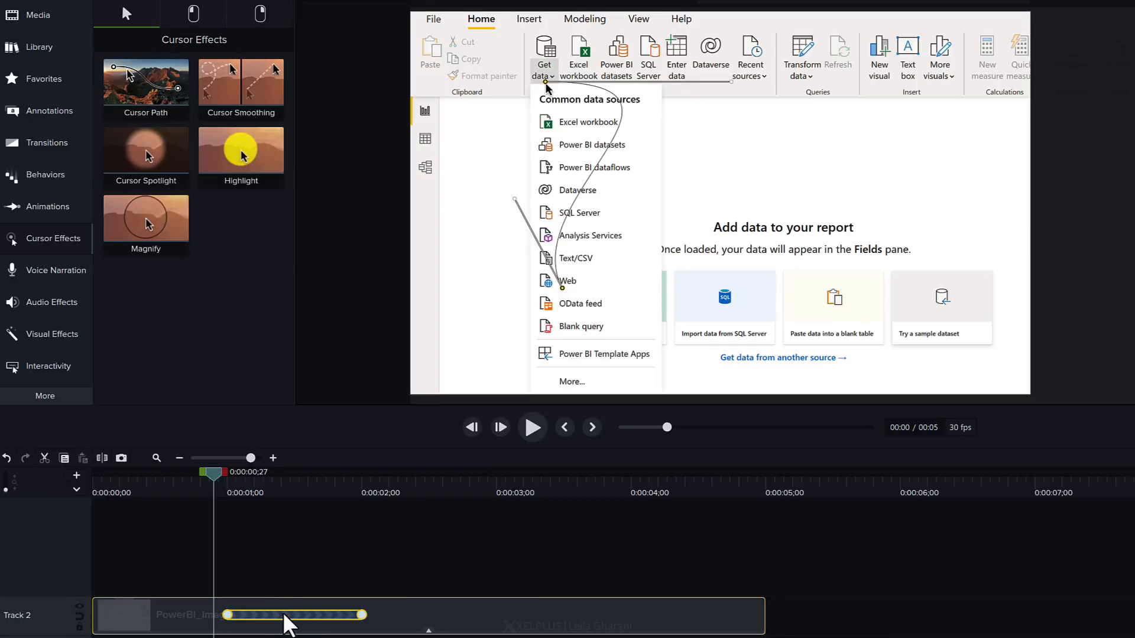
mouse_move(315, 629)
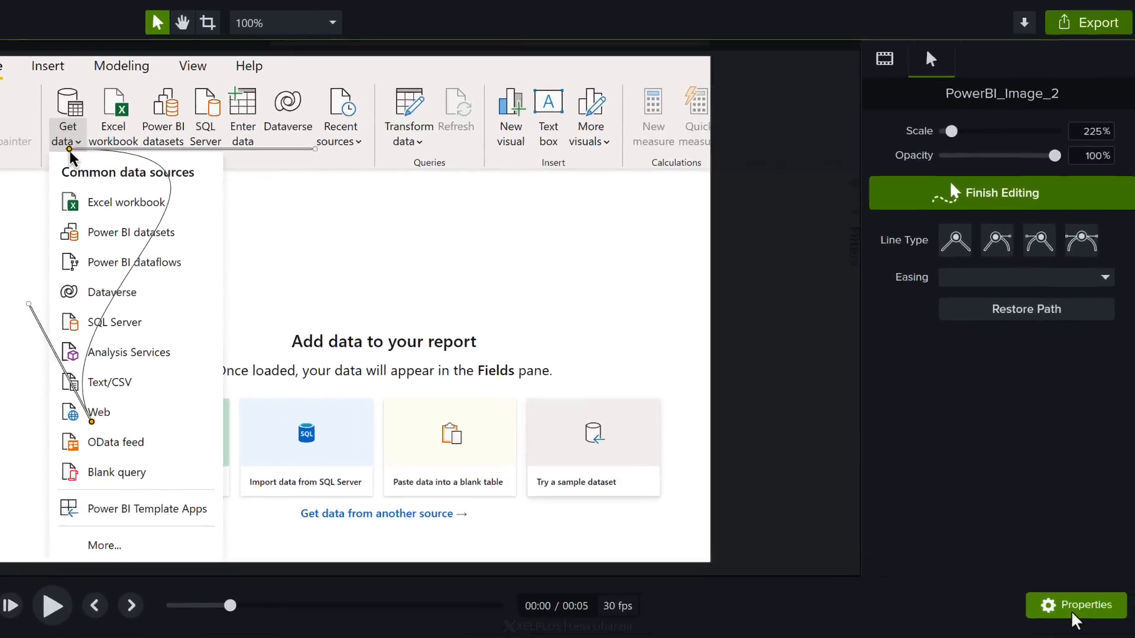
mouse_move(1074, 242)
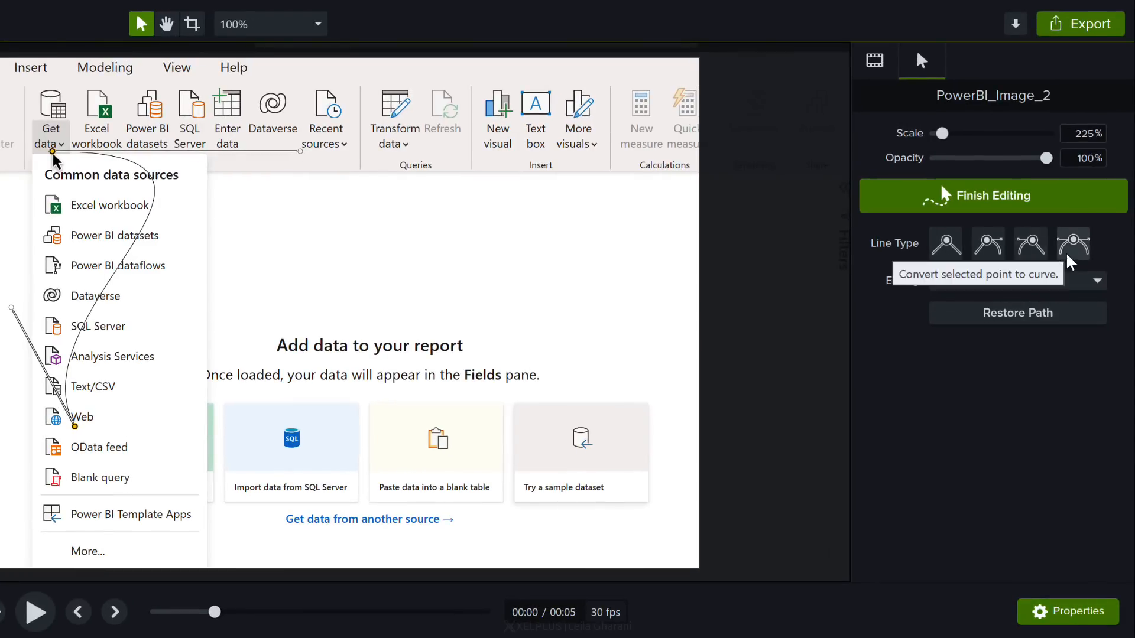
Turn the cursor path into straight lines from Get data down to Web and play it
click(945, 243)
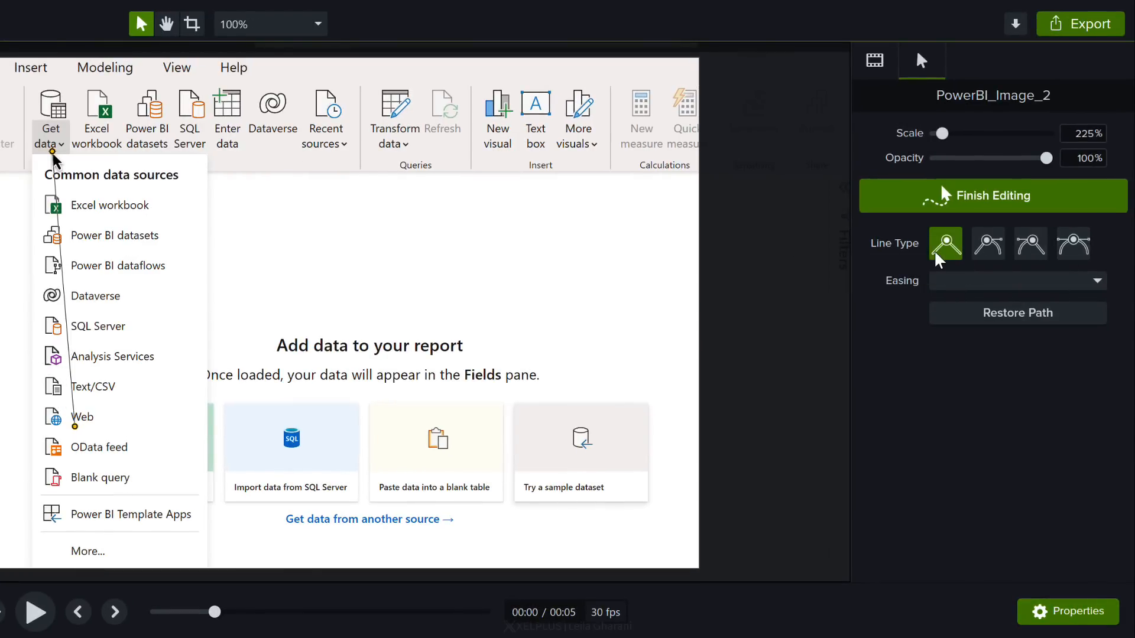
click(34, 612)
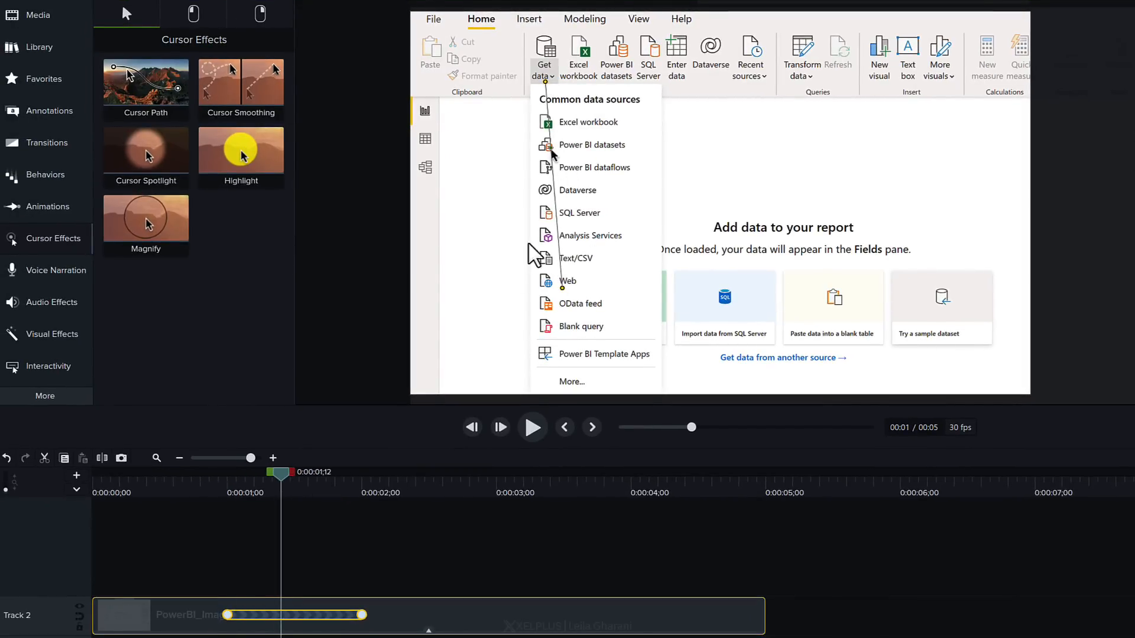
mouse_move(296, 575)
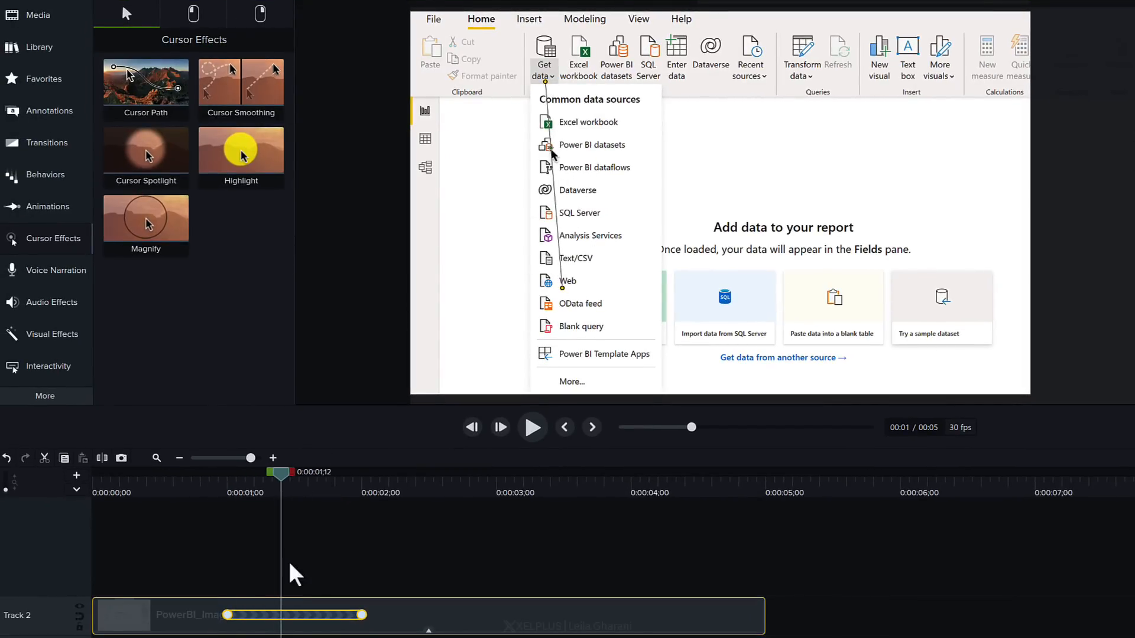
mouse_move(556, 159)
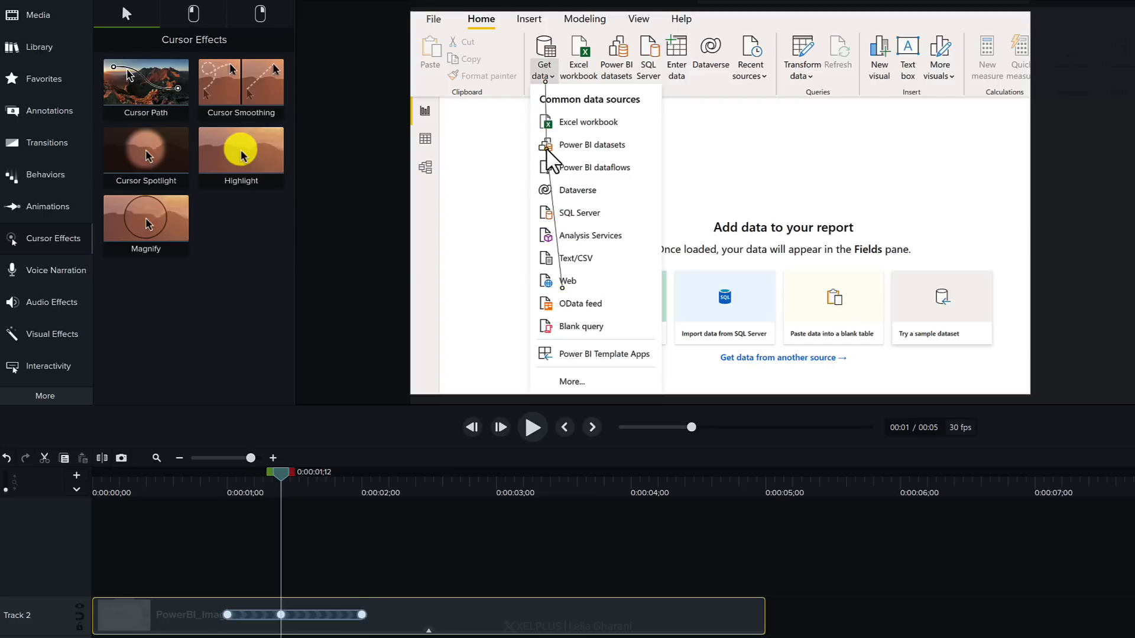
mouse_move(548, 161)
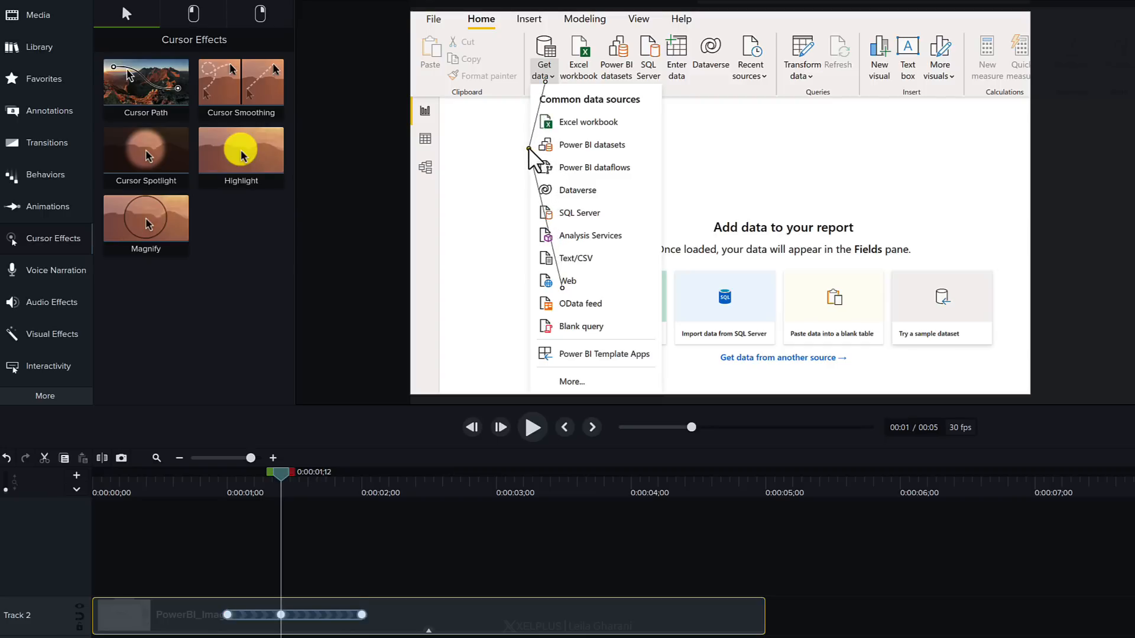
mouse_move(551, 228)
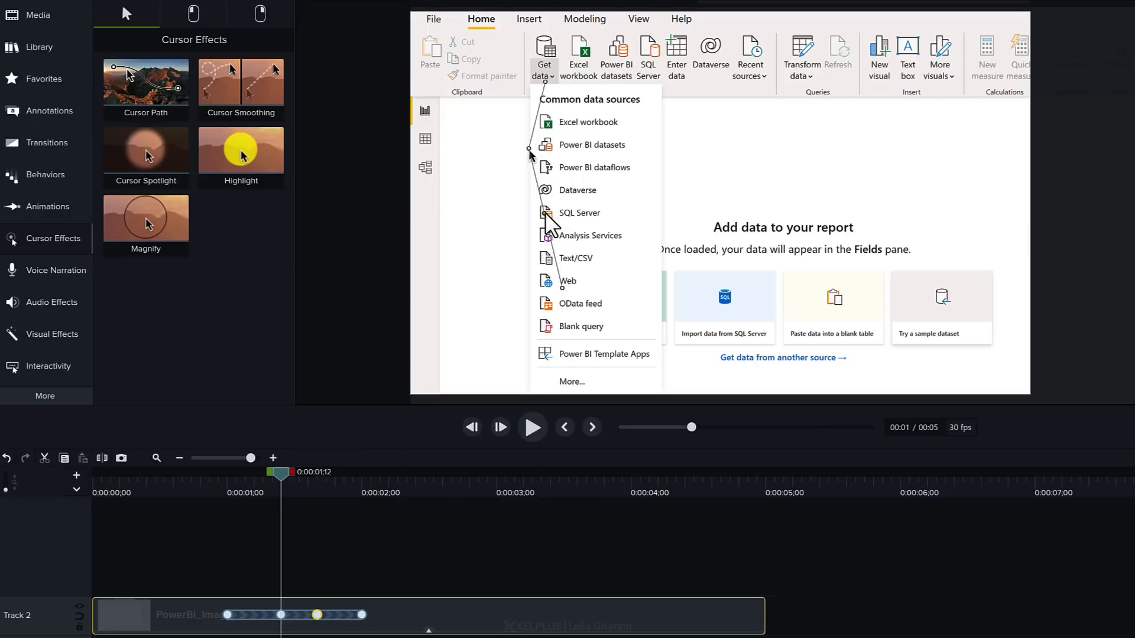
mouse_move(573, 243)
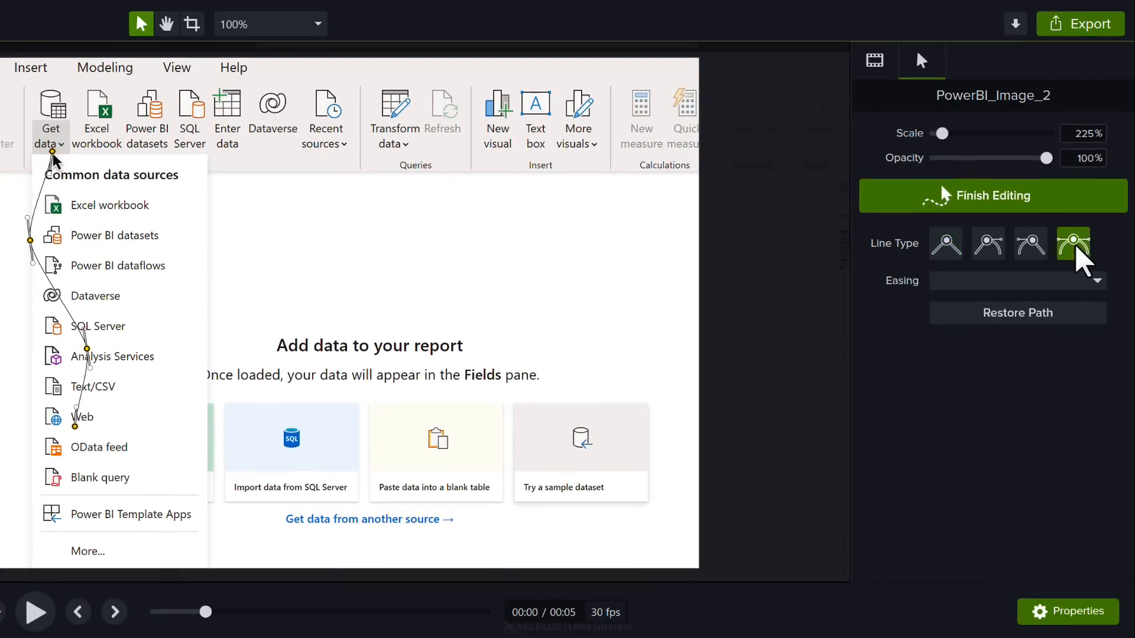
Change the path's line type, set cursor easing to Ease In, and preview the eased movement
click(1073, 243)
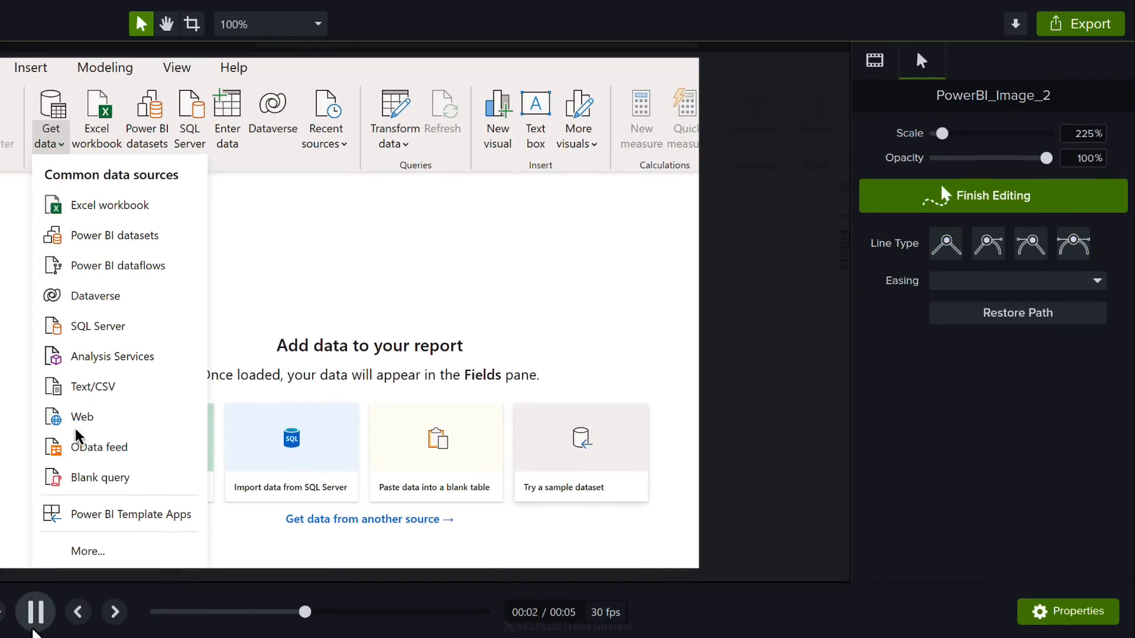
click(34, 612)
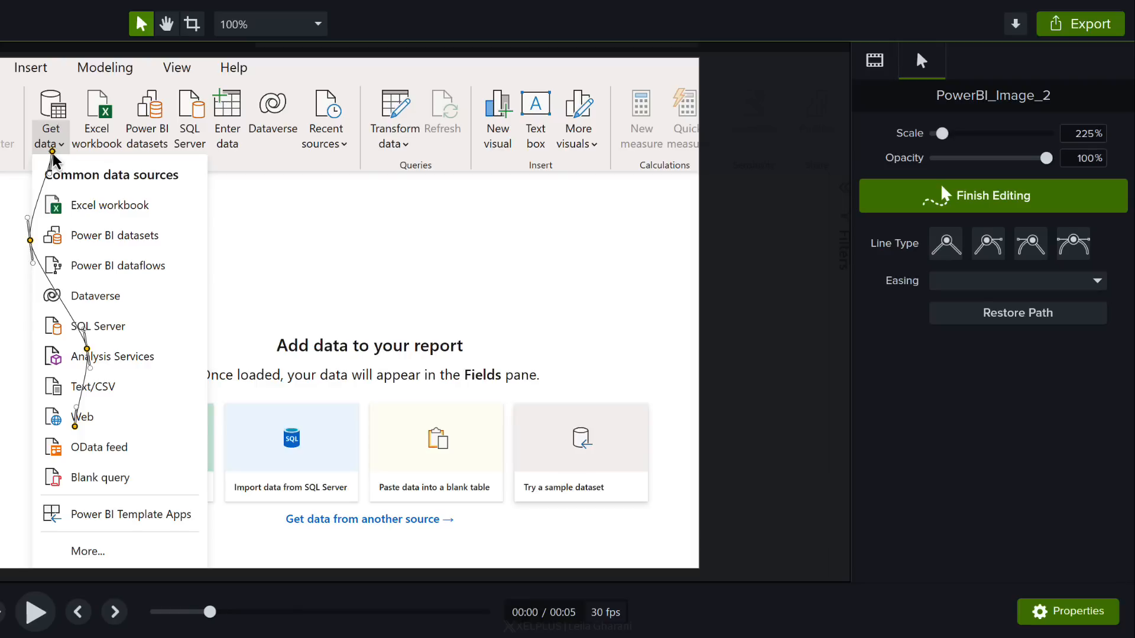
mouse_move(68, 485)
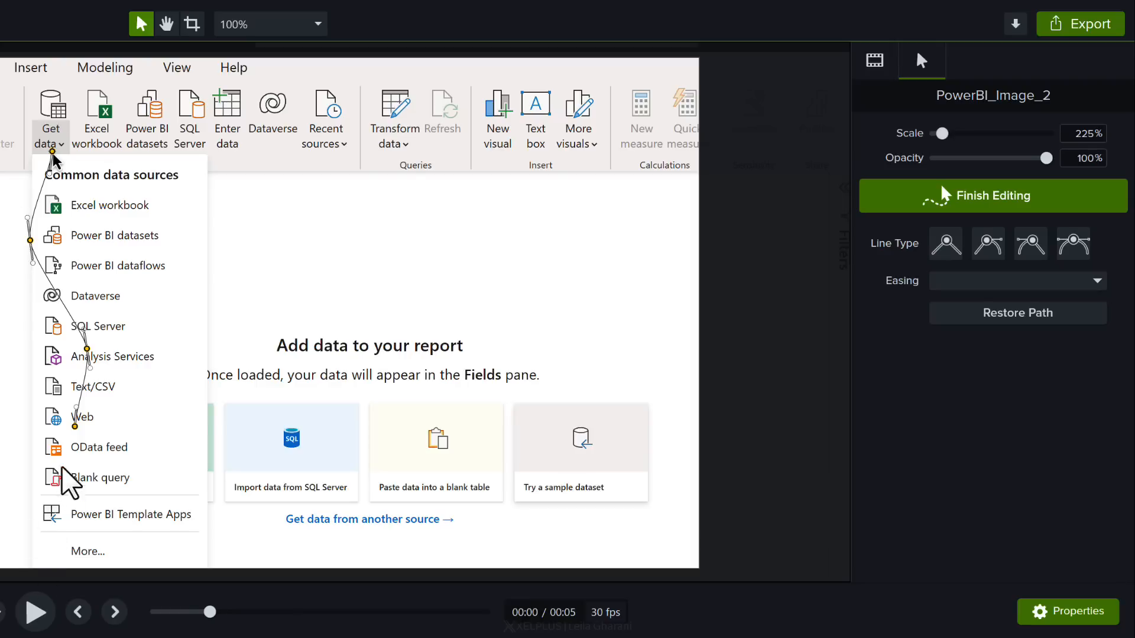
mouse_move(876, 369)
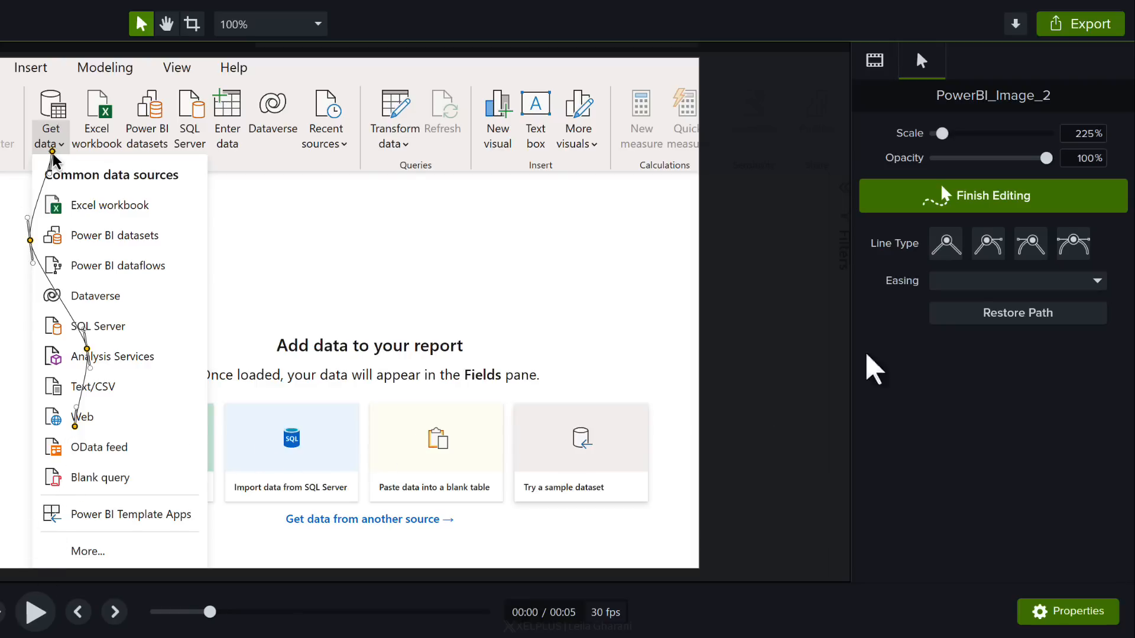
mouse_move(1097, 282)
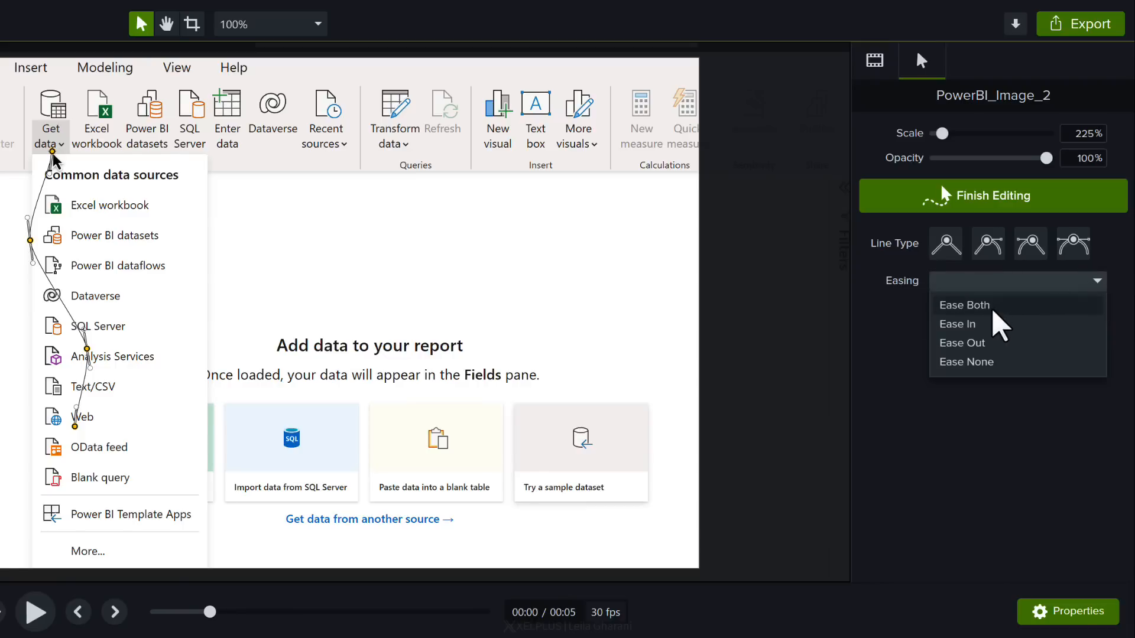
mouse_move(995, 381)
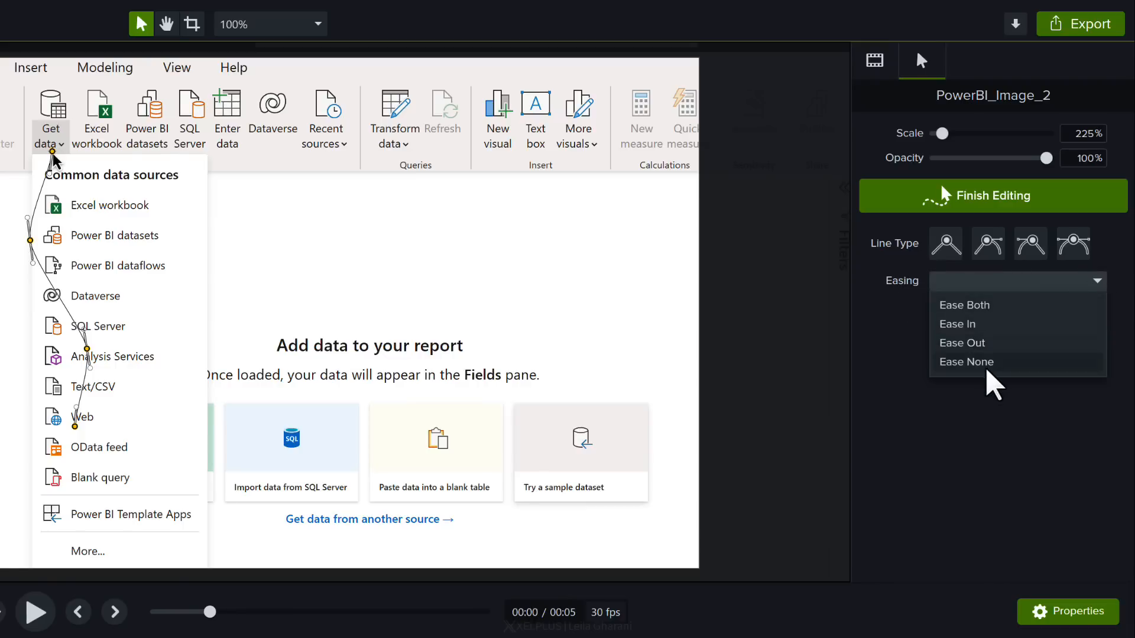
click(957, 324)
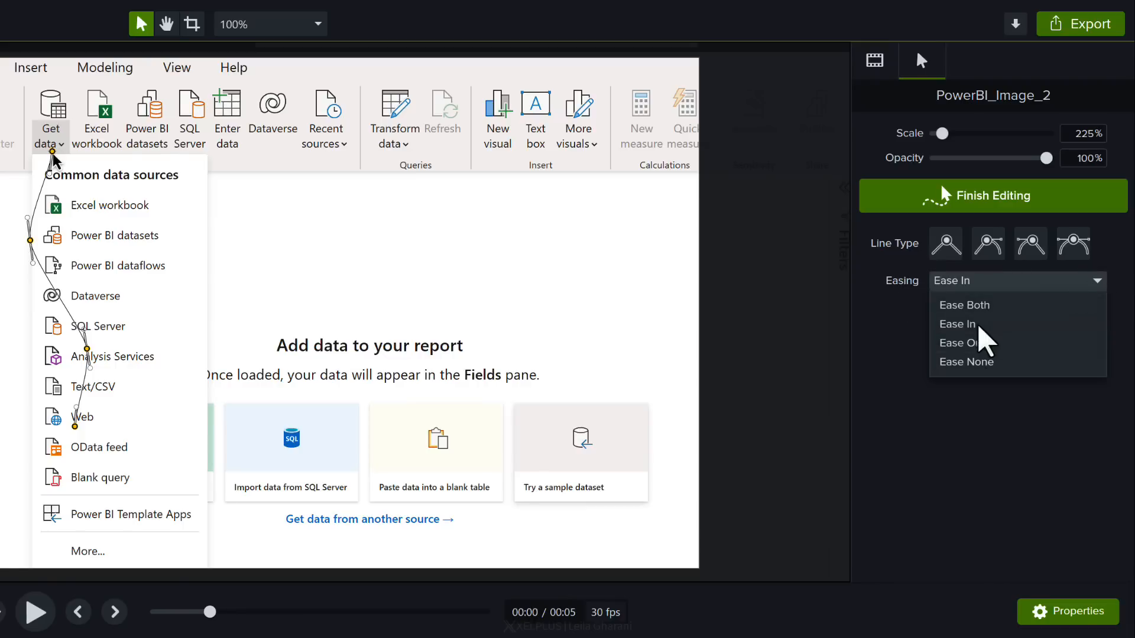
click(955, 323)
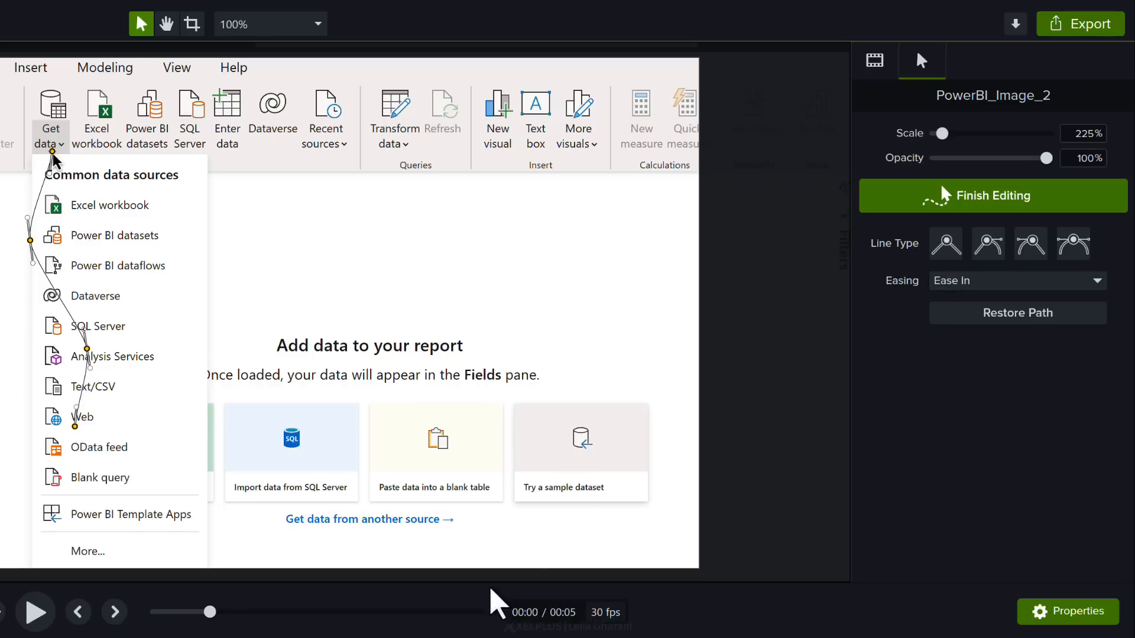
click(33, 612)
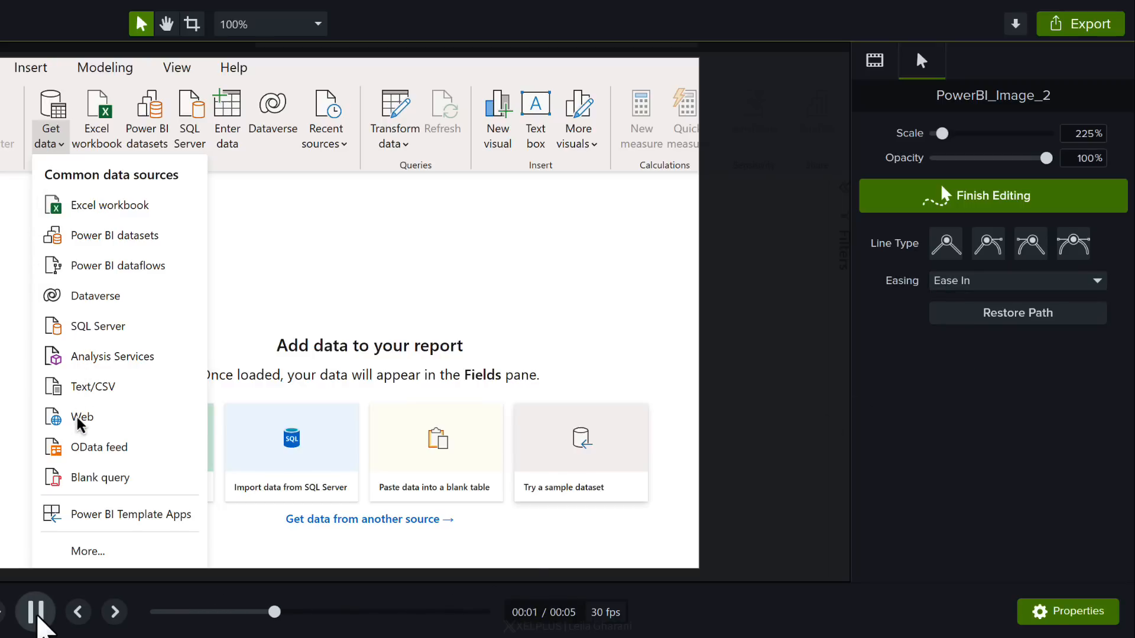
click(34, 612)
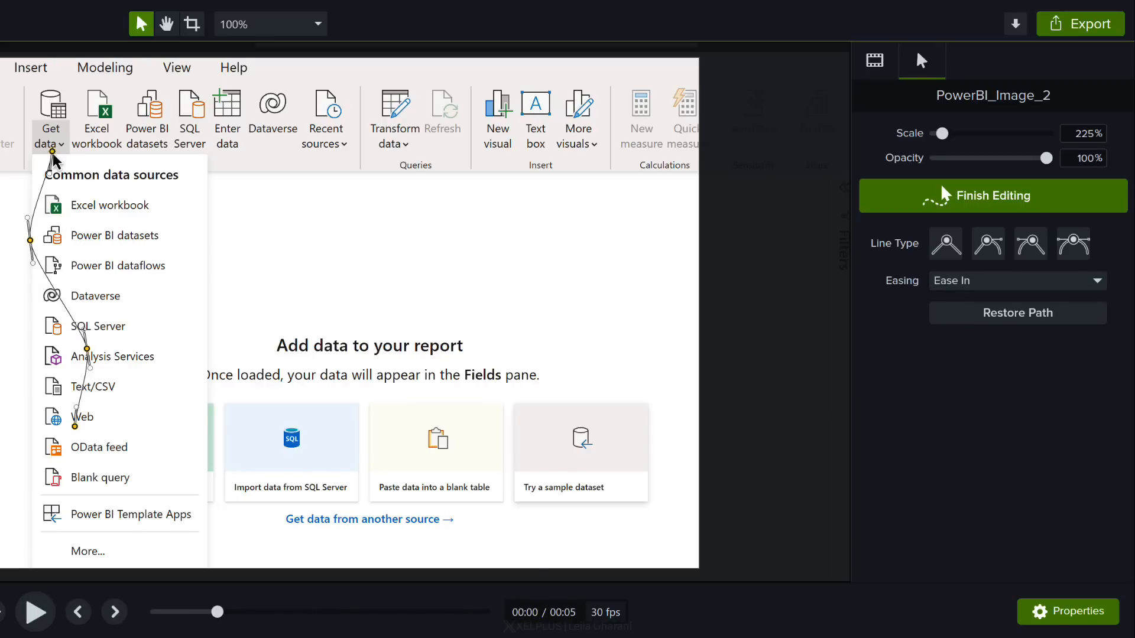
mouse_move(57, 177)
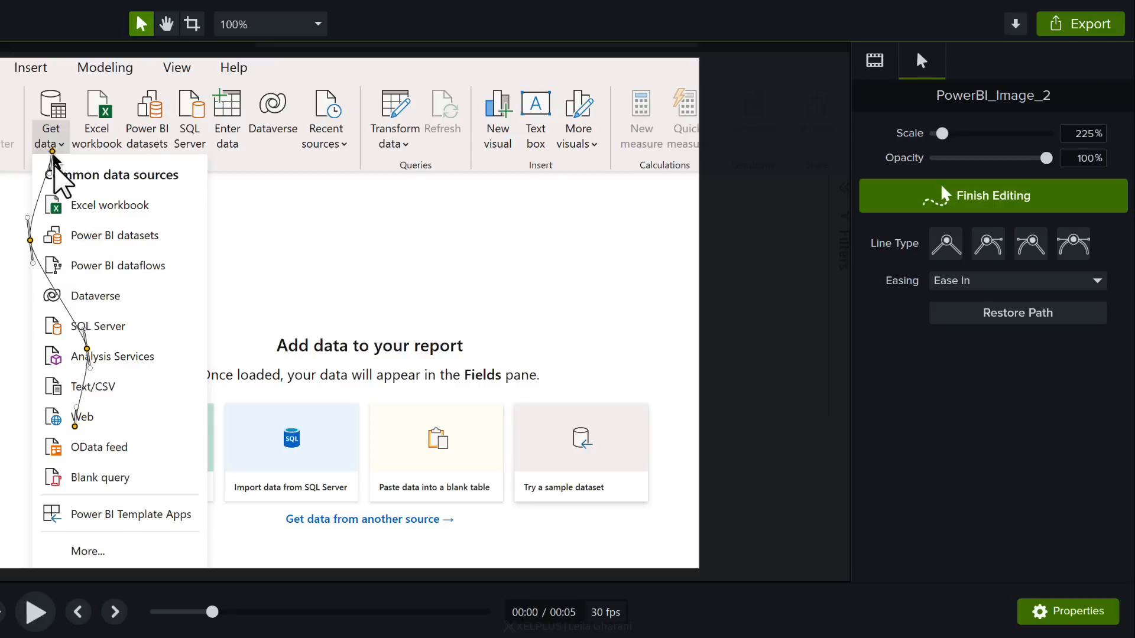
mouse_move(919, 159)
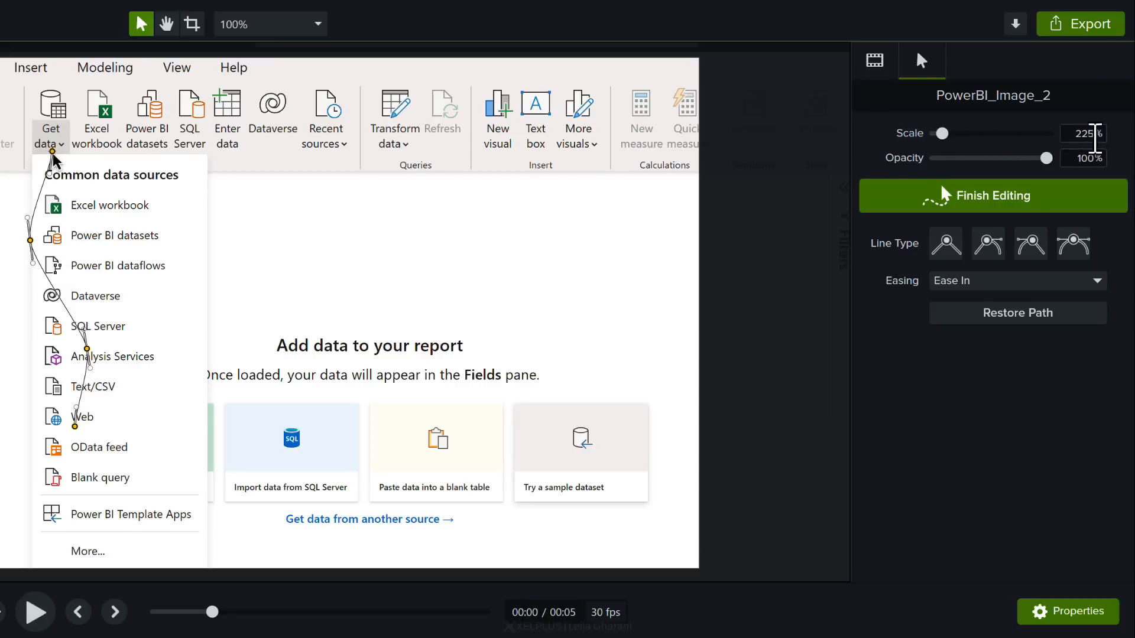
mouse_move(951, 152)
text(789)
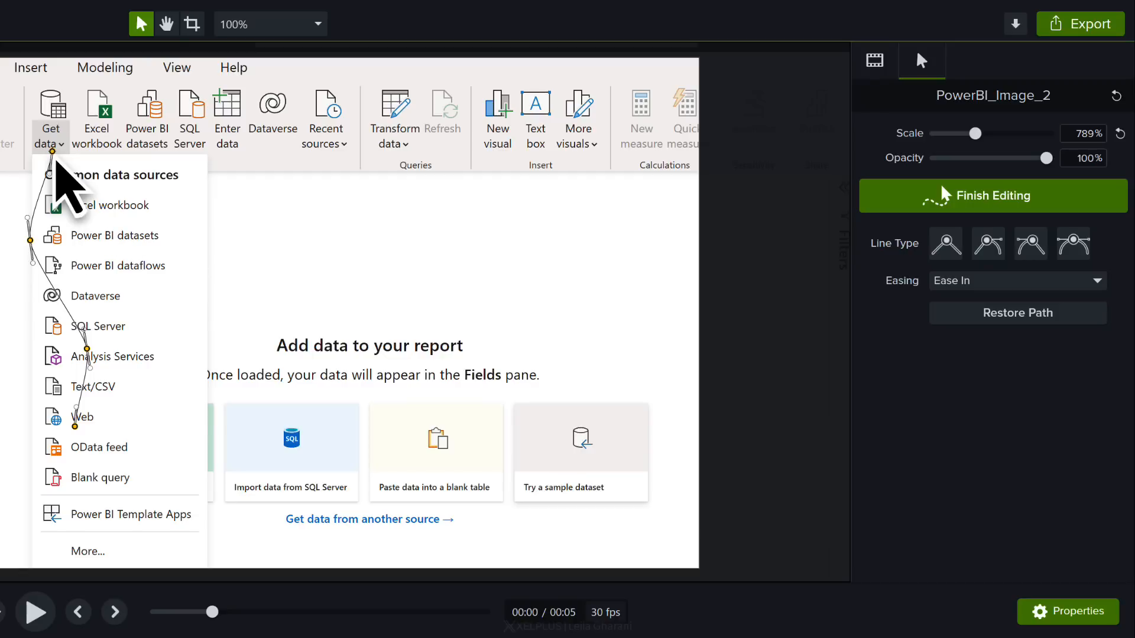
Confirm the cursor scale at 789% on the Power BI clip
click(33, 612)
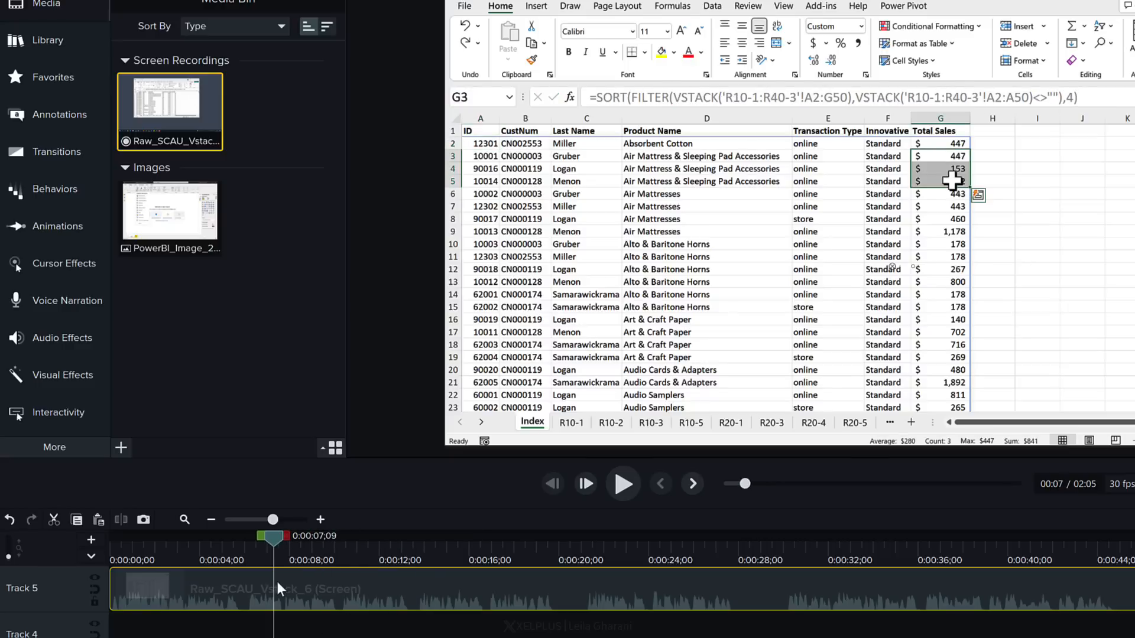
mouse_move(313, 591)
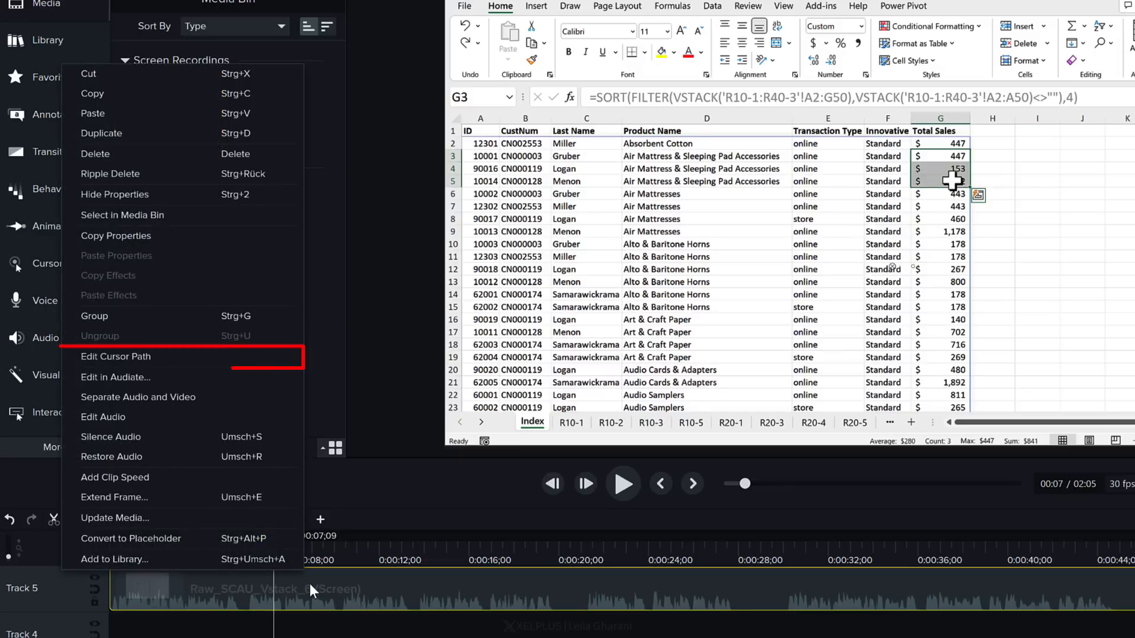
mouse_move(203, 365)
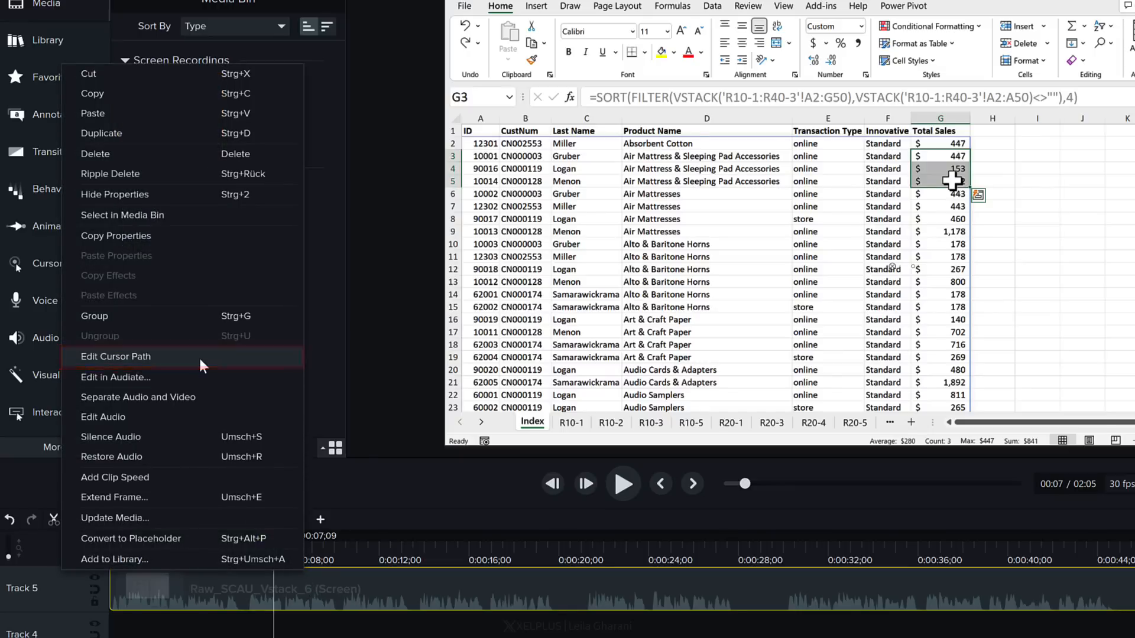
Edit the Raw_SCAU clip's cursor path, keeping Simplify Existing Path
click(115, 355)
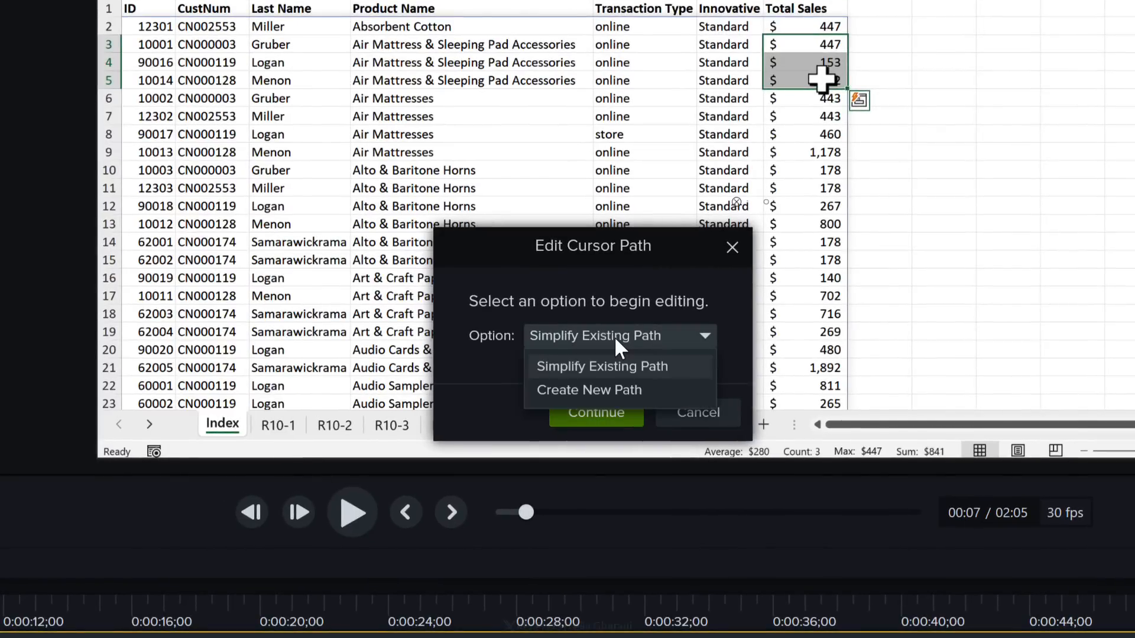
mouse_move(597, 402)
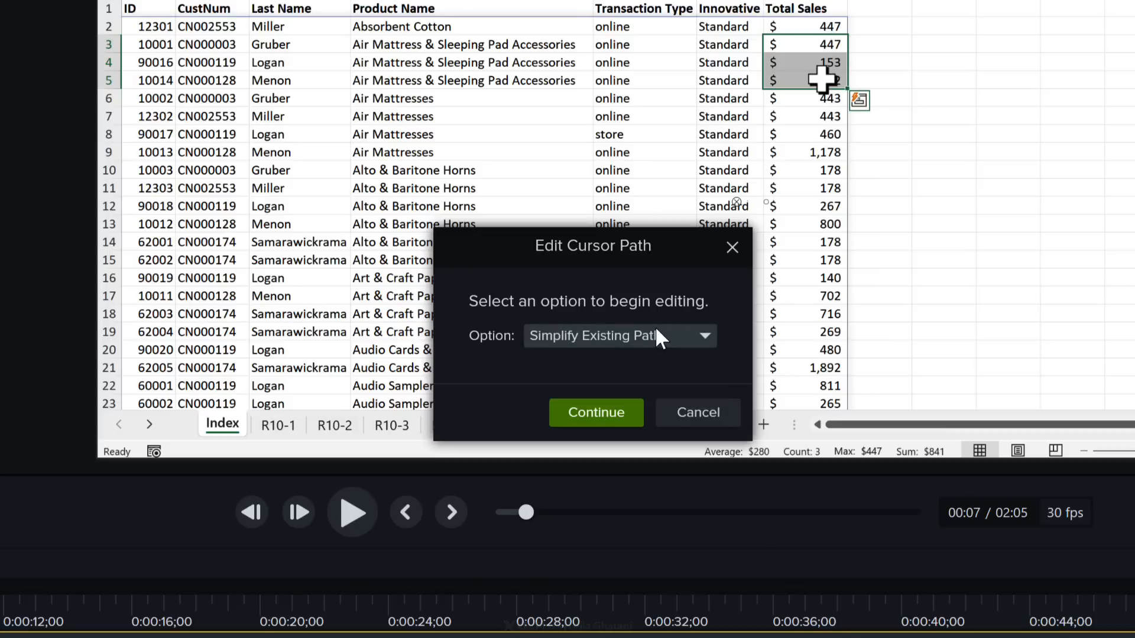
click(596, 412)
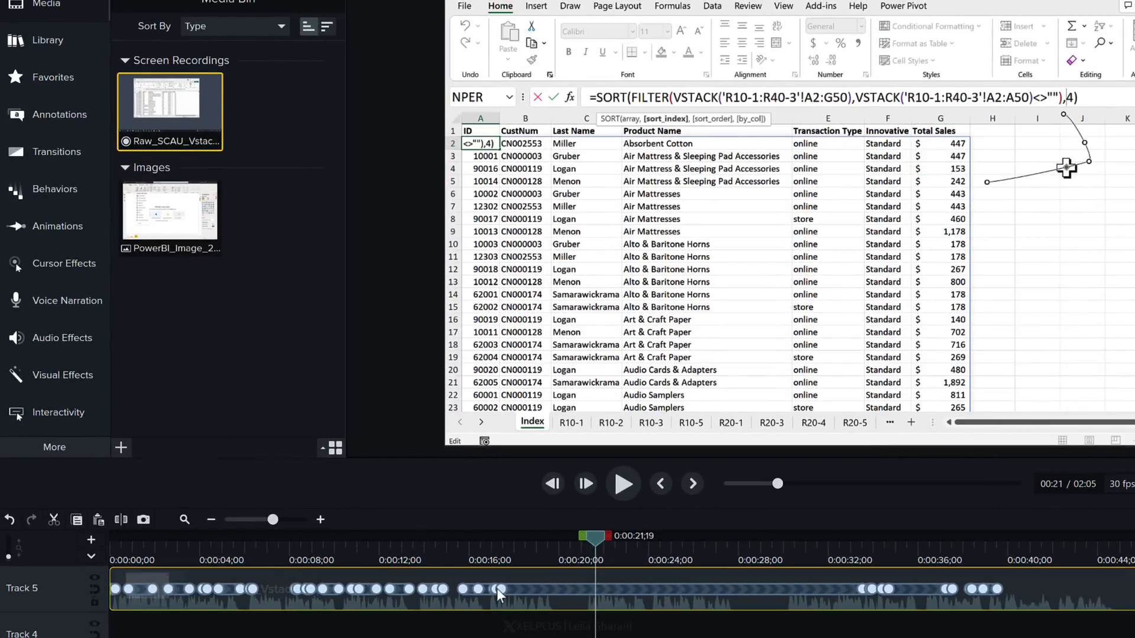
mouse_move(563, 593)
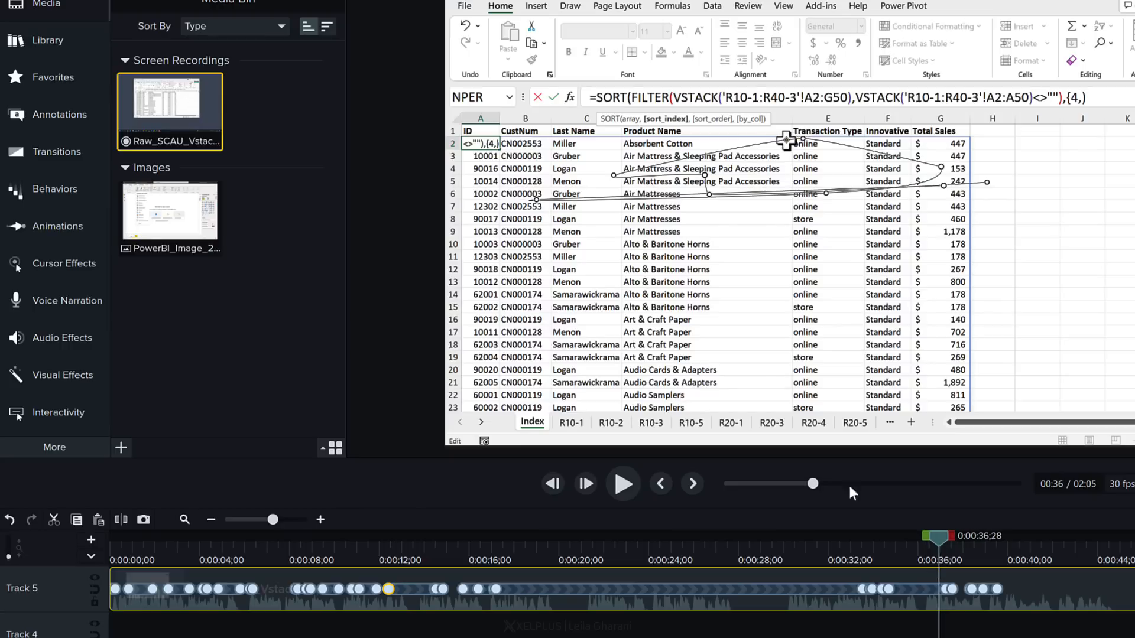
mouse_move(890, 556)
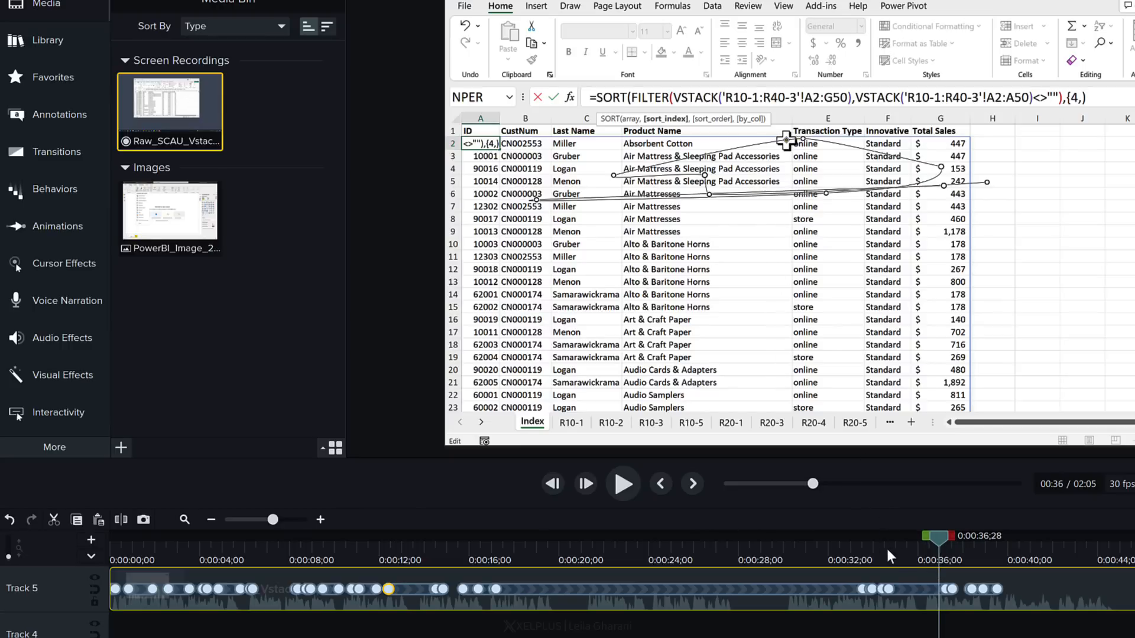
mouse_move(919, 566)
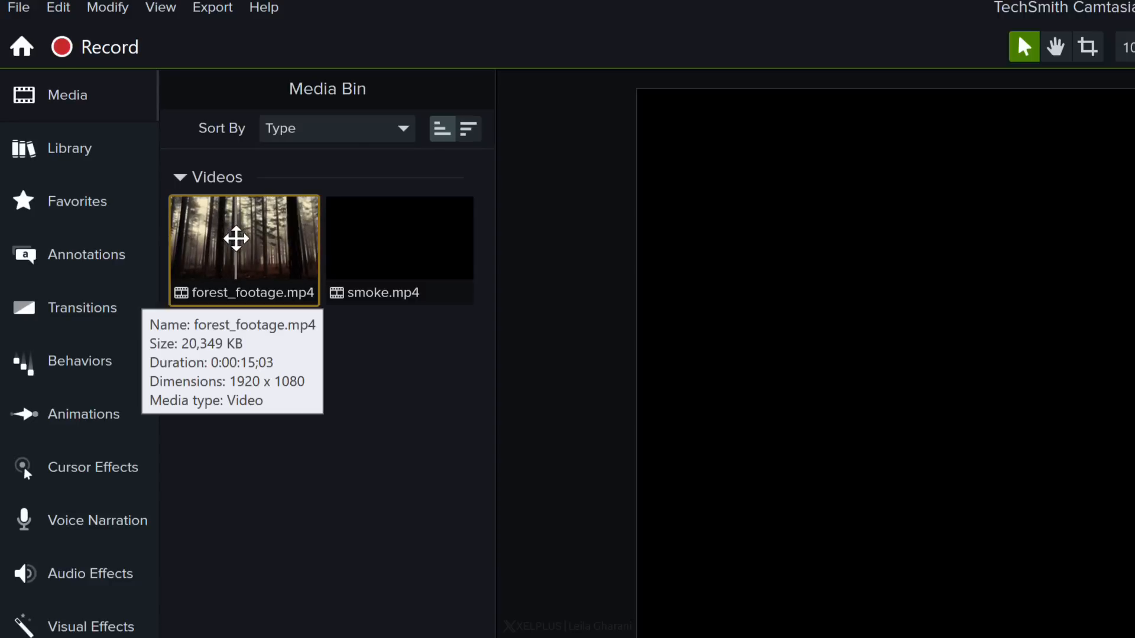
mouse_move(336, 234)
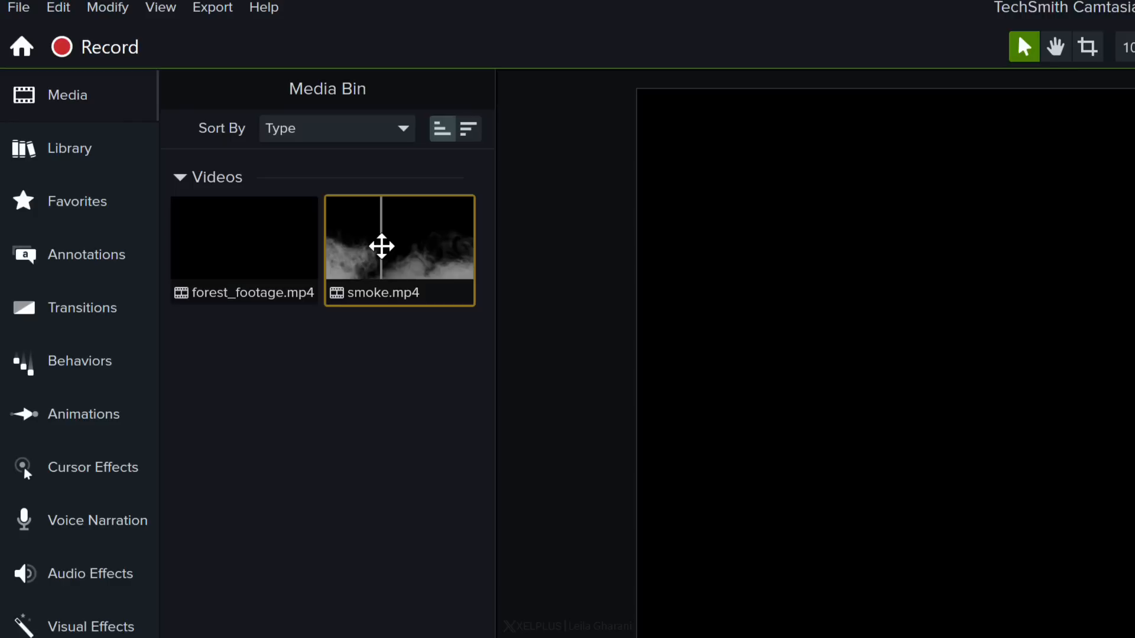
mouse_move(244, 250)
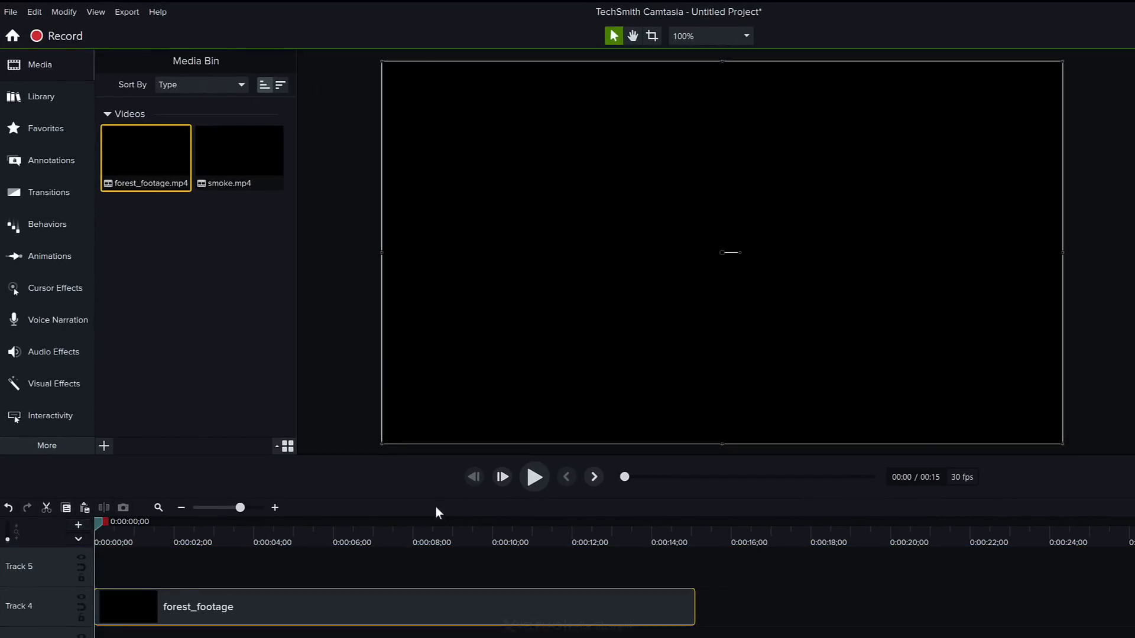
Add smoke.mp4 to the track above the forest footage
click(534, 477)
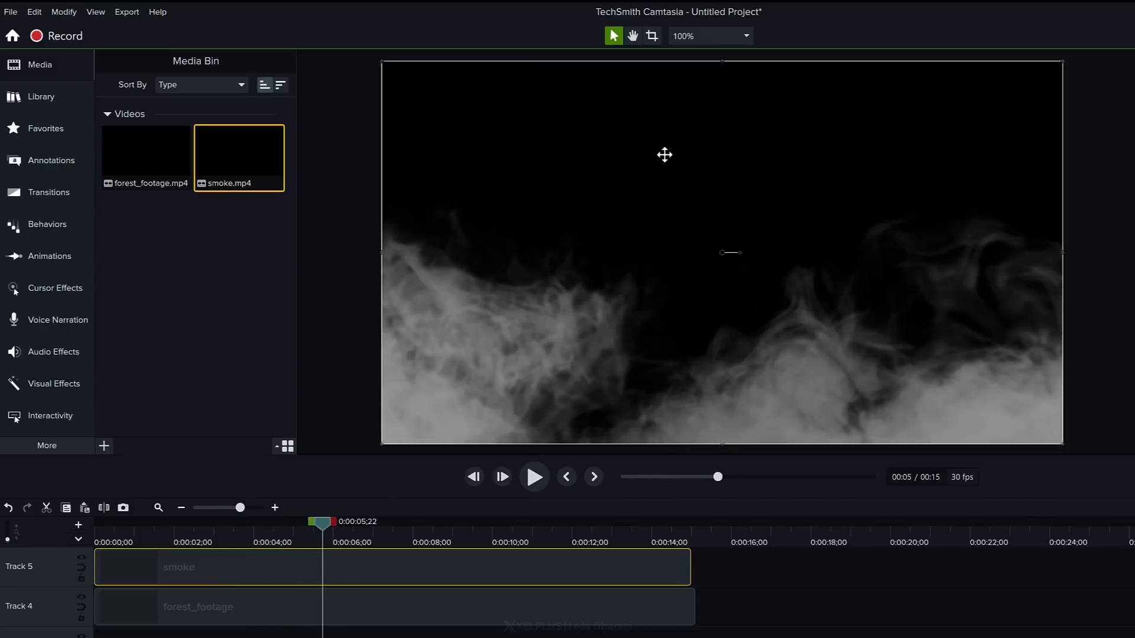
mouse_move(302, 612)
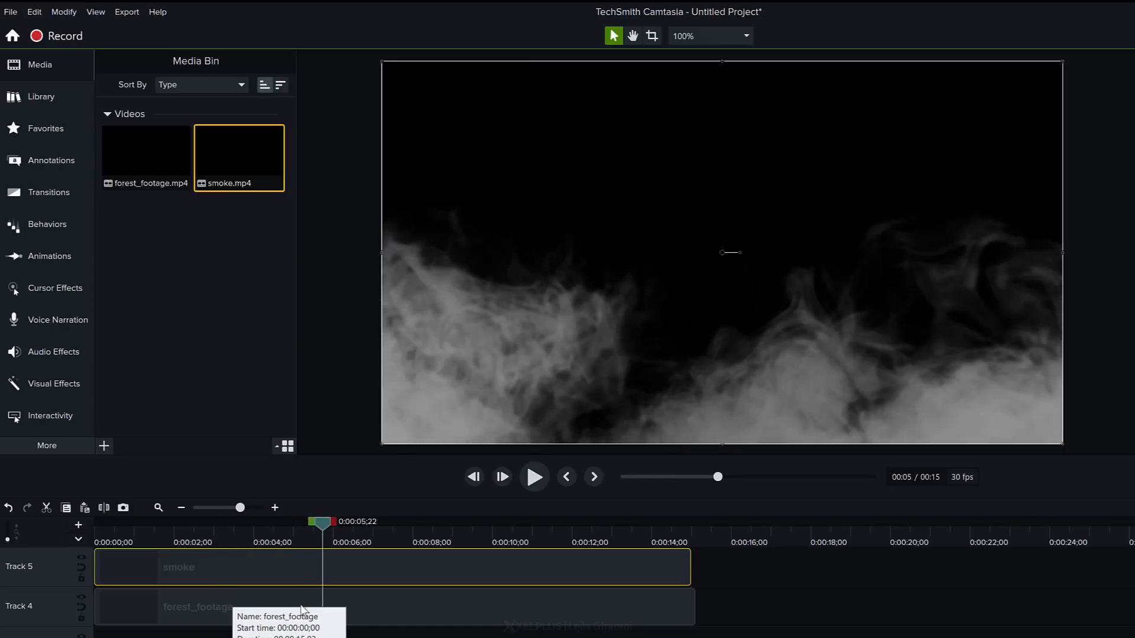
mouse_move(178, 554)
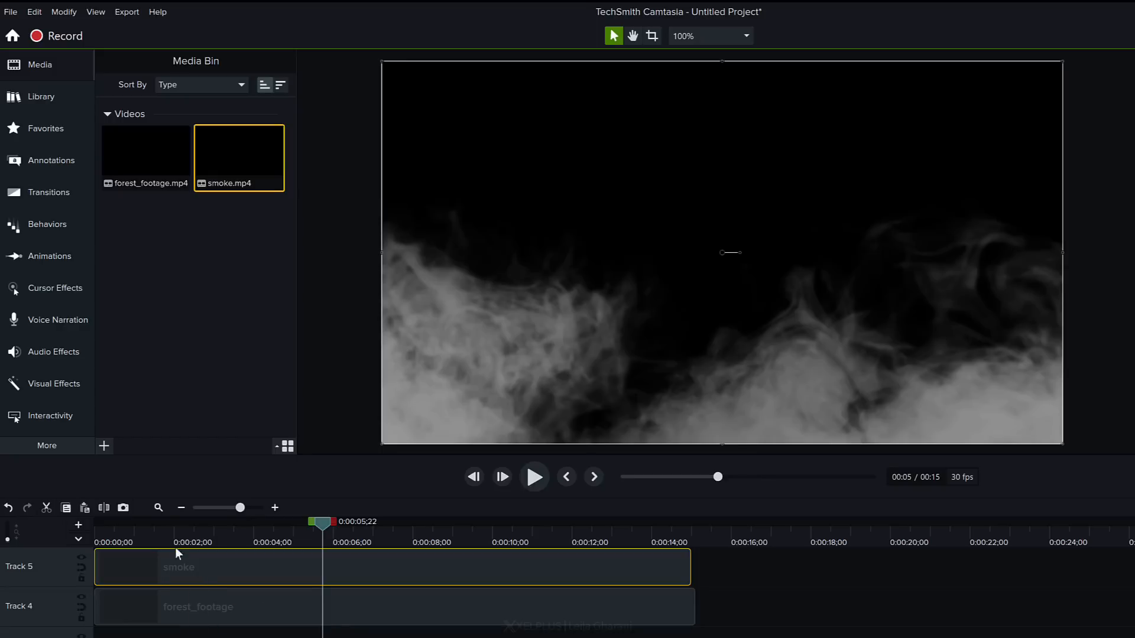
mouse_move(54, 384)
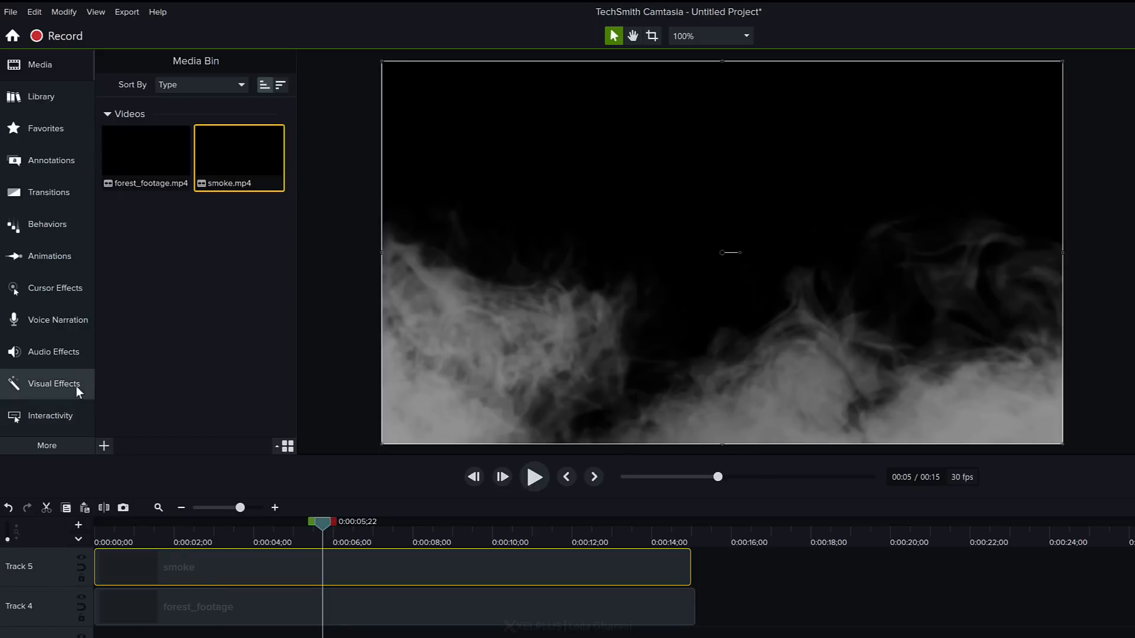
click(51, 384)
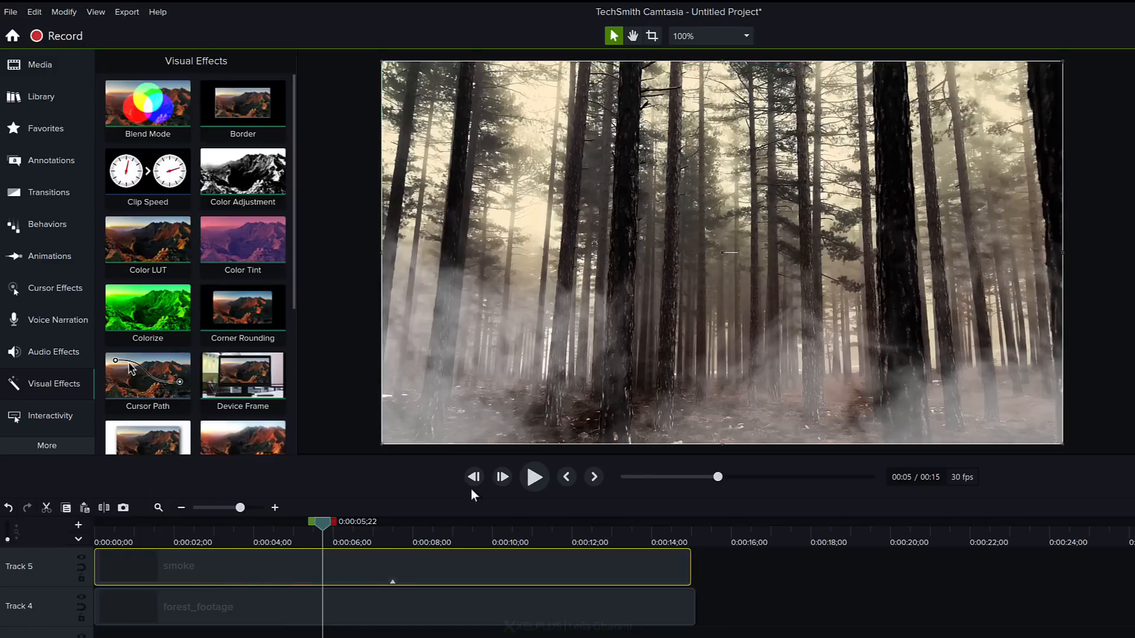
click(534, 476)
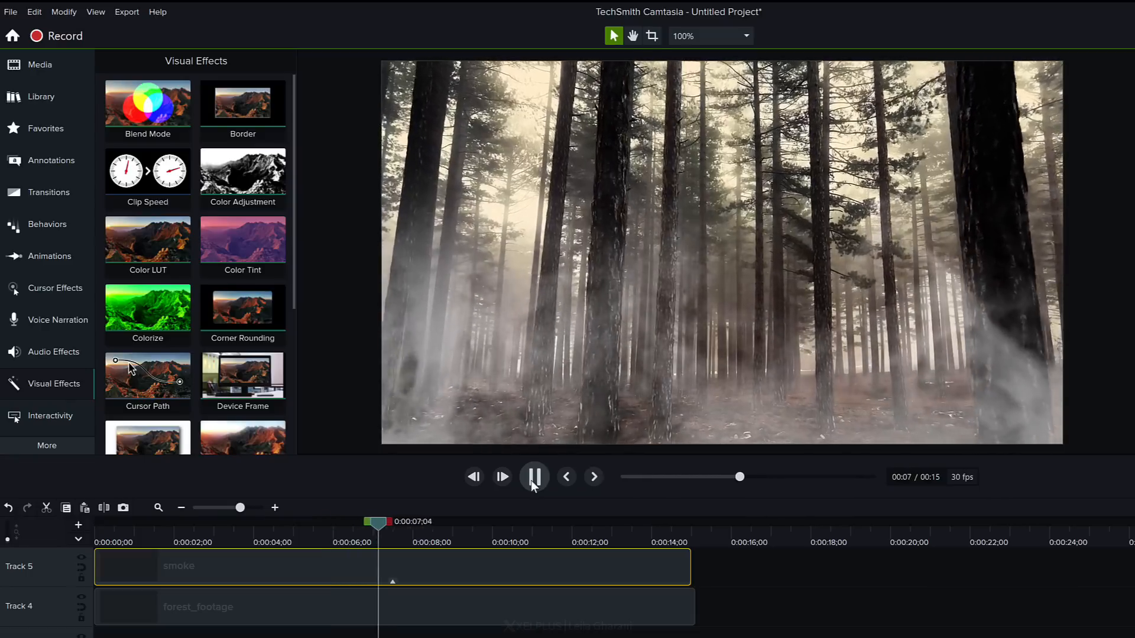
click(534, 476)
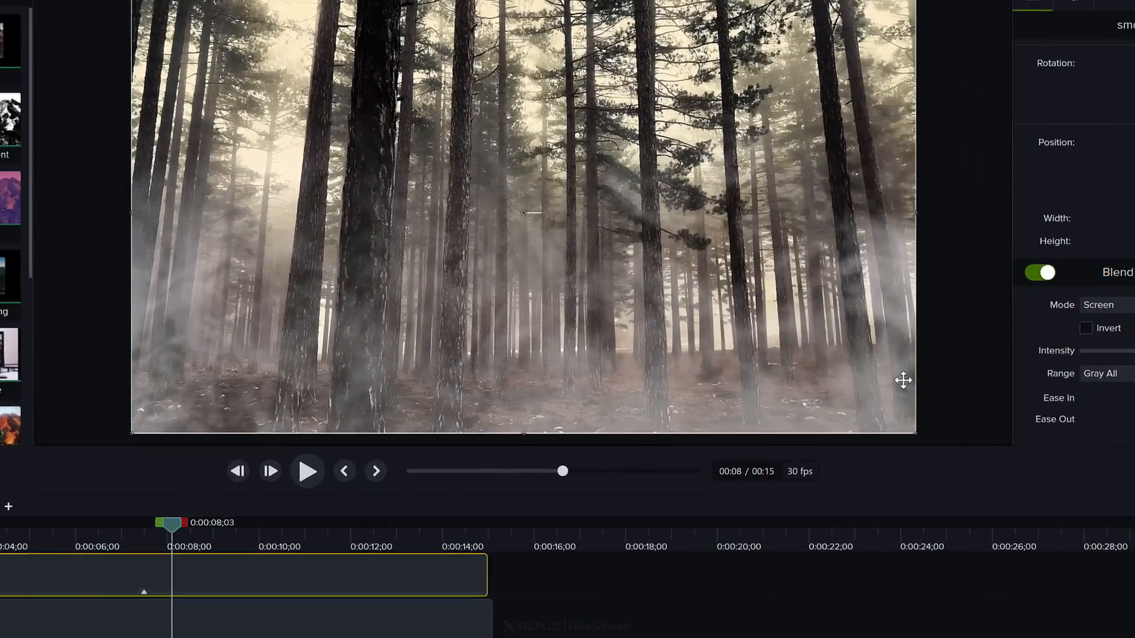
mouse_move(1077, 463)
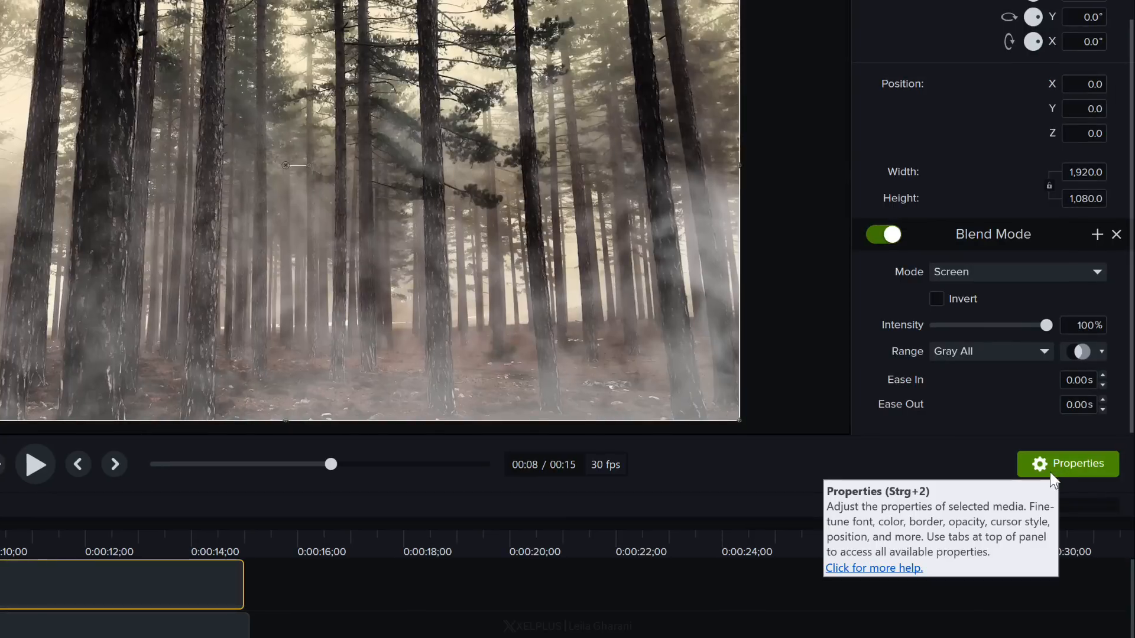
mouse_move(999, 249)
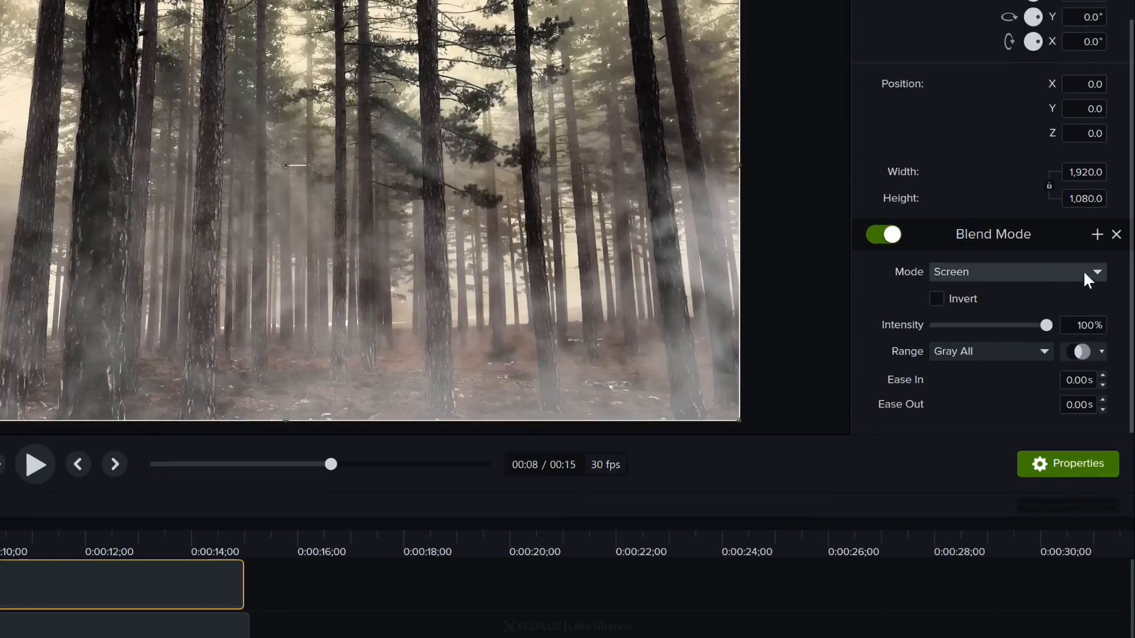
Switch the smoke clip's blend mode to Silhouette Luma and preview the result
click(1094, 271)
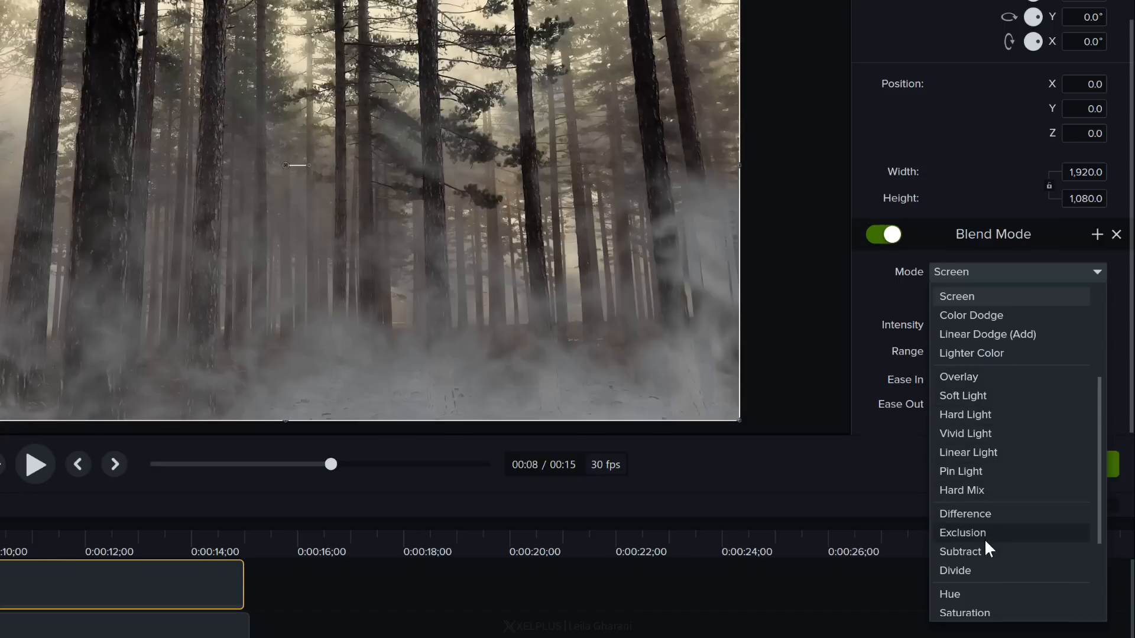
scroll(down, 3)
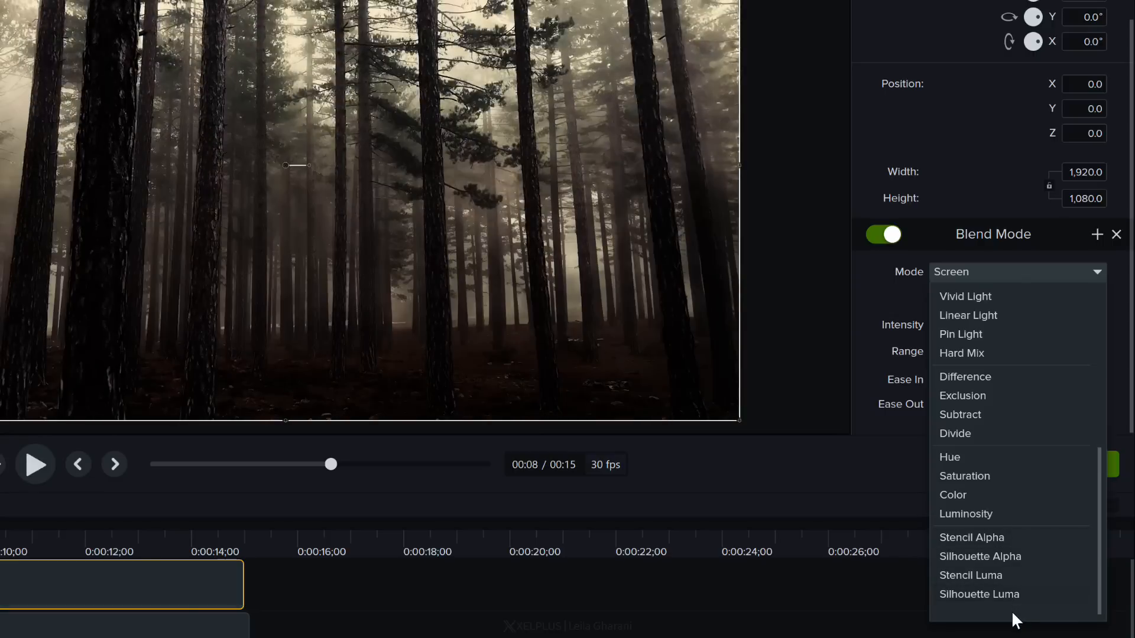
mouse_move(1023, 609)
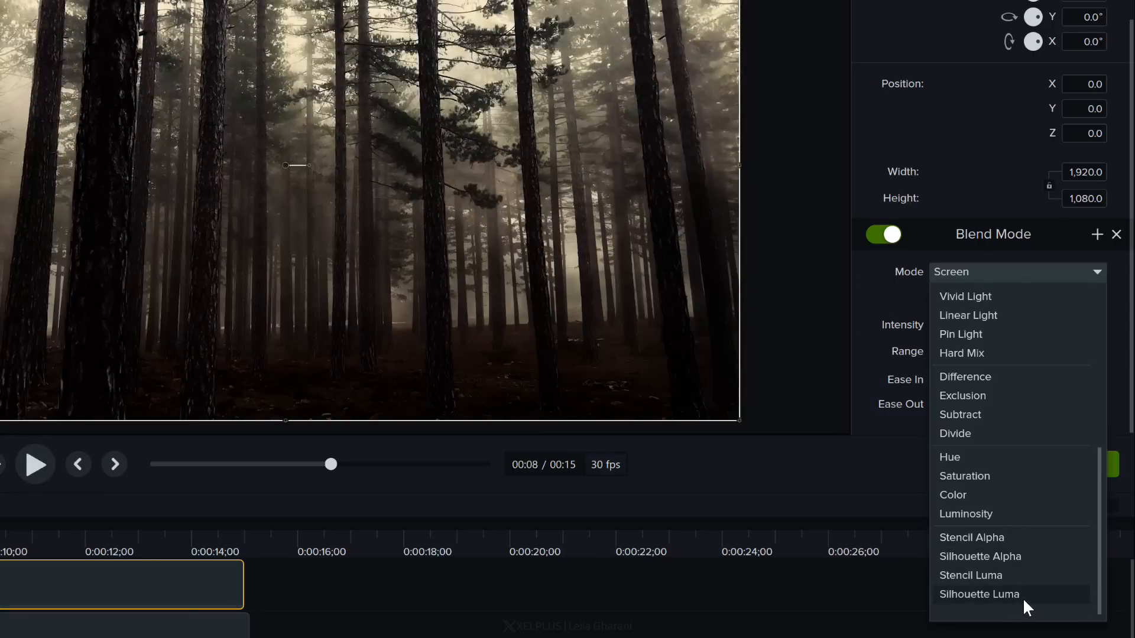
click(980, 594)
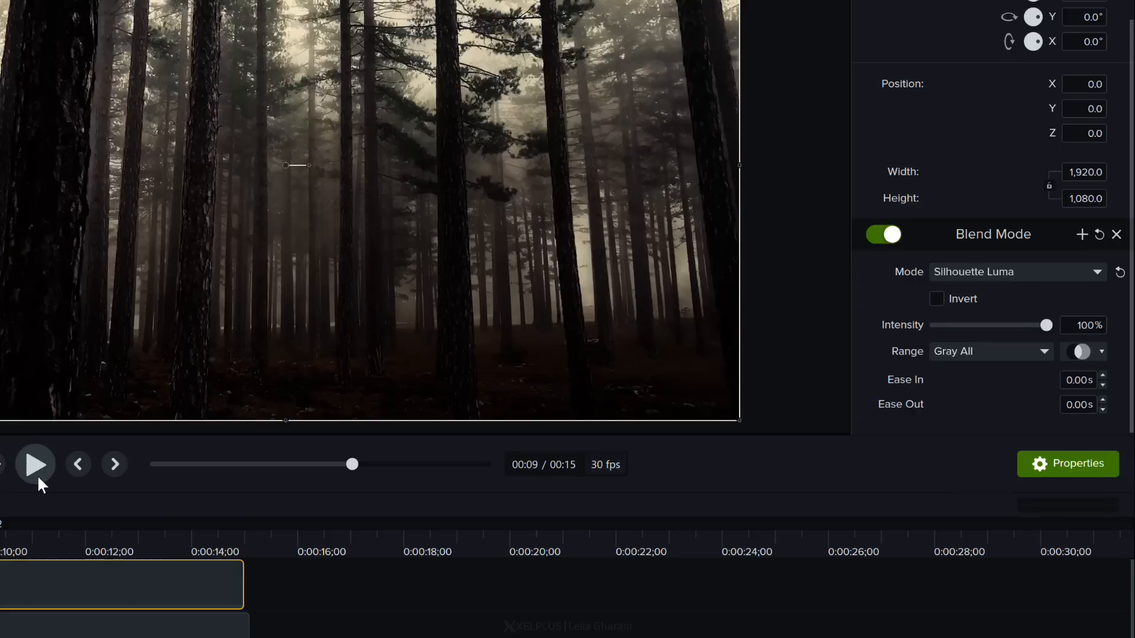
click(34, 464)
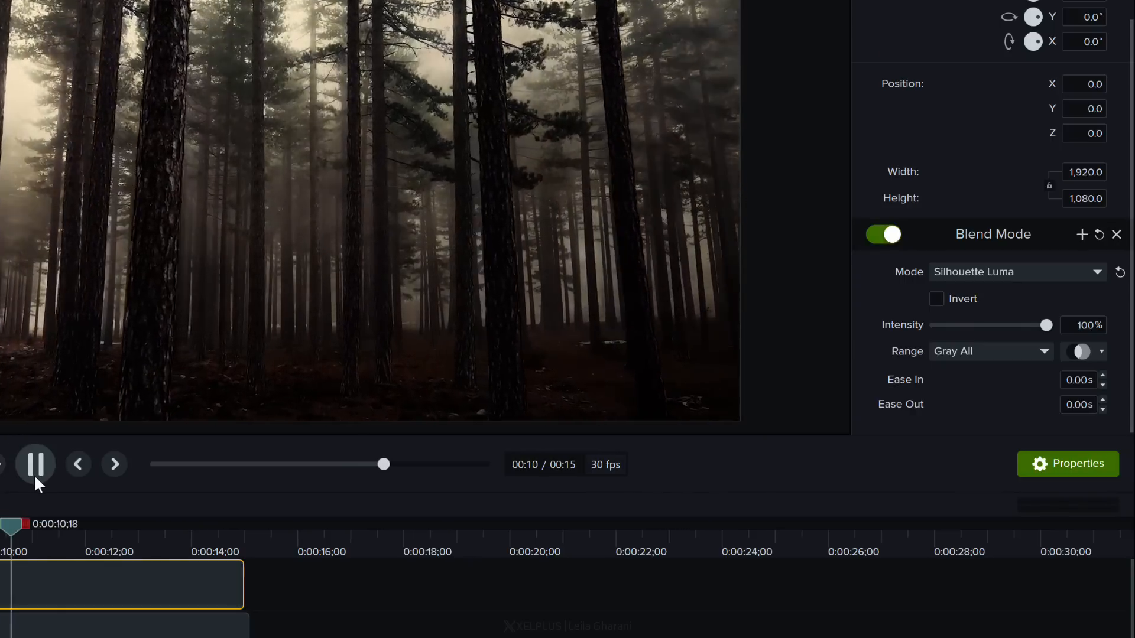
click(34, 464)
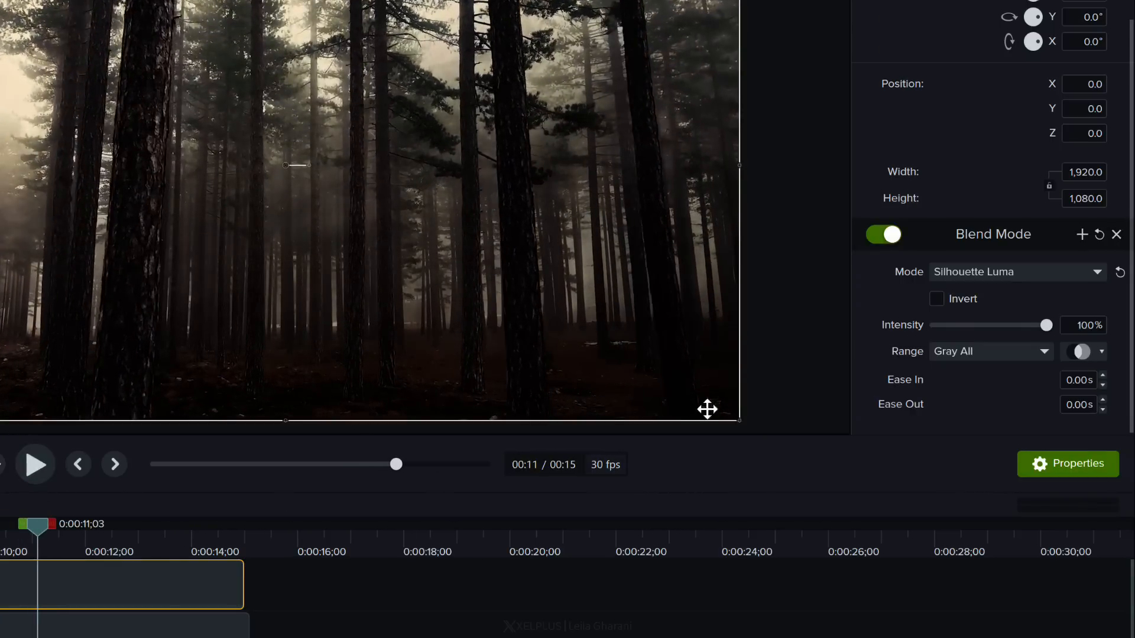
mouse_move(938, 304)
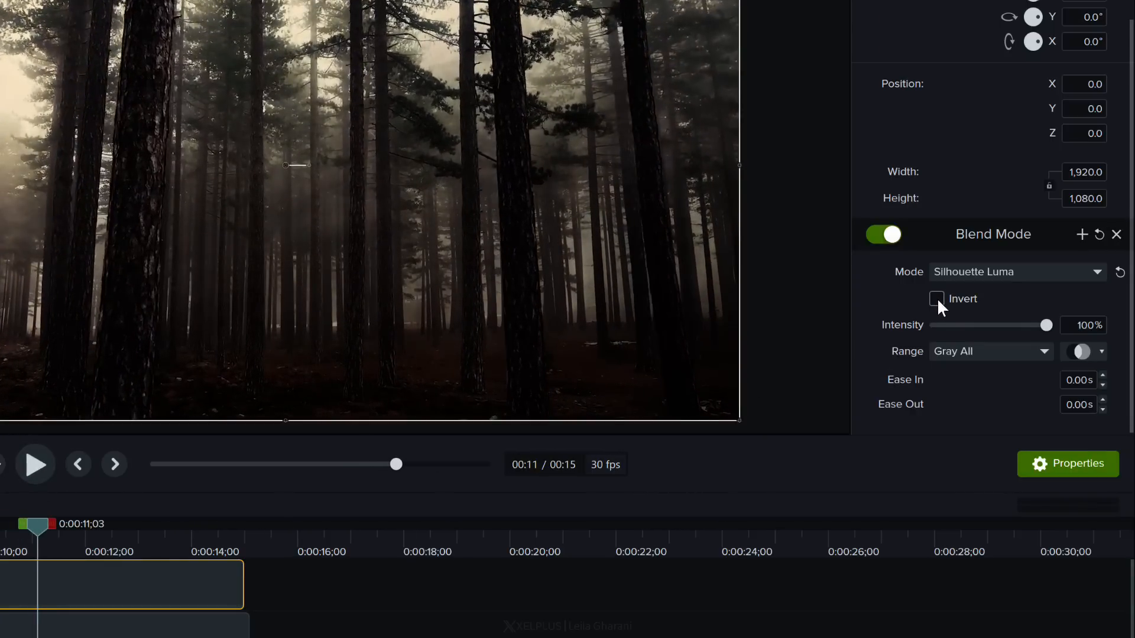
Explore the blend options and pick a colour range to blend
click(936, 298)
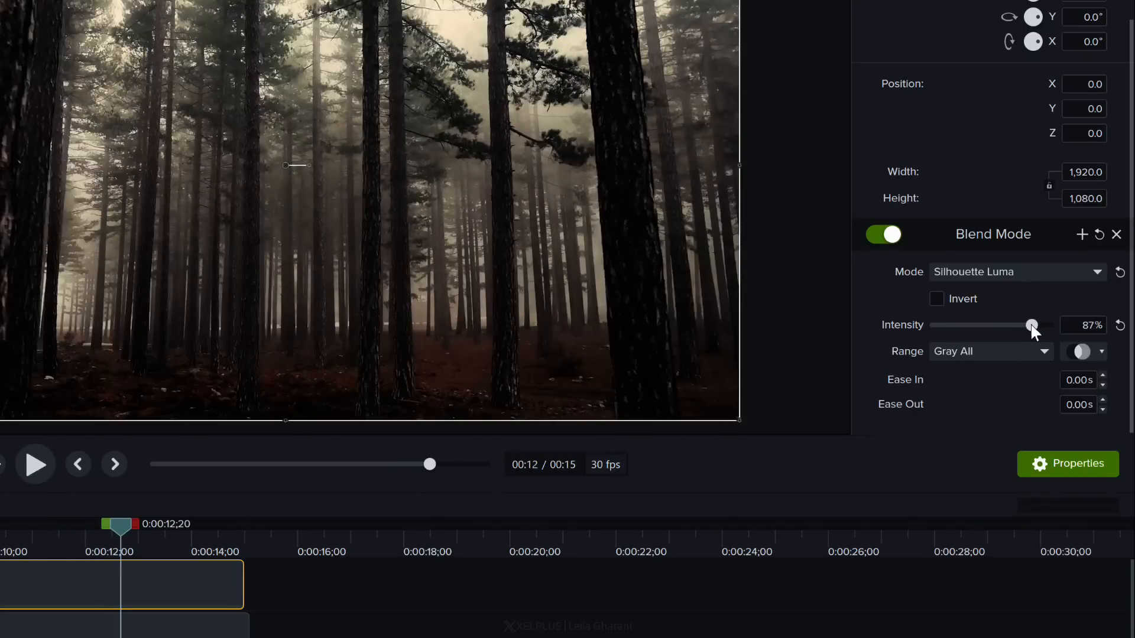
click(1045, 351)
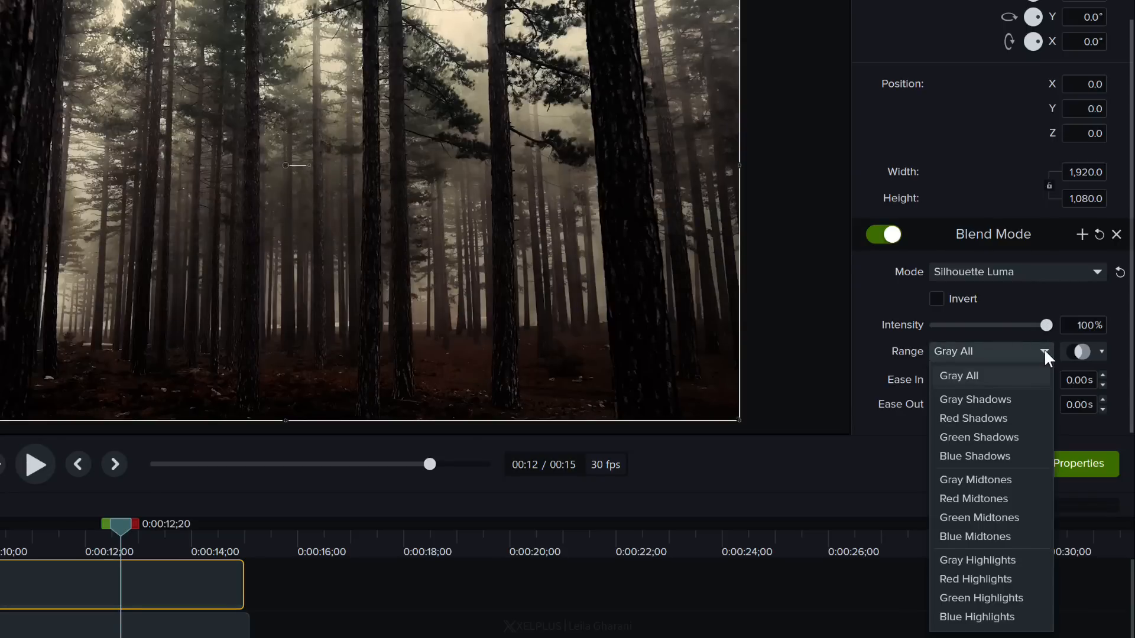
mouse_move(993, 552)
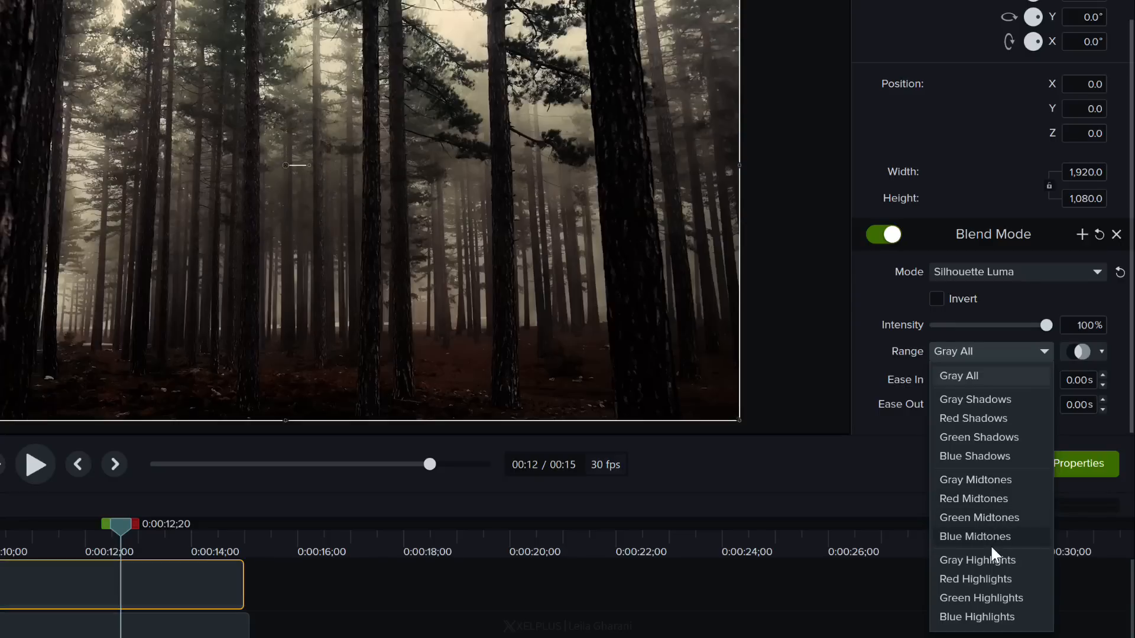
mouse_move(995, 475)
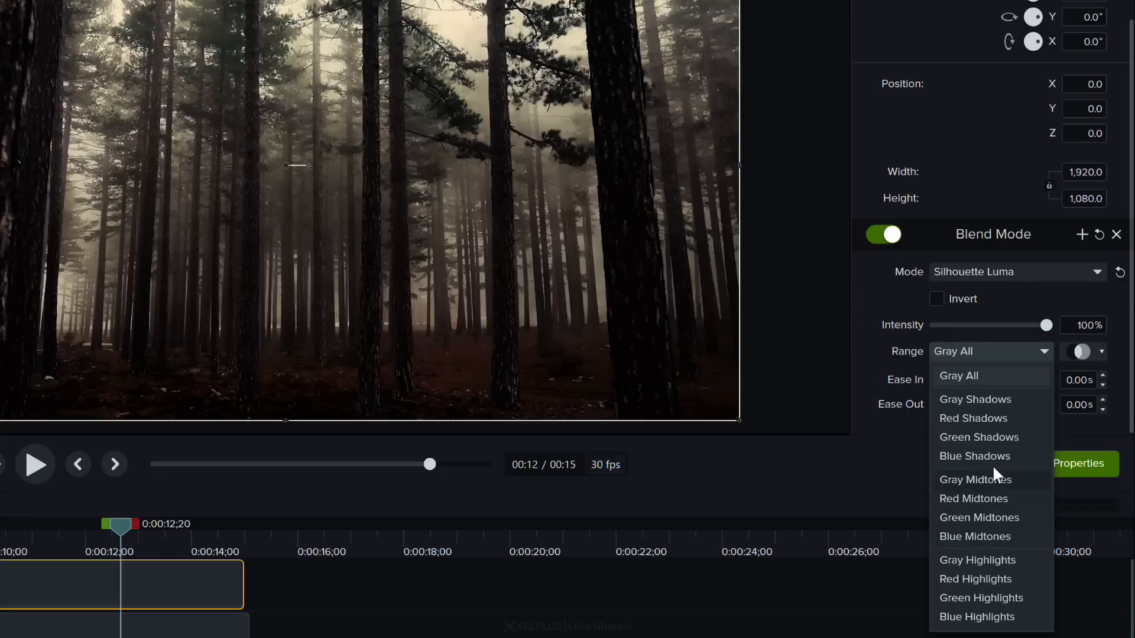
click(959, 376)
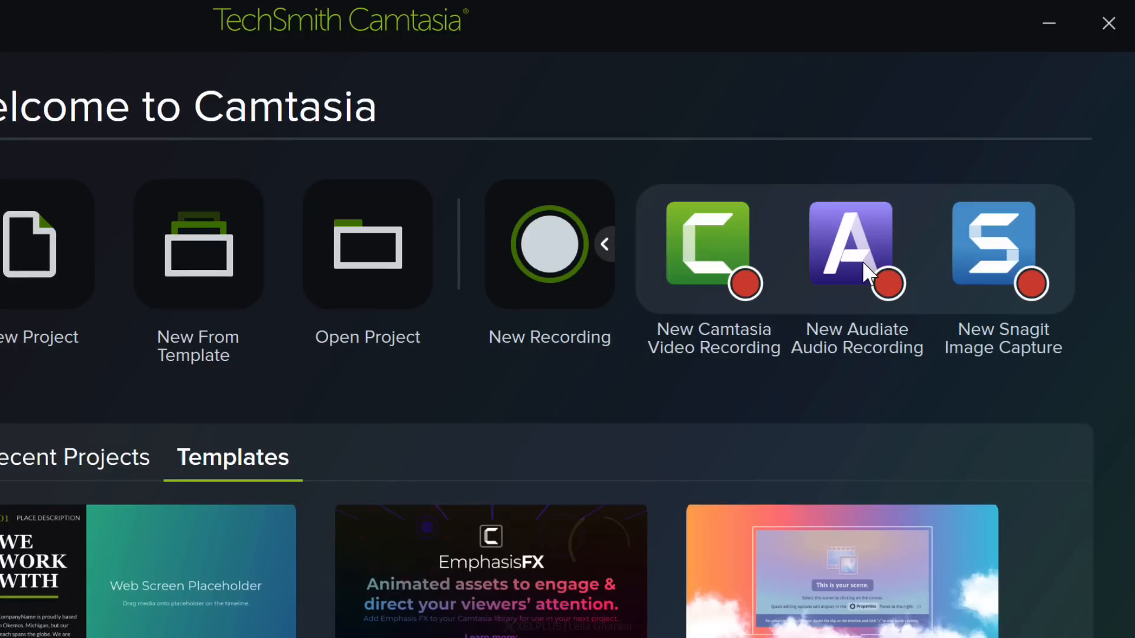
mouse_move(858, 257)
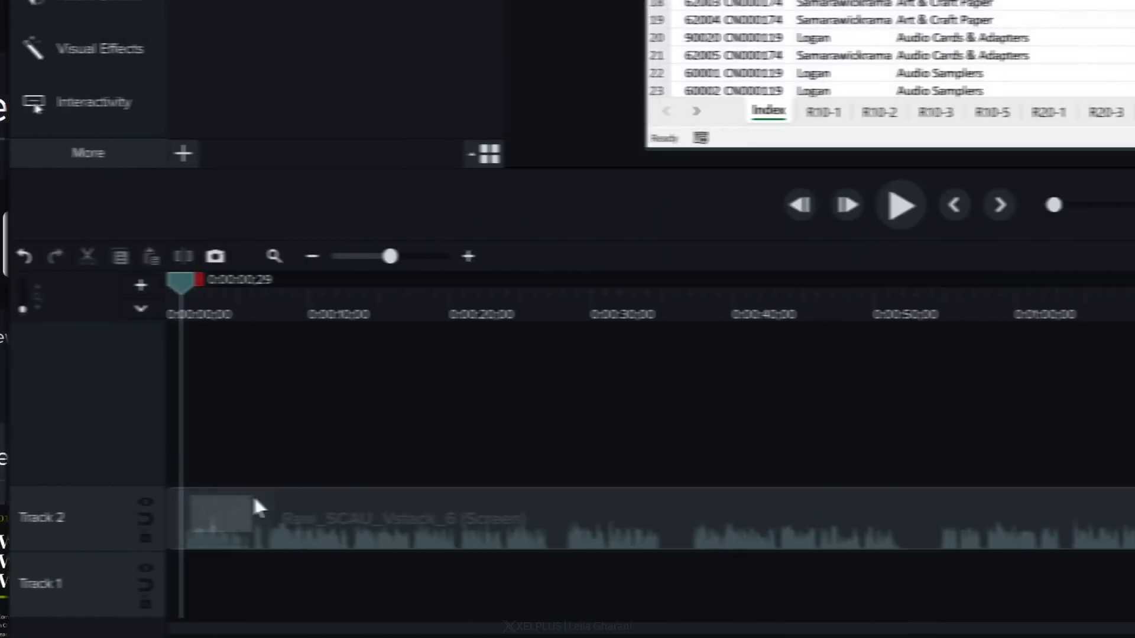
mouse_move(246, 510)
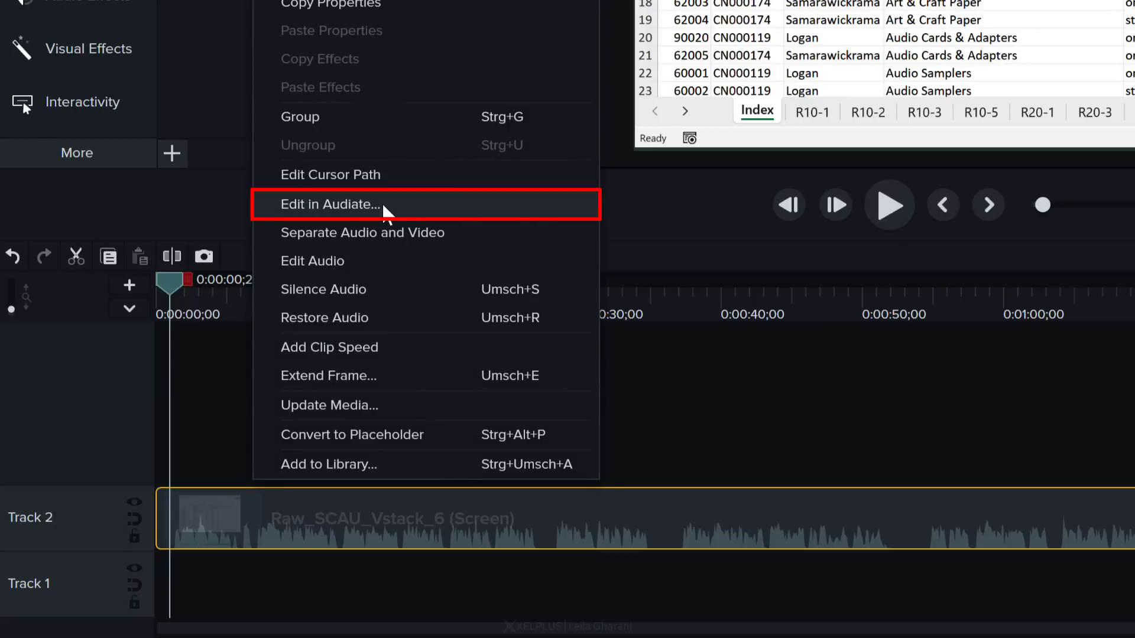
Send the clip's audio to Audiate, let it transcribe, and select the misheard word 'once'
click(328, 204)
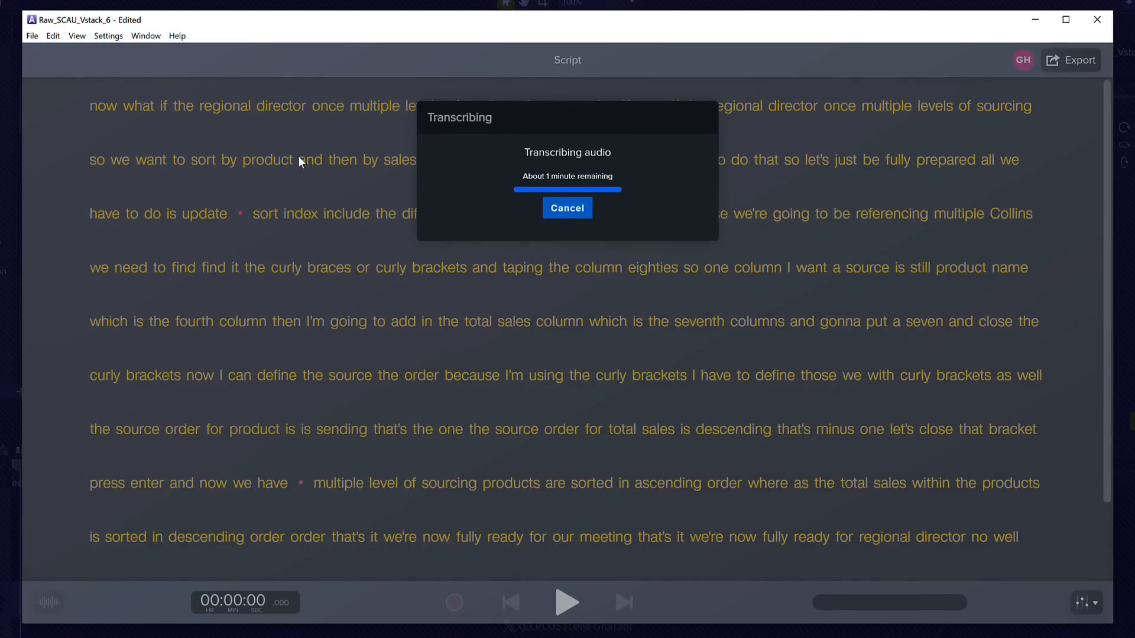
click(567, 207)
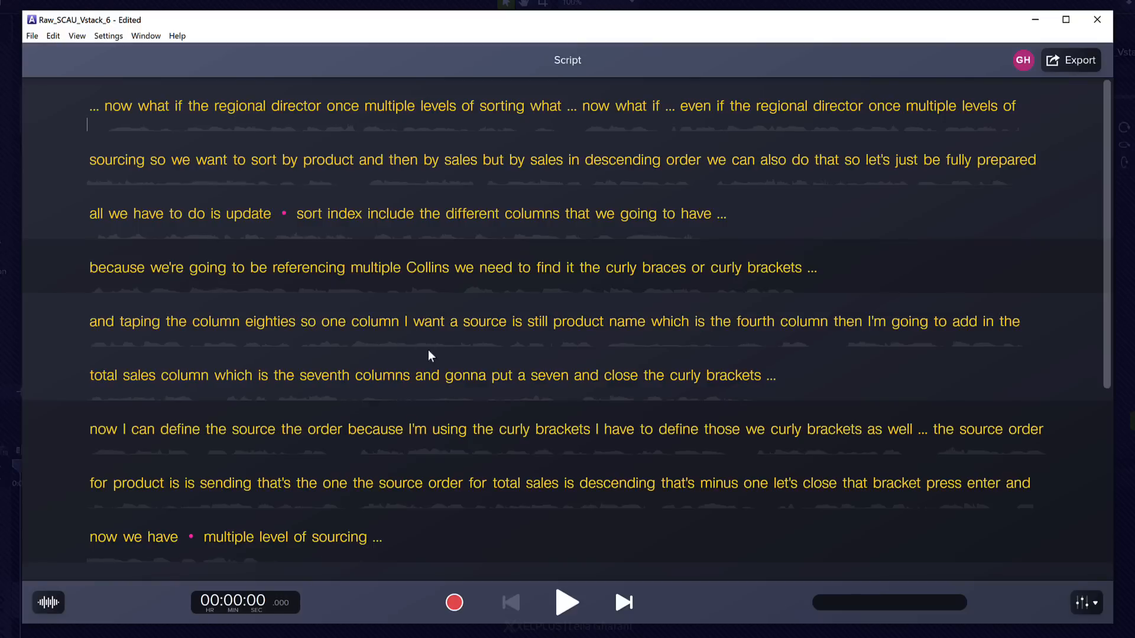
click(567, 603)
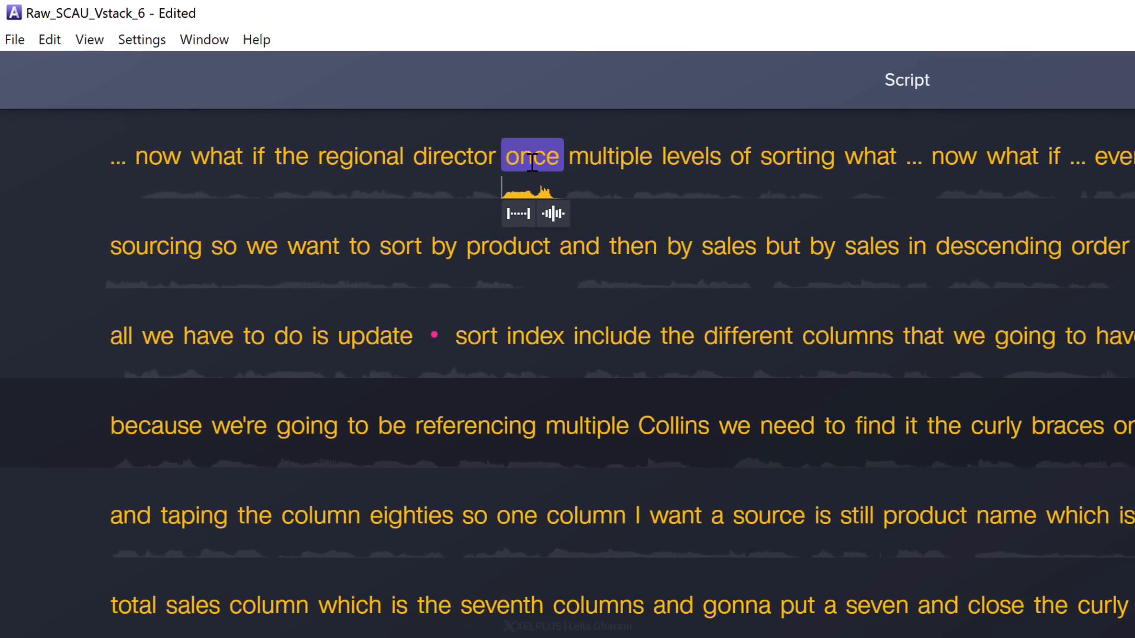
Replace 'once' with 'wants' and select the pause after 'sorting what'
right_click(532, 156)
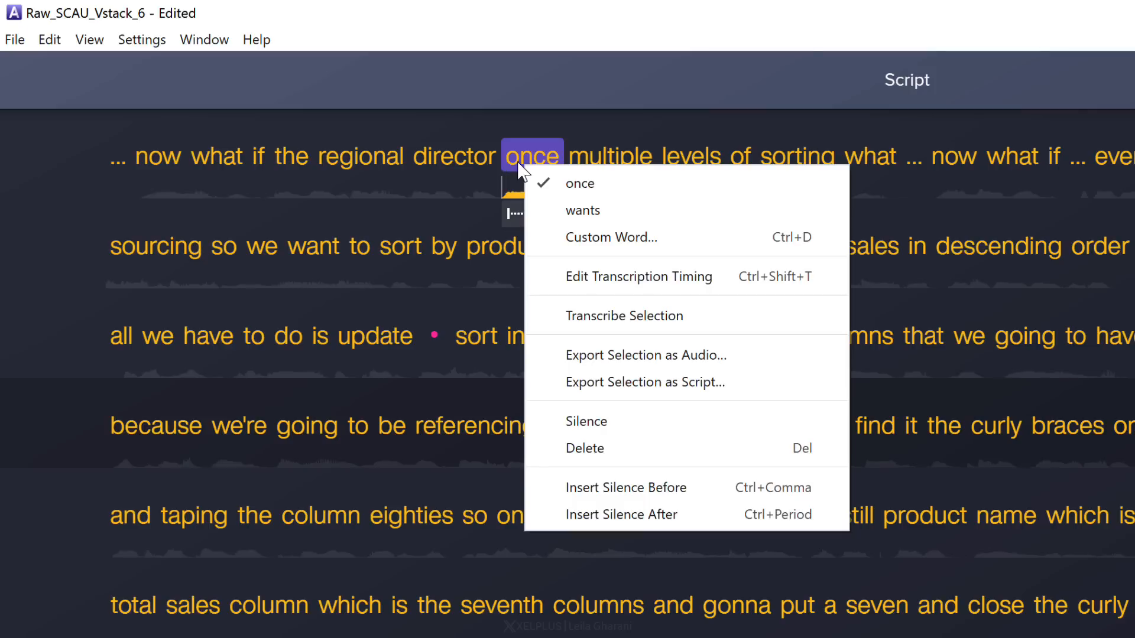
mouse_move(597, 210)
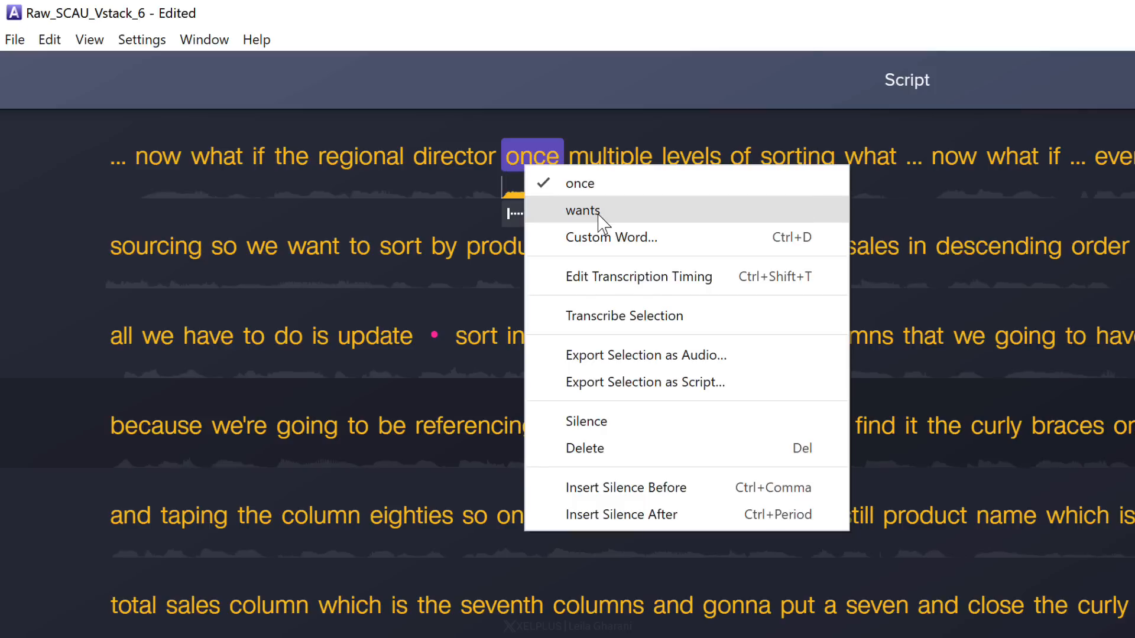
mouse_move(623, 246)
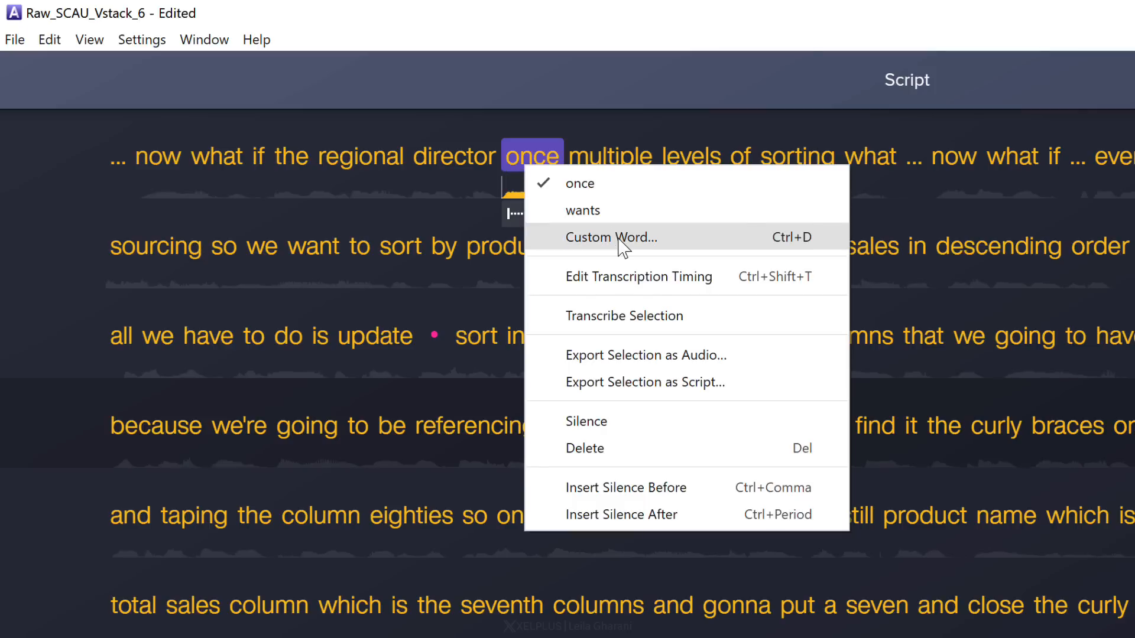
click(584, 210)
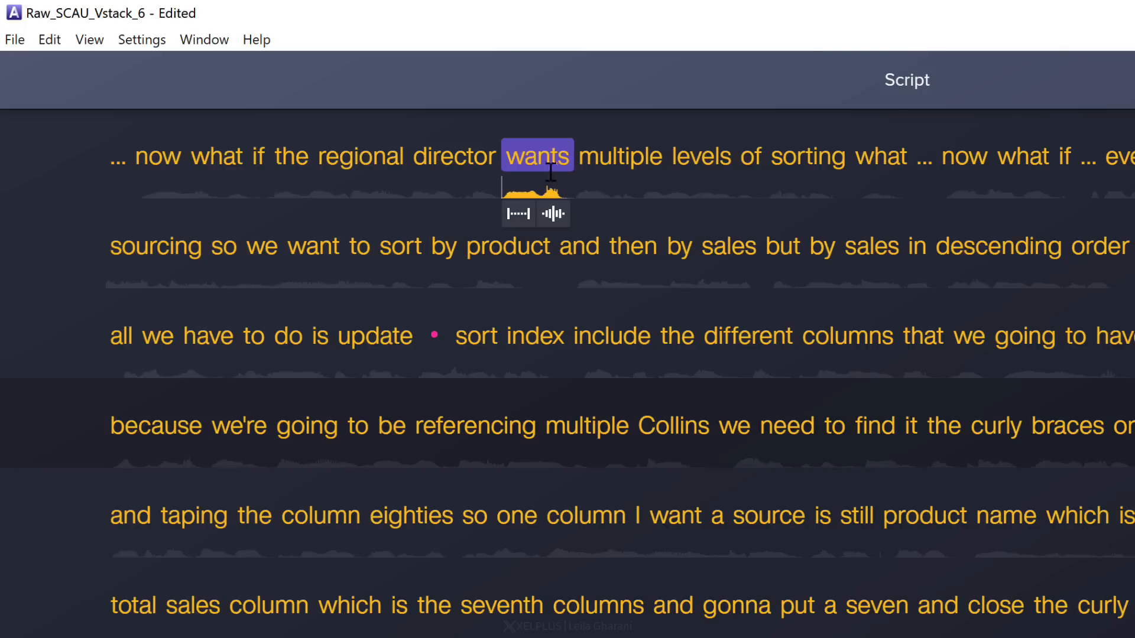
mouse_move(925, 165)
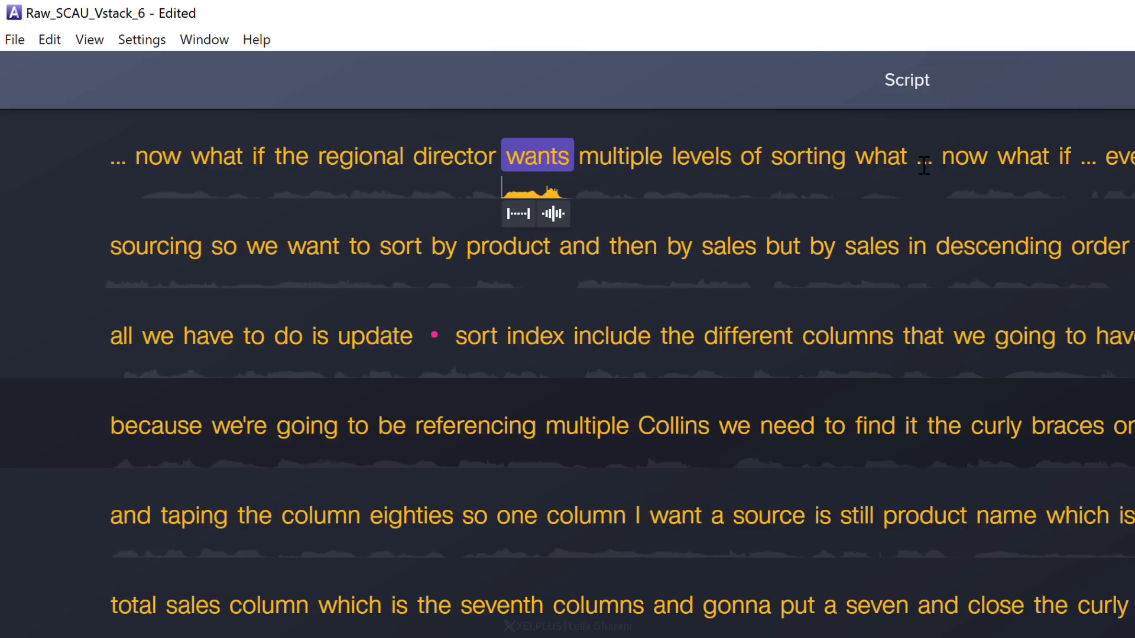
click(925, 156)
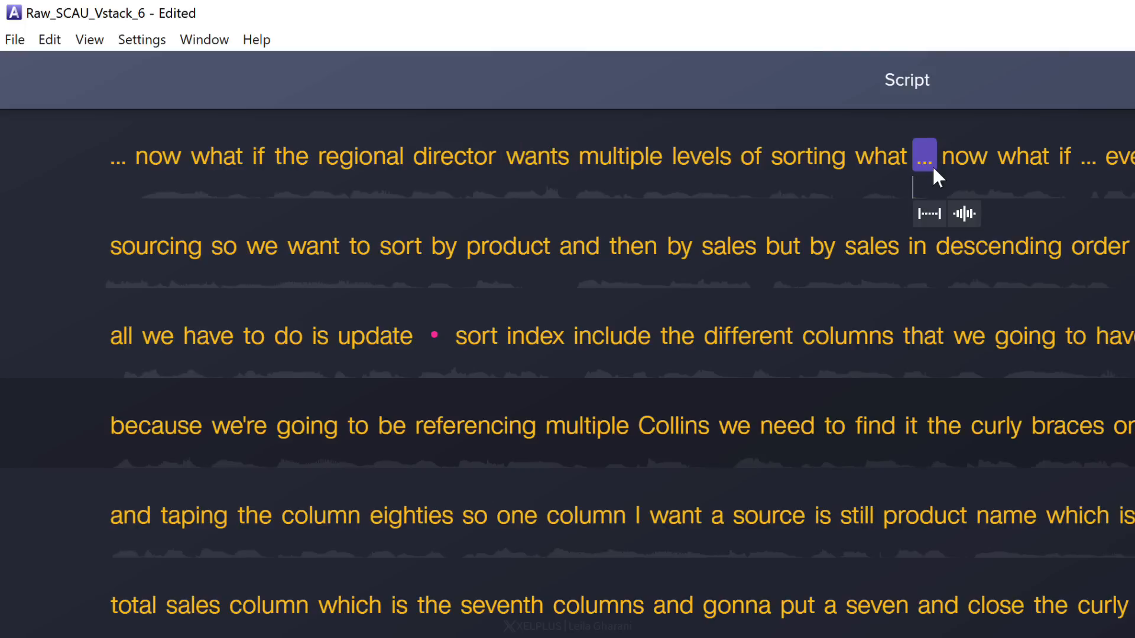
mouse_move(432, 341)
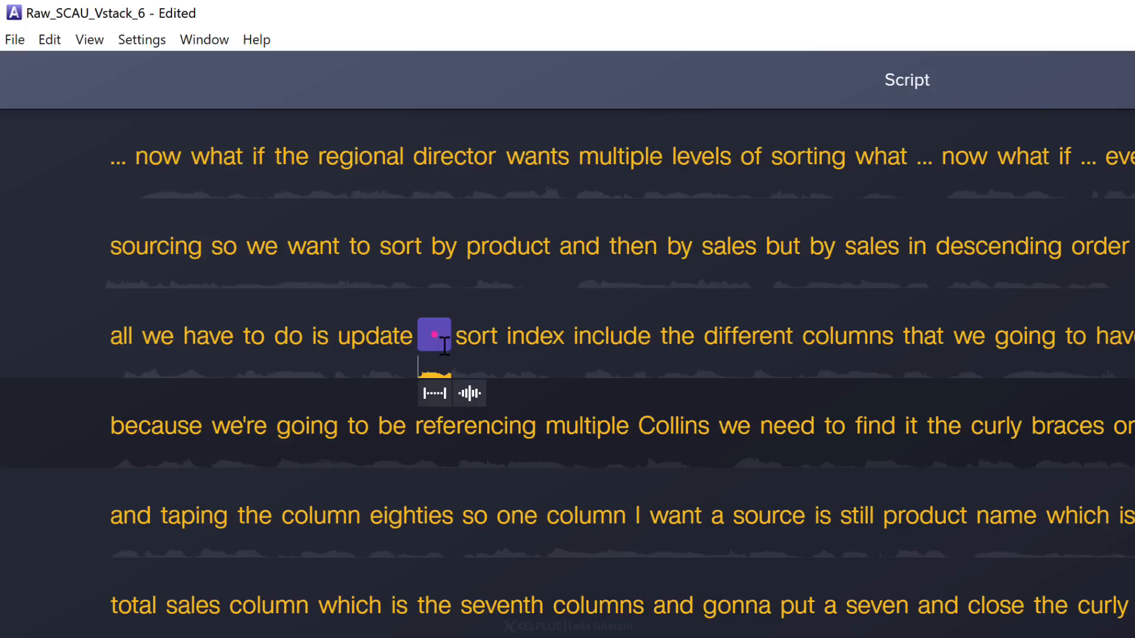
mouse_move(925, 183)
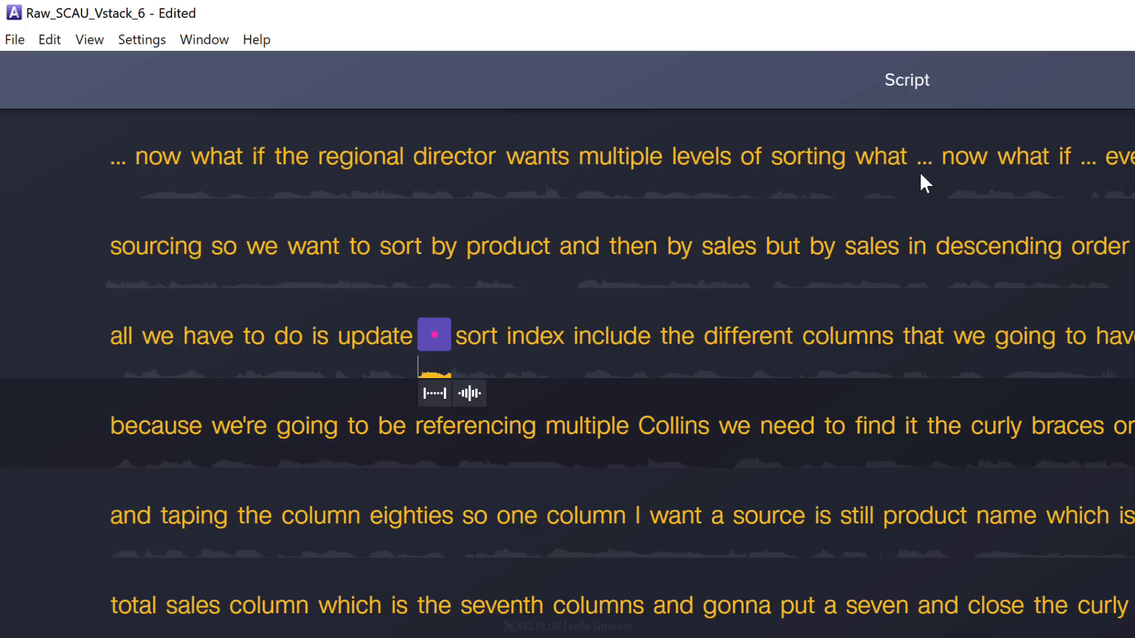
click(926, 156)
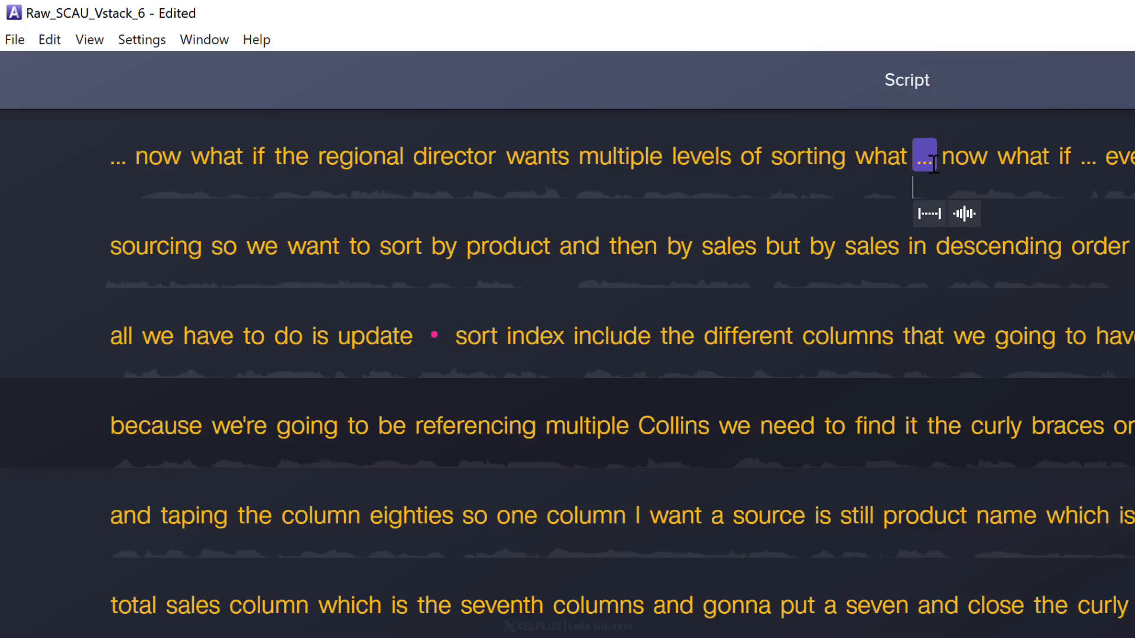
mouse_move(1100, 167)
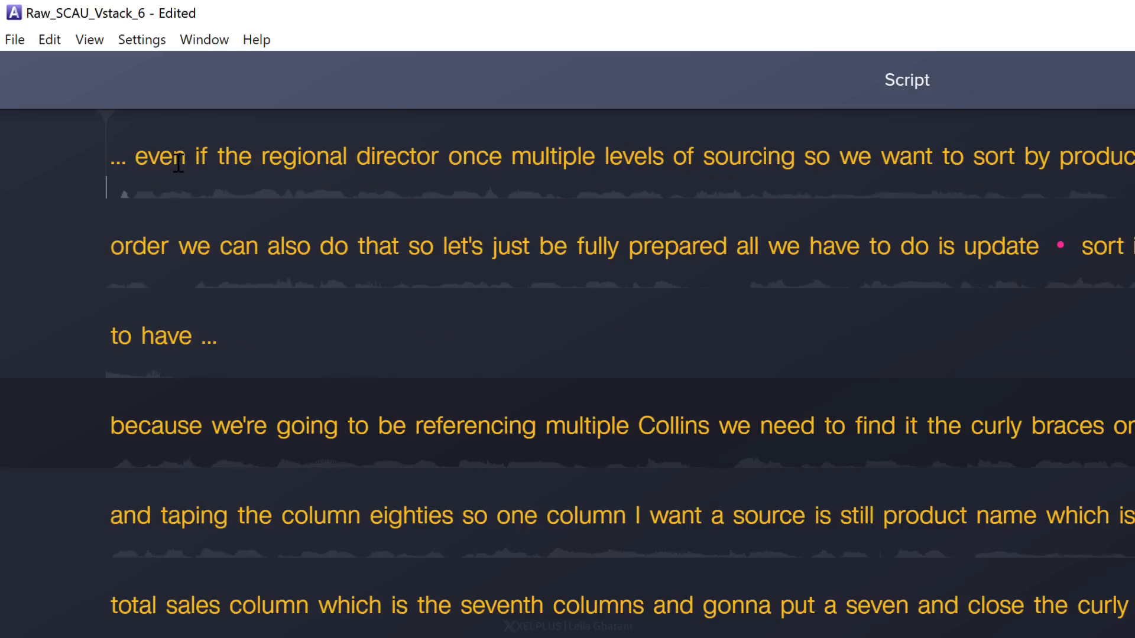
Delete the word 'regional' from 'even if the regional director' in the transcript
double_click(303, 155)
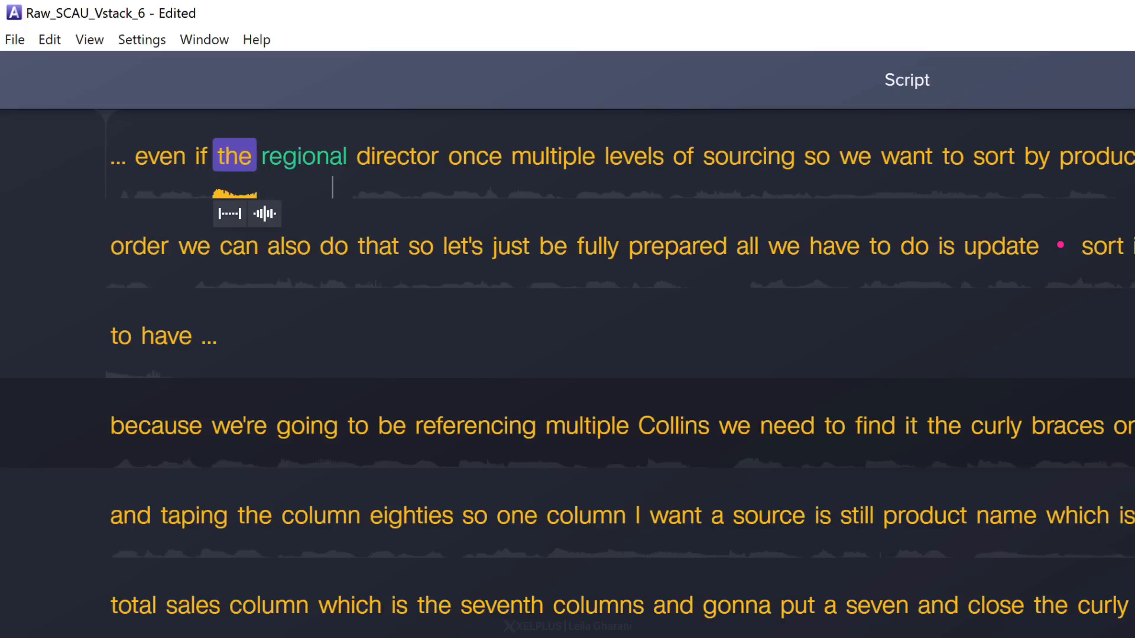
double_click(303, 156)
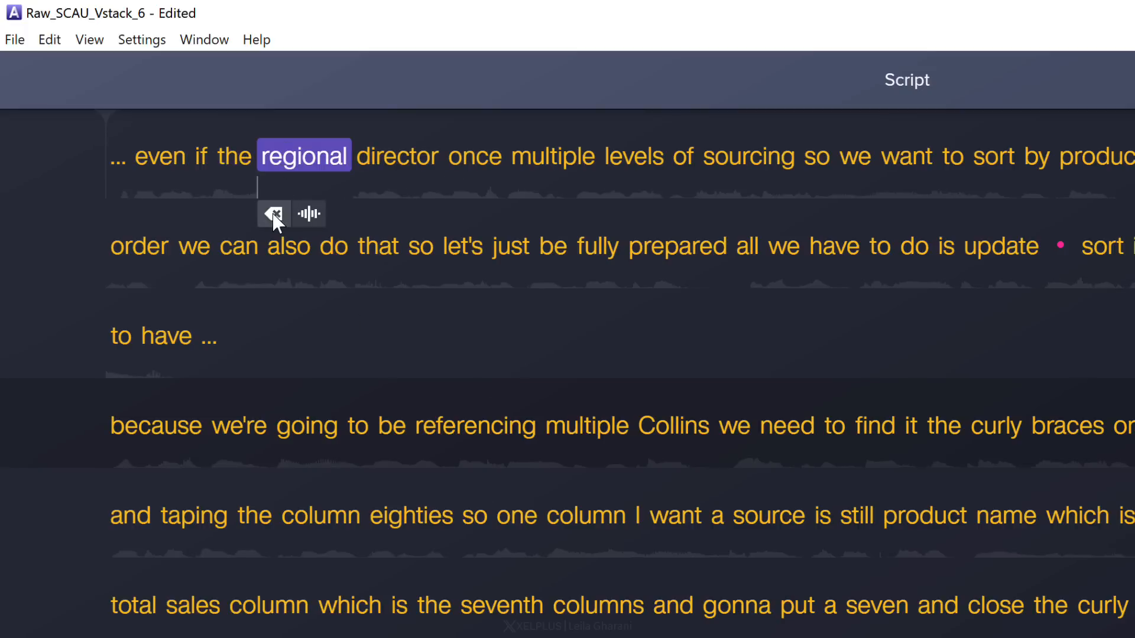
click(273, 213)
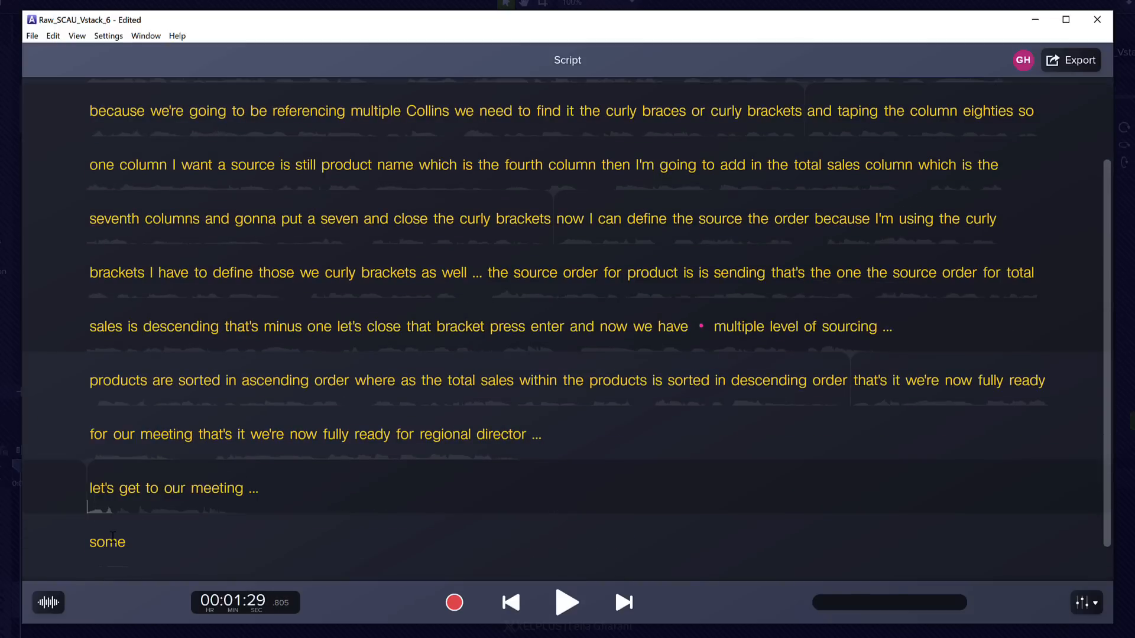
key(backspace)
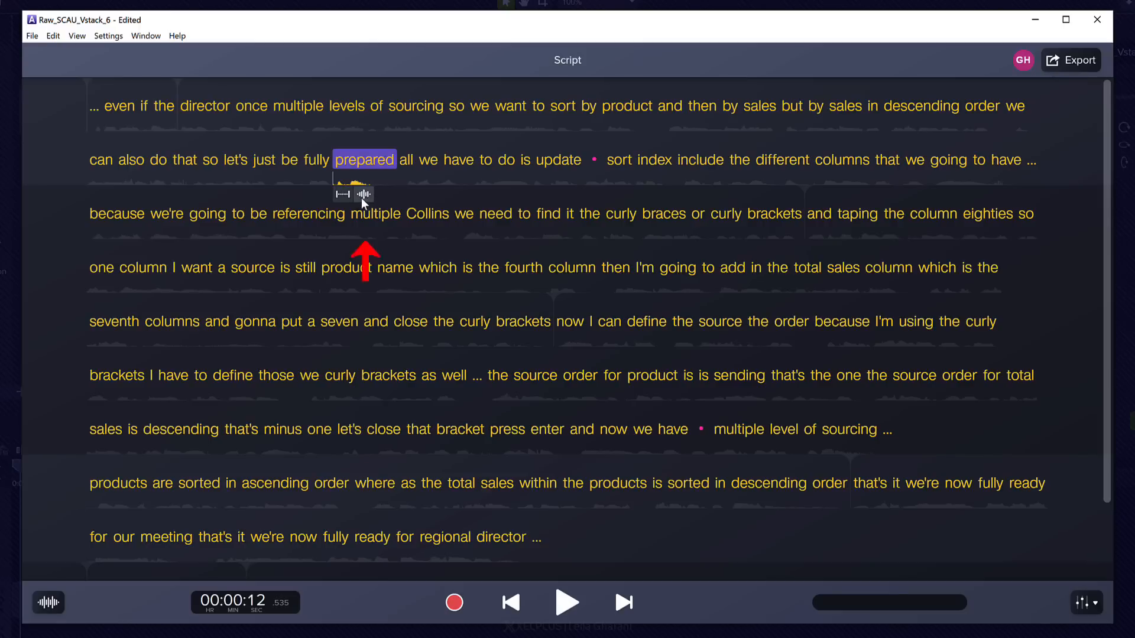
mouse_move(364, 193)
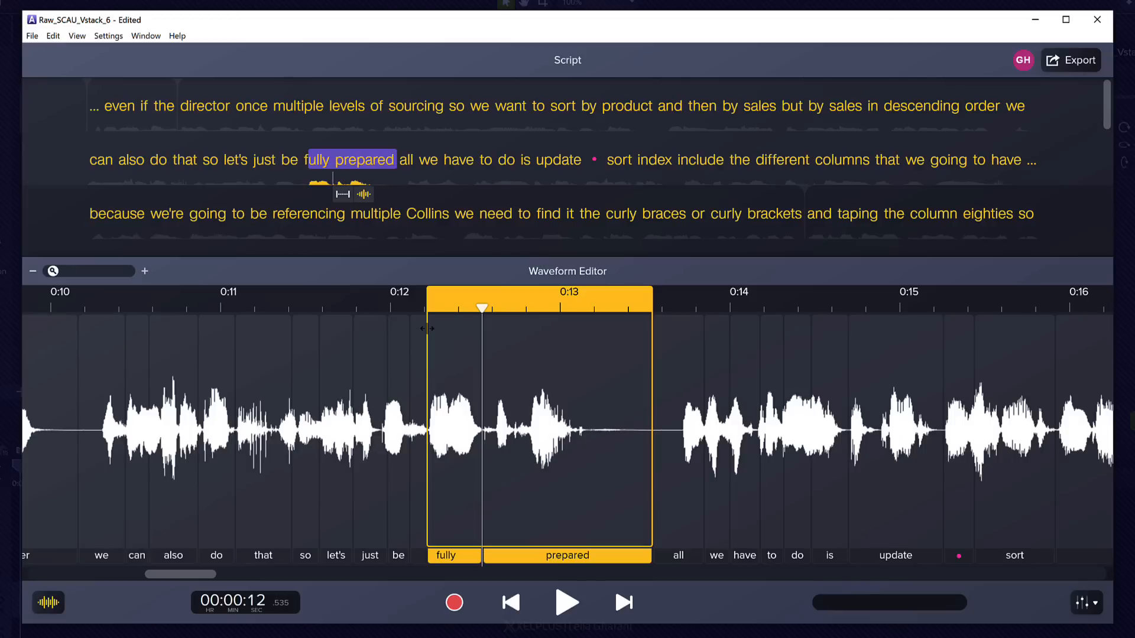
mouse_move(1086, 603)
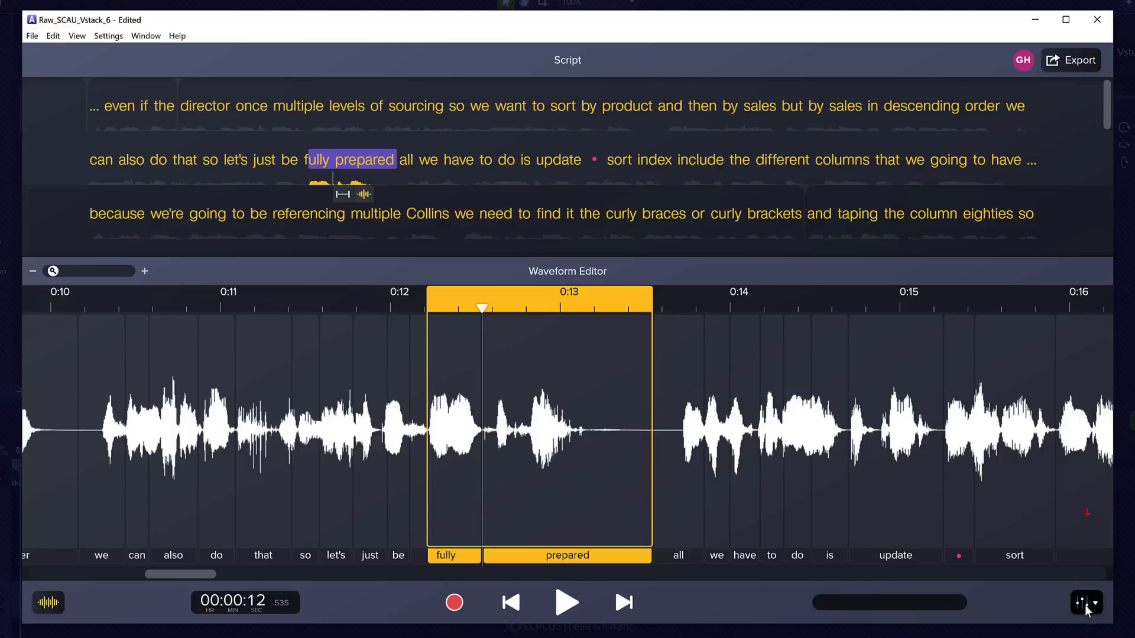
Show the audio effects list, including Remove Noise and Volume Leveler
click(1085, 602)
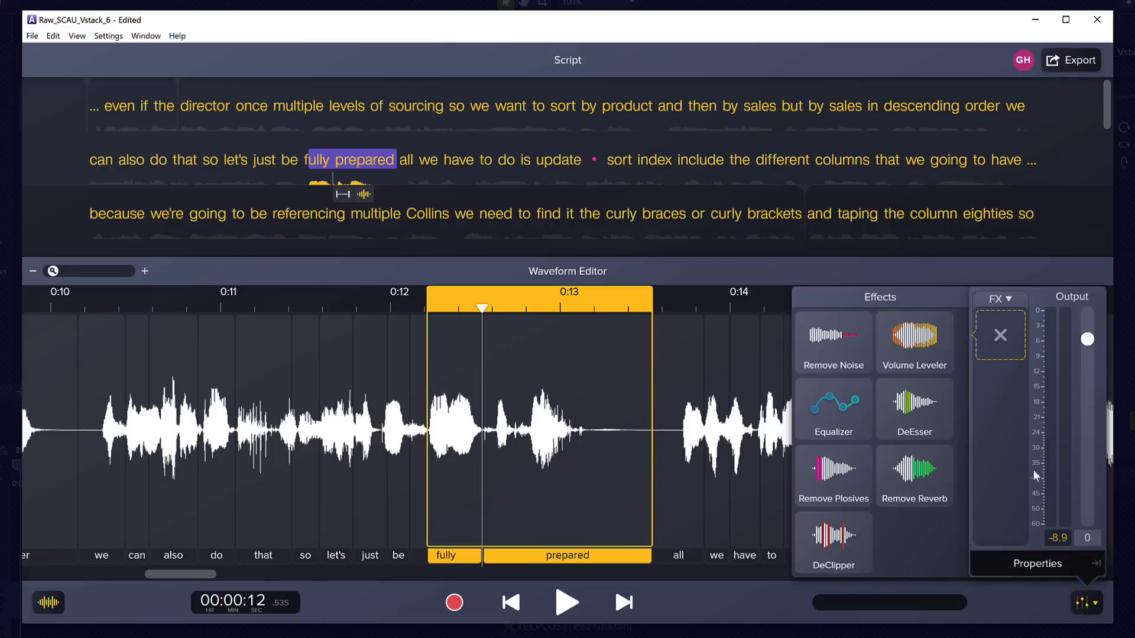
mouse_move(1000, 335)
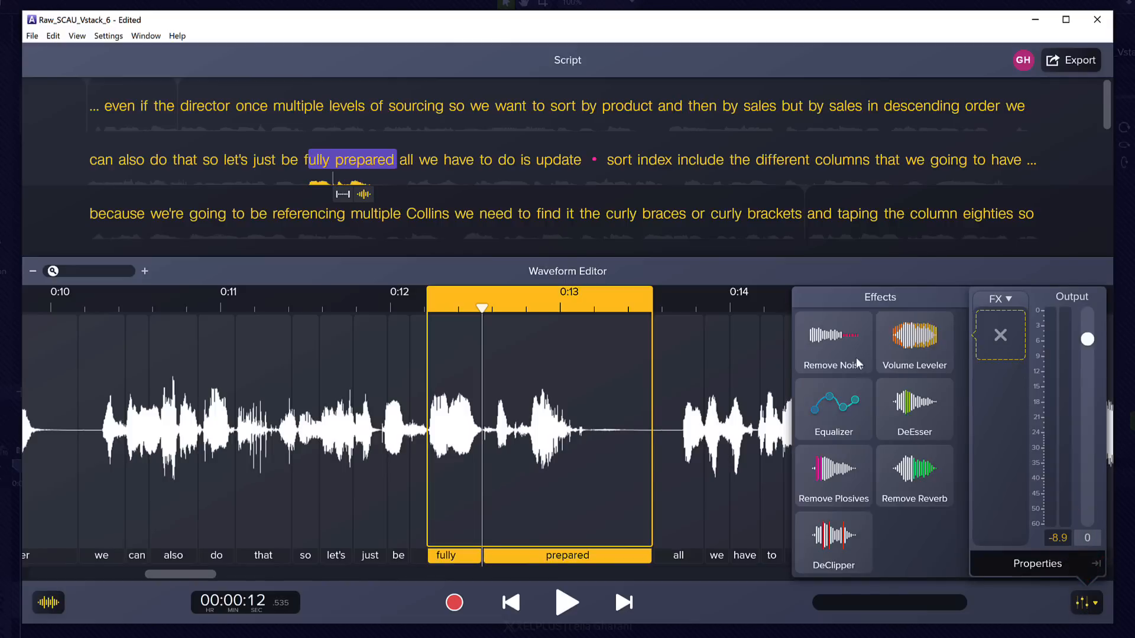
mouse_move(833, 409)
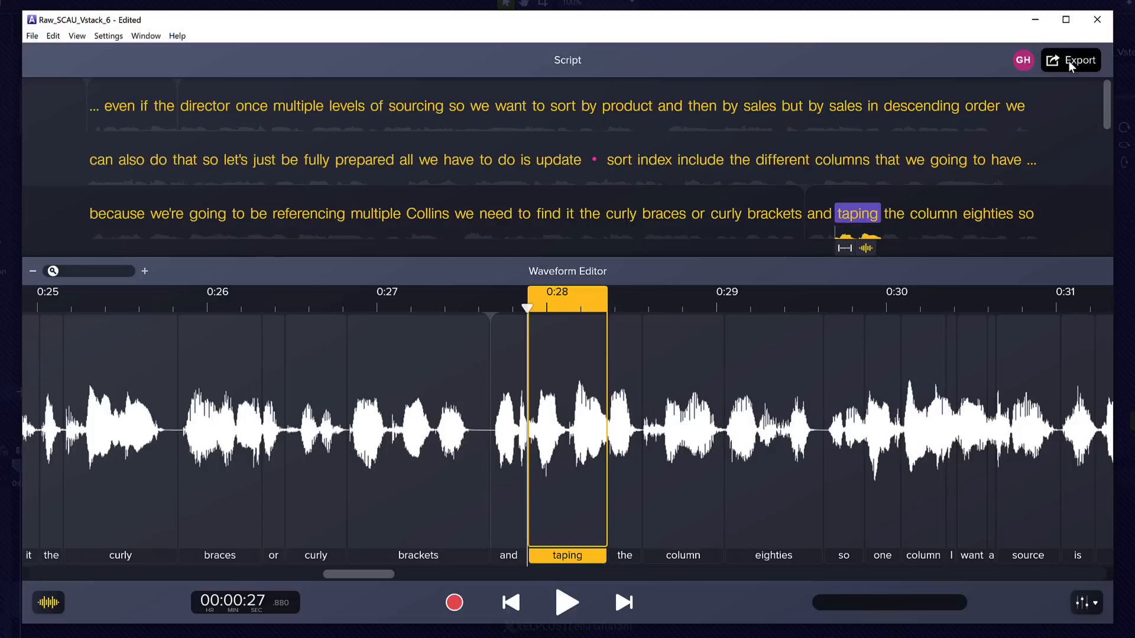
Export edits with Edit Camtasia Timeline, saving the project under the existing audiate test name
click(1078, 61)
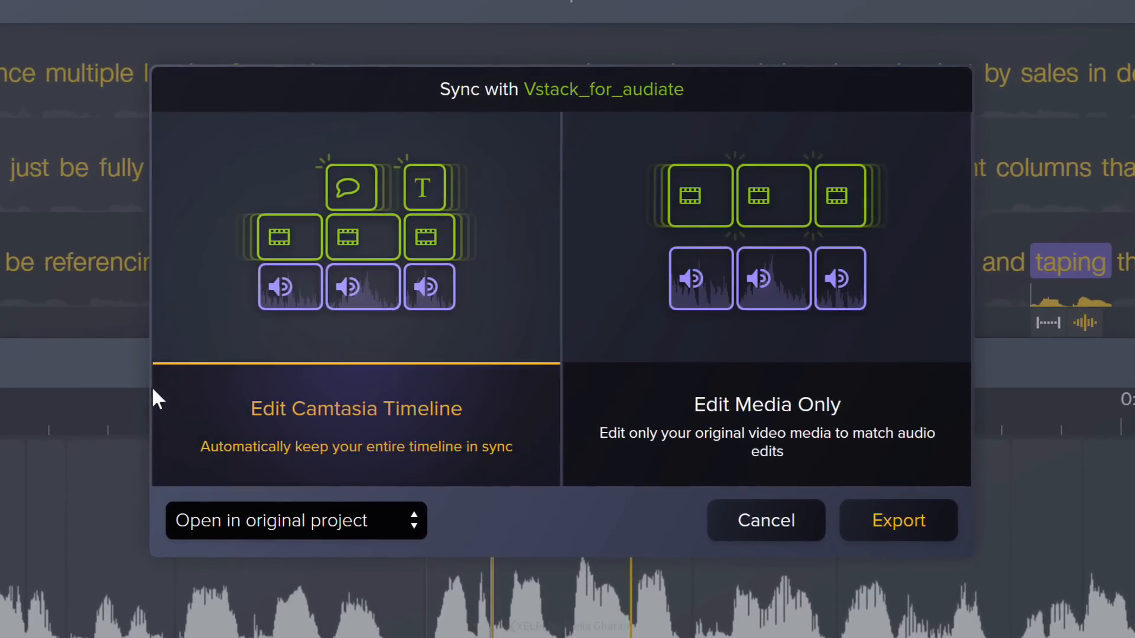
mouse_move(403, 427)
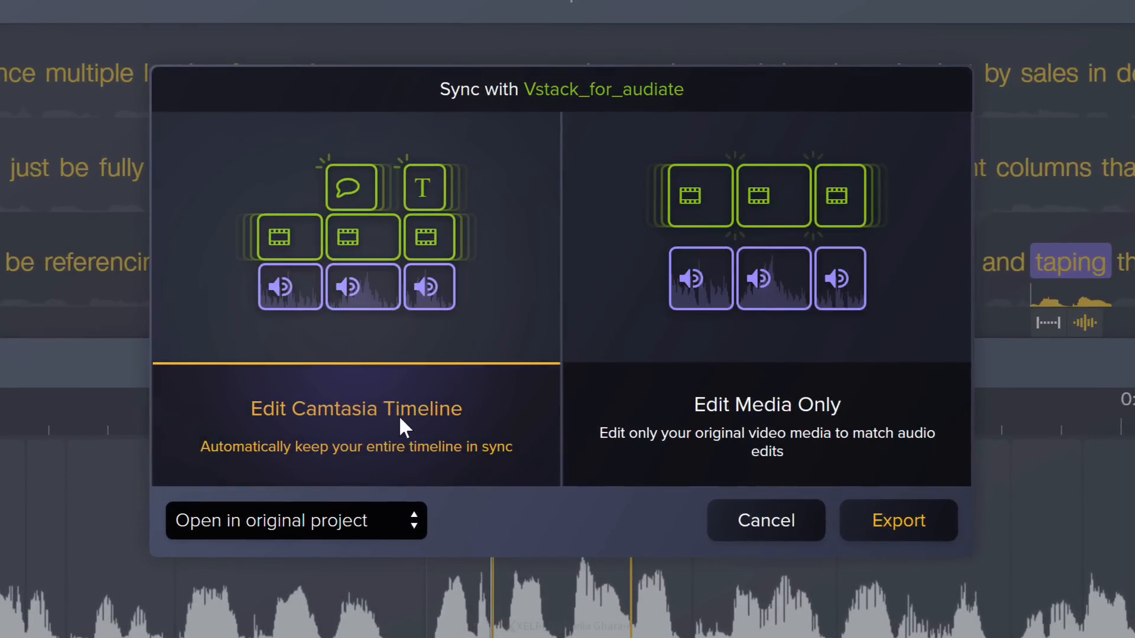
mouse_move(382, 470)
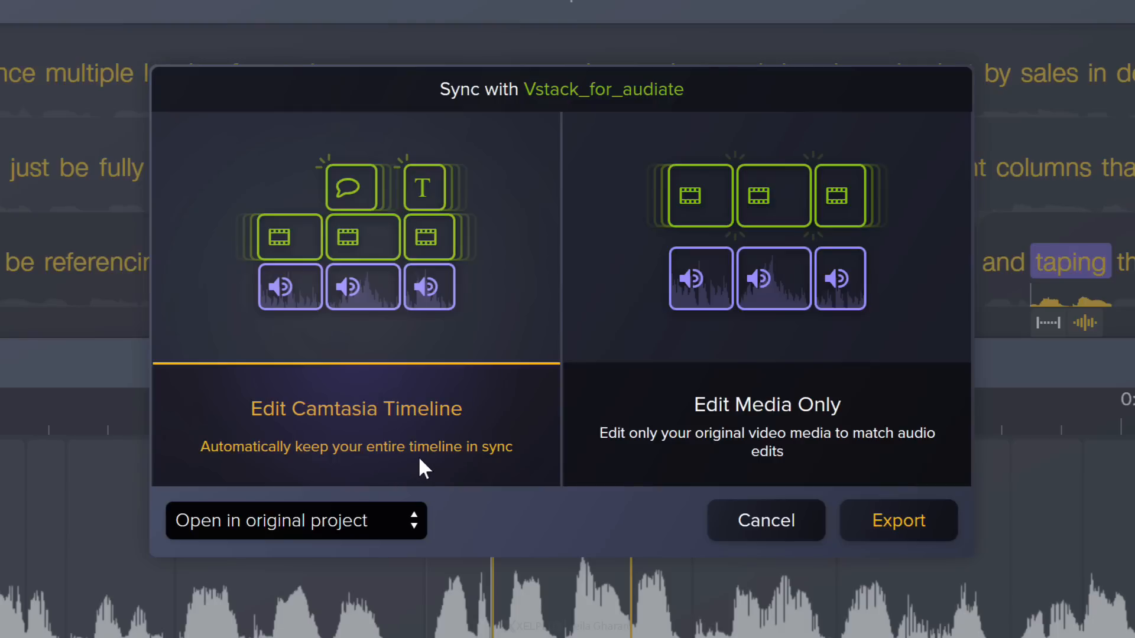
mouse_move(399, 474)
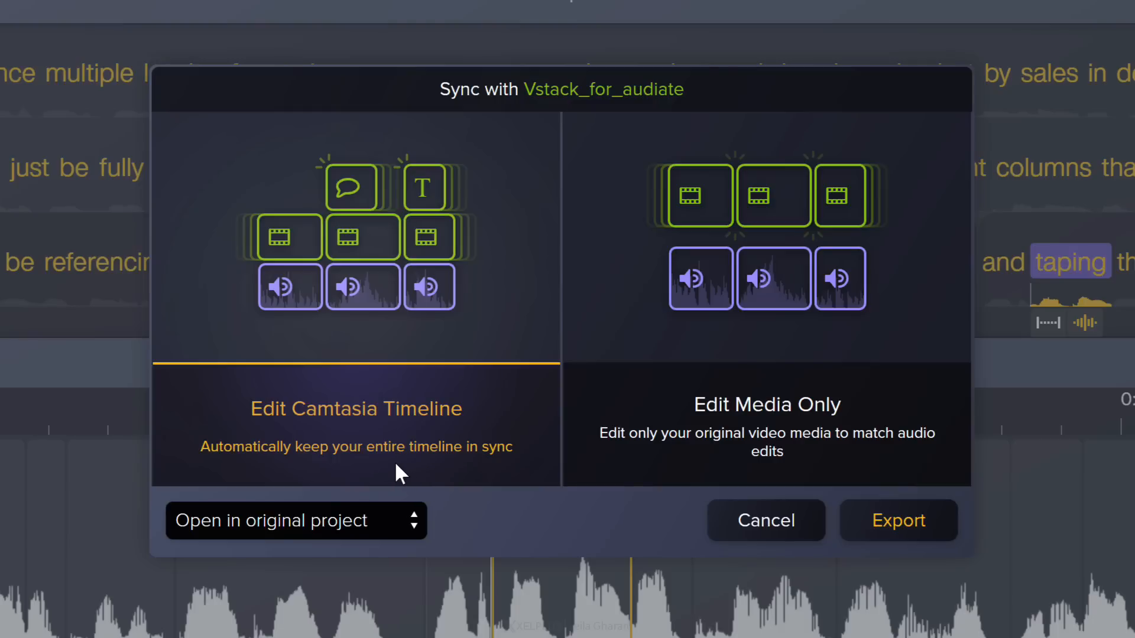
mouse_move(394, 445)
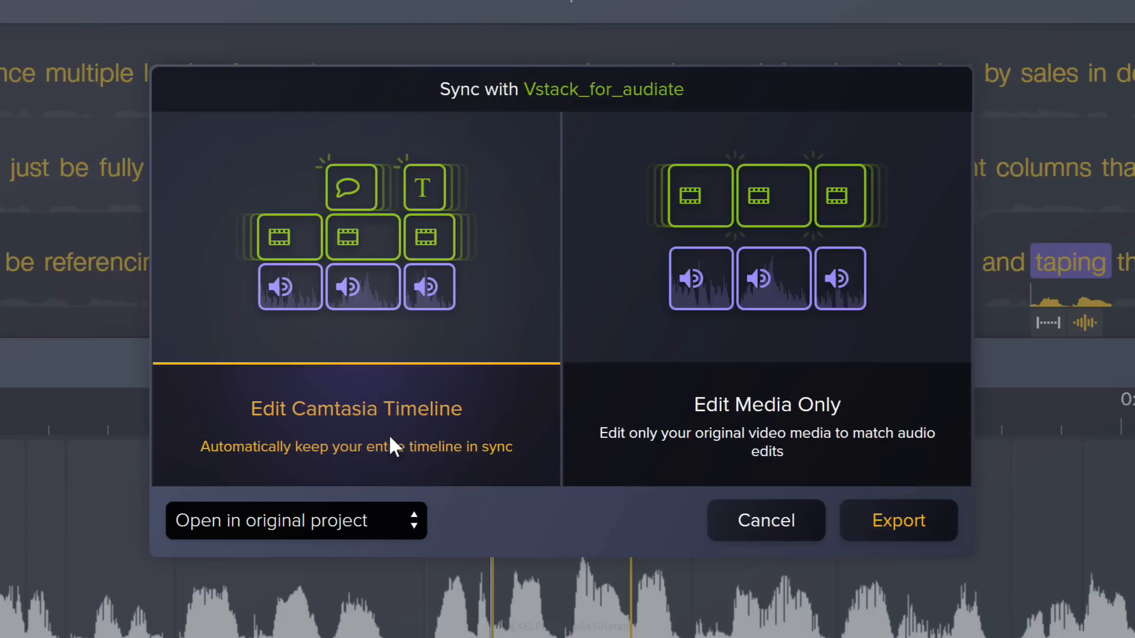
mouse_move(741, 440)
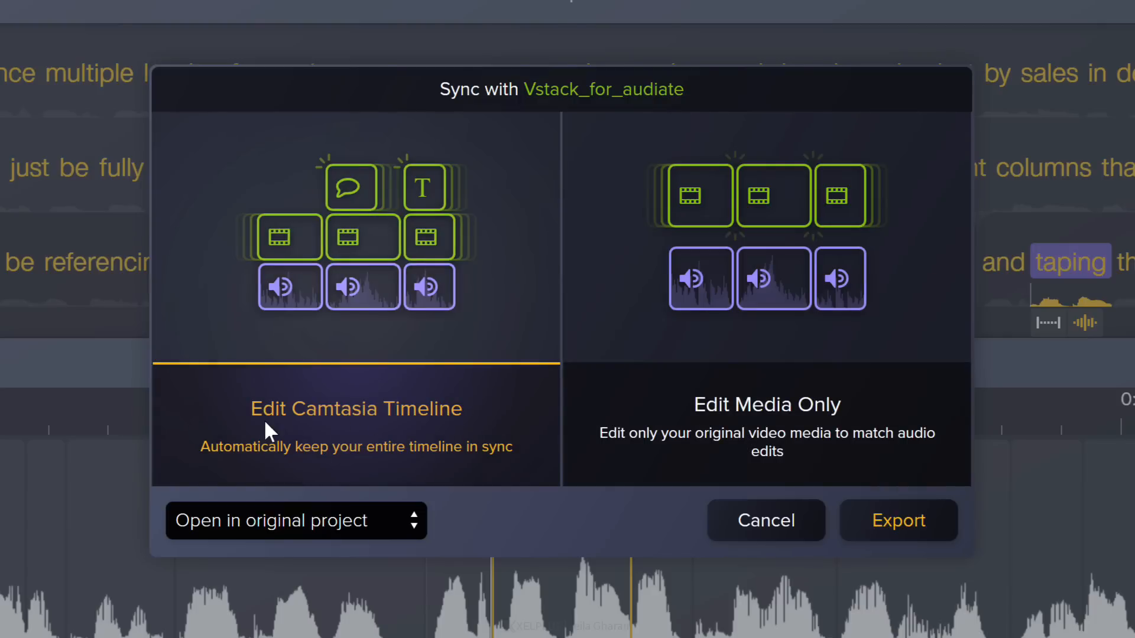
mouse_move(897, 520)
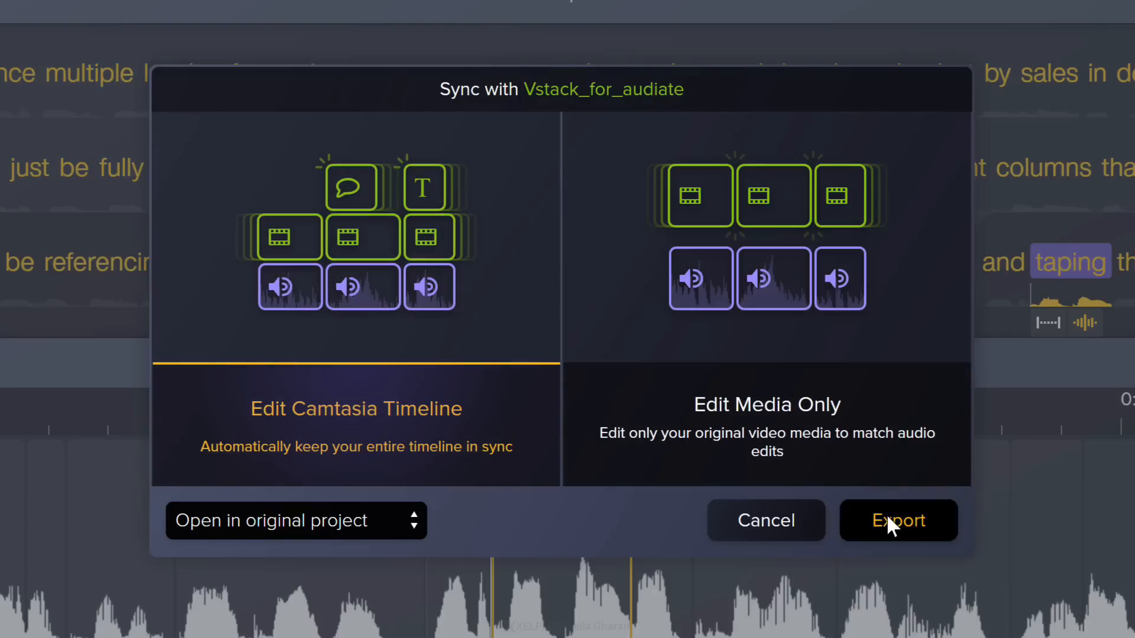
click(898, 520)
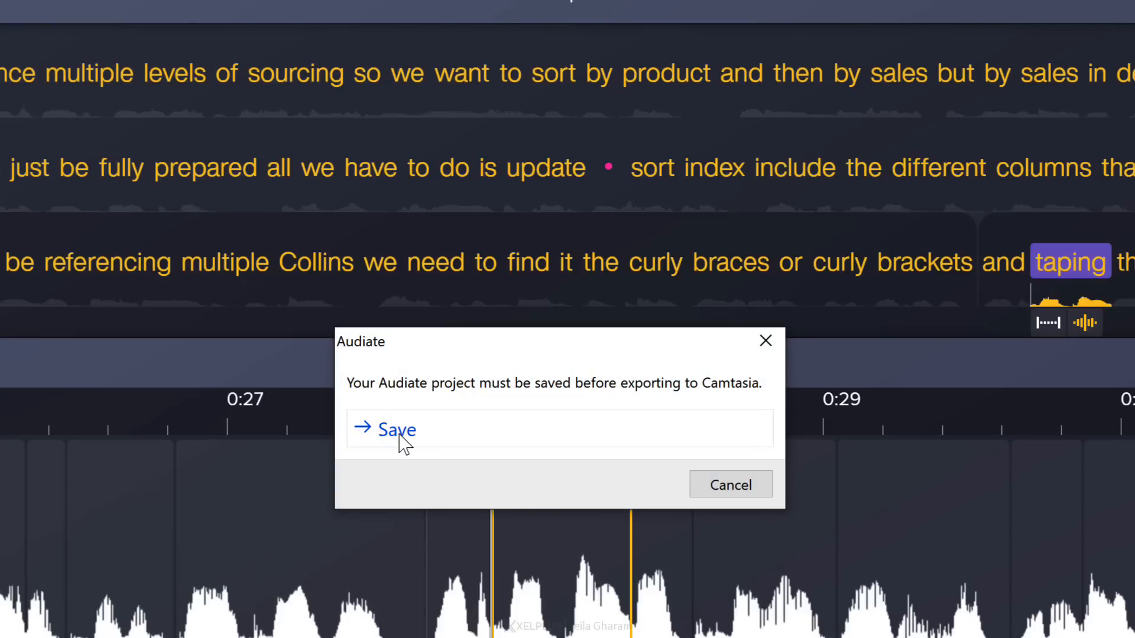
click(395, 430)
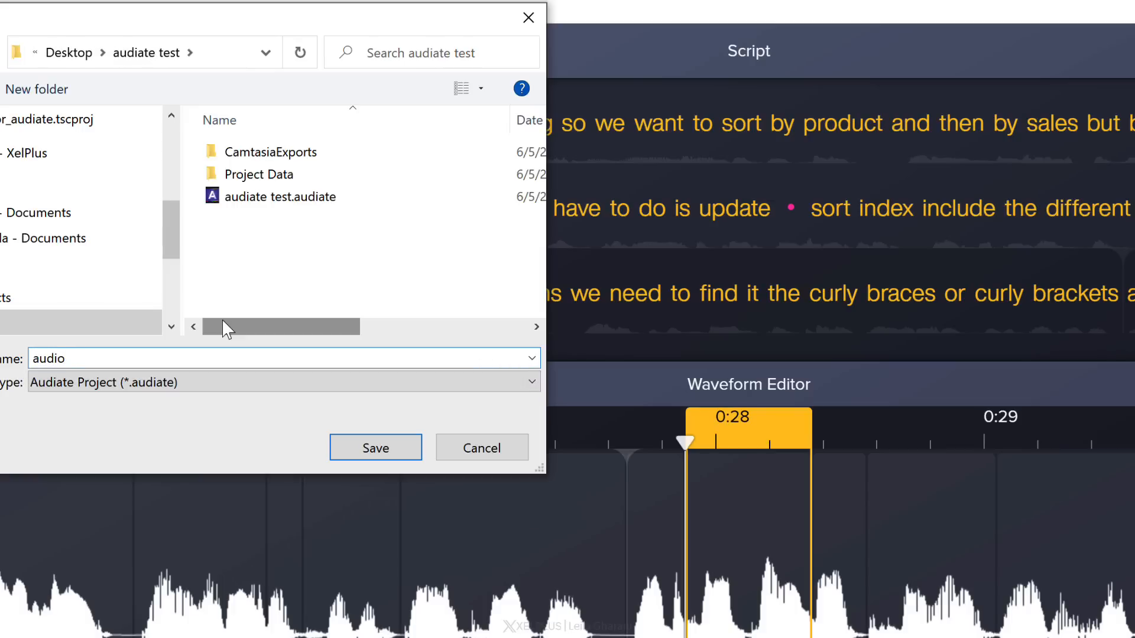
text(audiat)
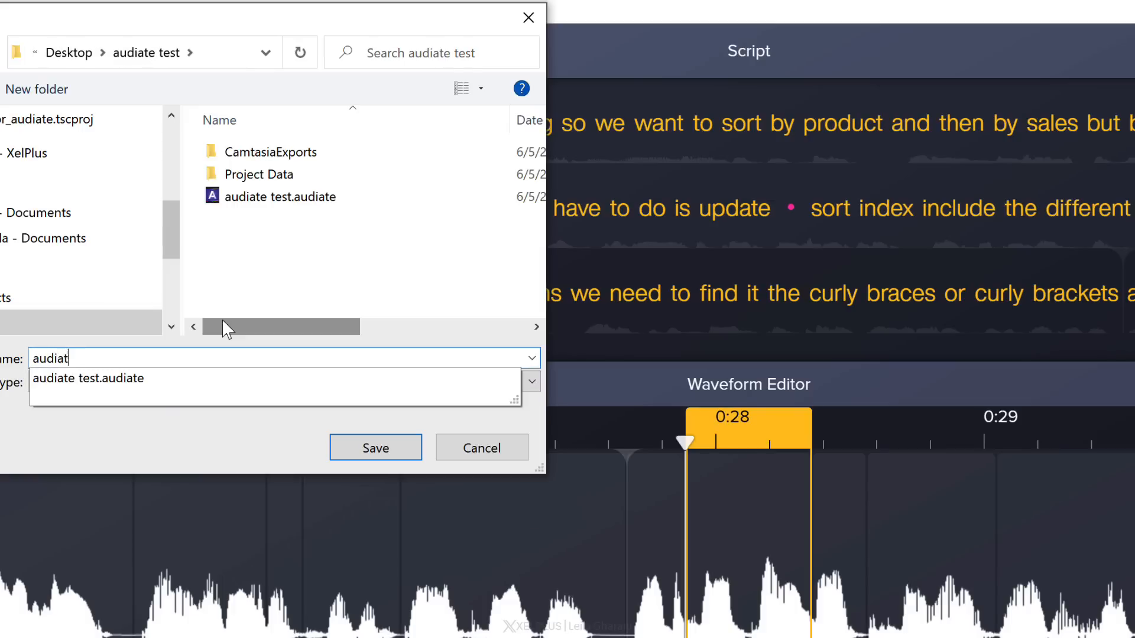
click(375, 447)
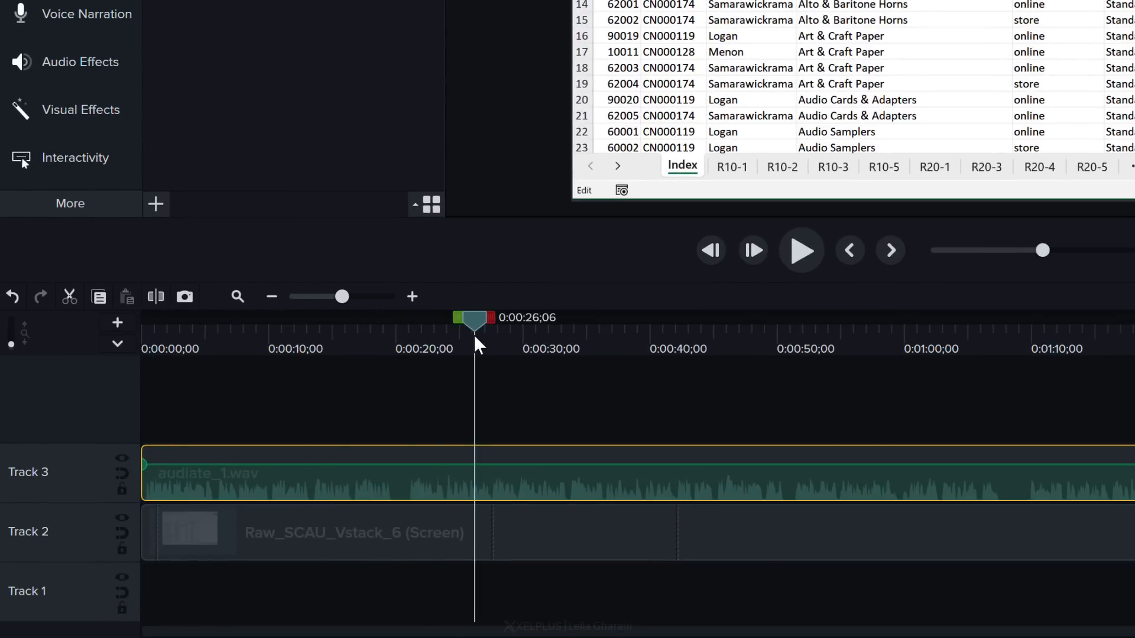
mouse_move(504, 513)
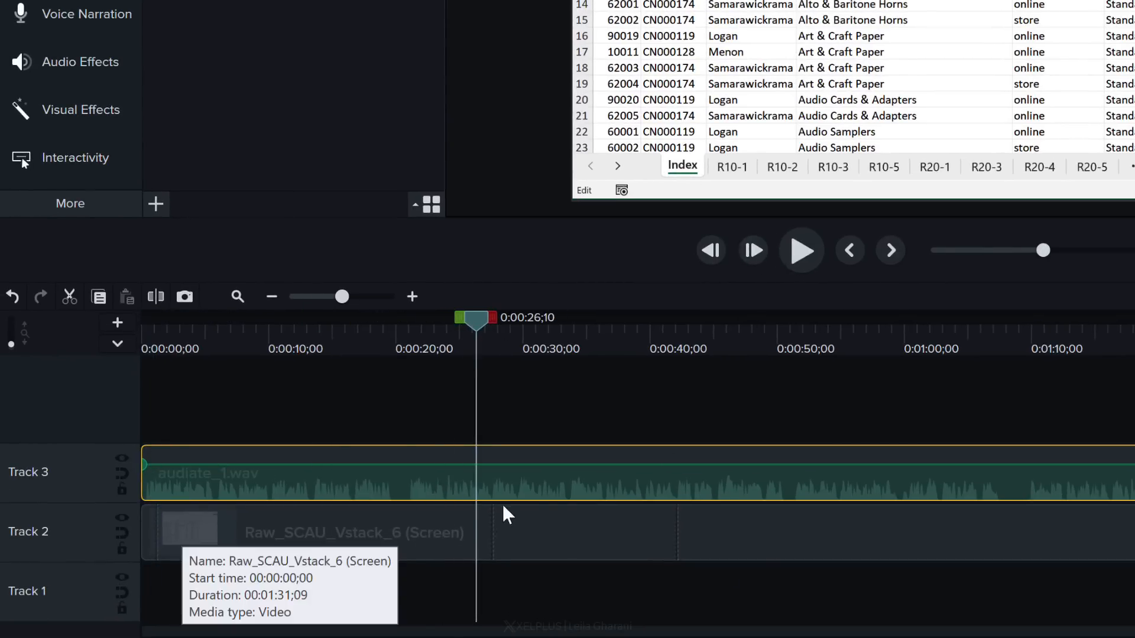
mouse_move(765, 258)
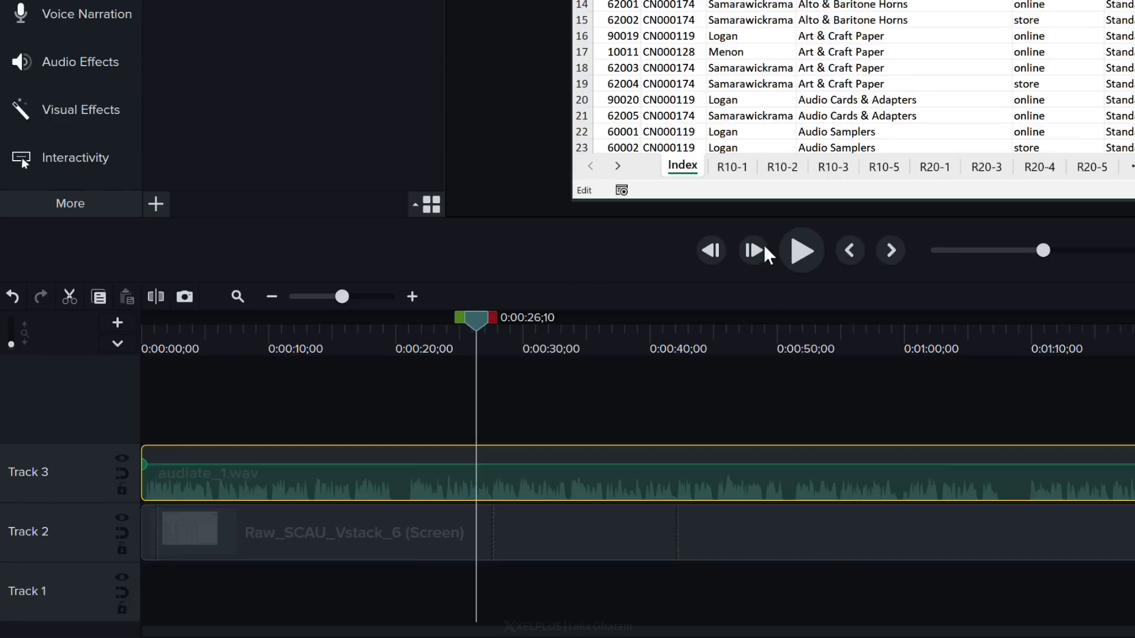
Play and pause the timeline preview of the synced audiate_1.wav track
click(802, 249)
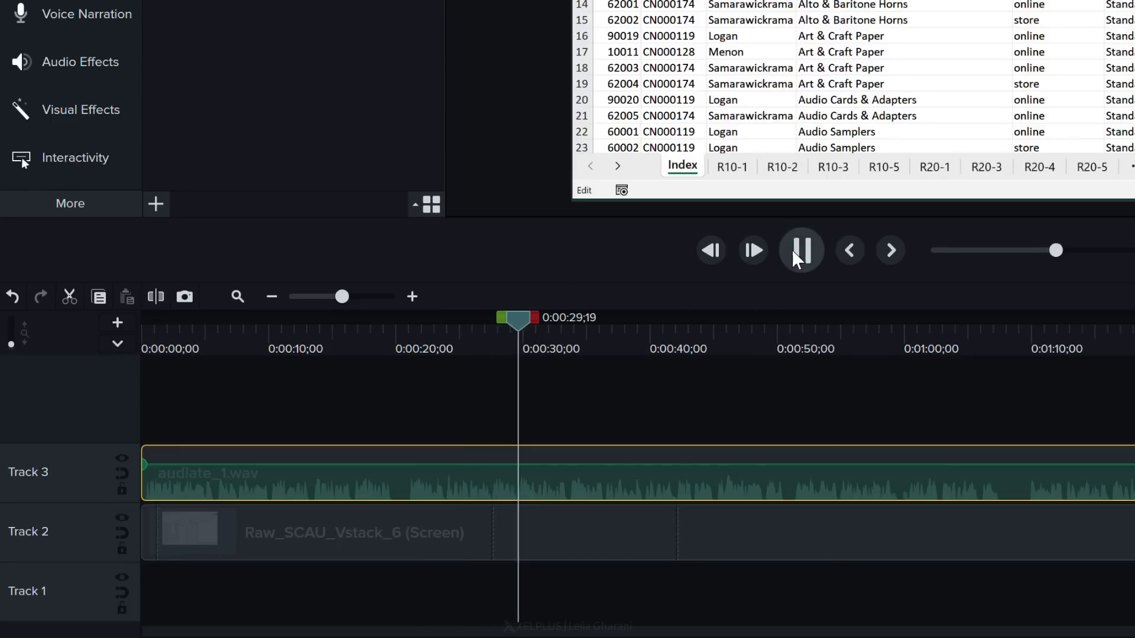
click(801, 249)
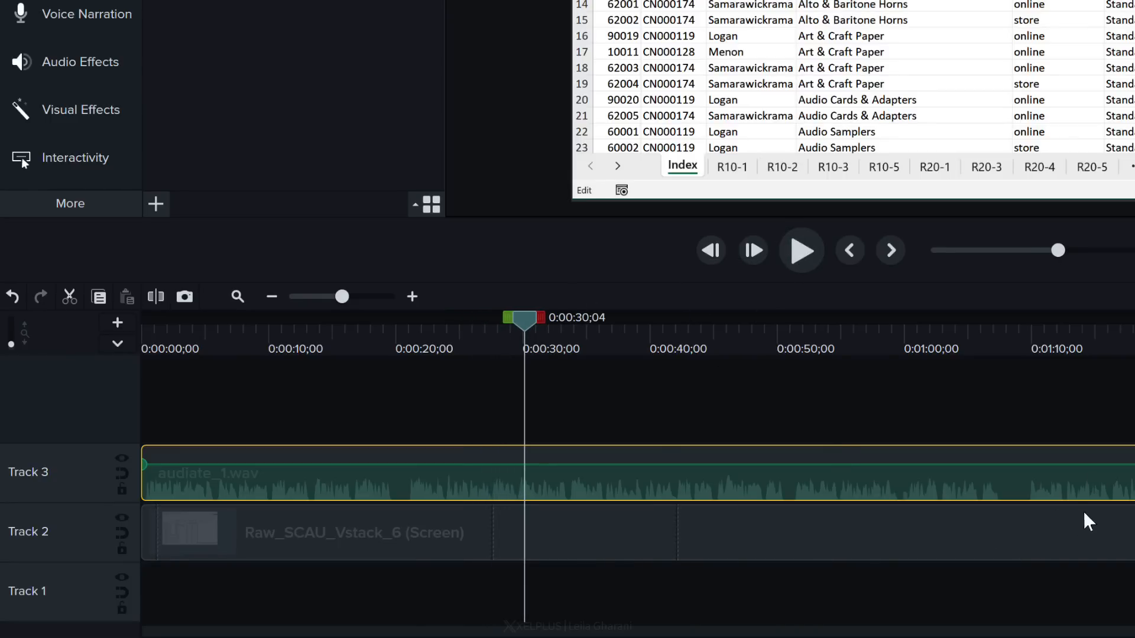
mouse_move(970, 533)
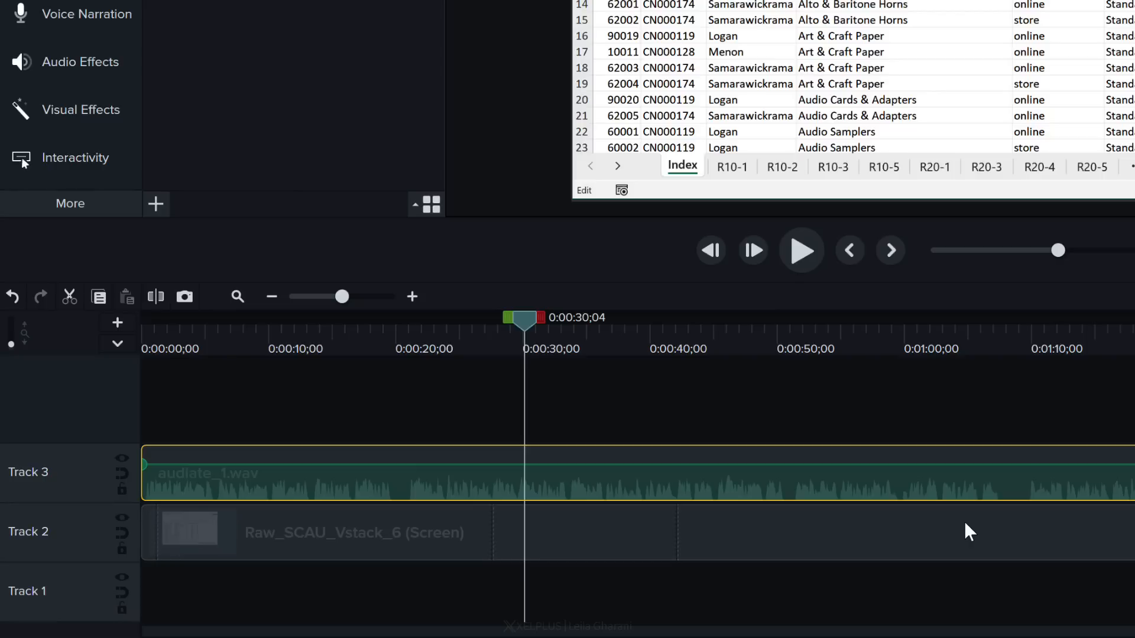
click(71, 220)
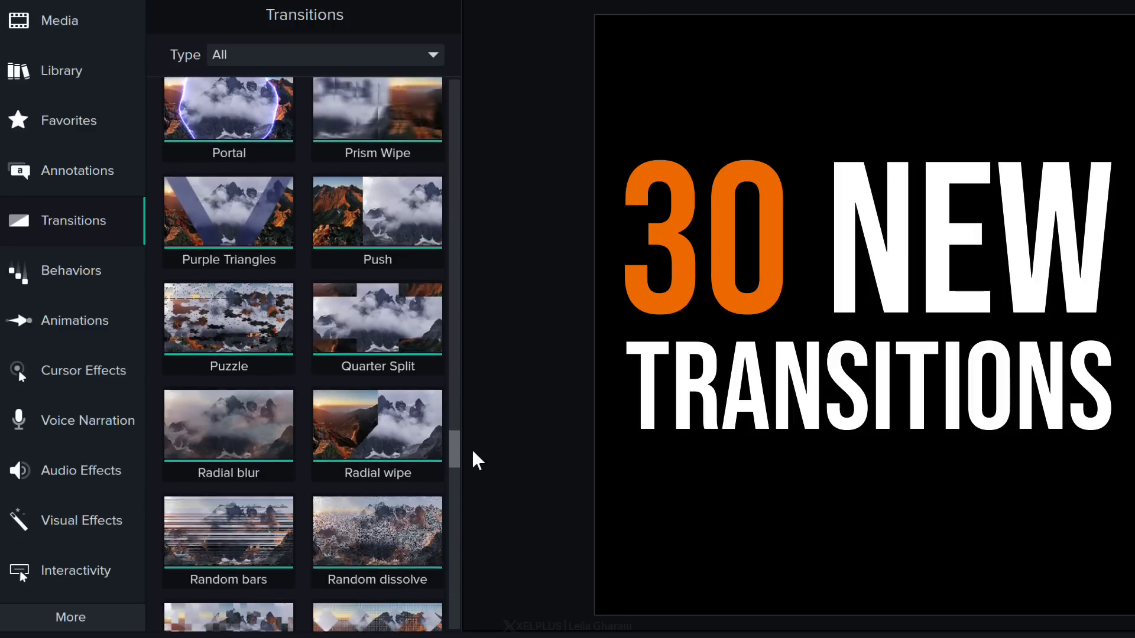
Scroll the Transitions gallery down to Random Squares, Ripple, Shatter and Shutter Snap
scroll(down, 3)
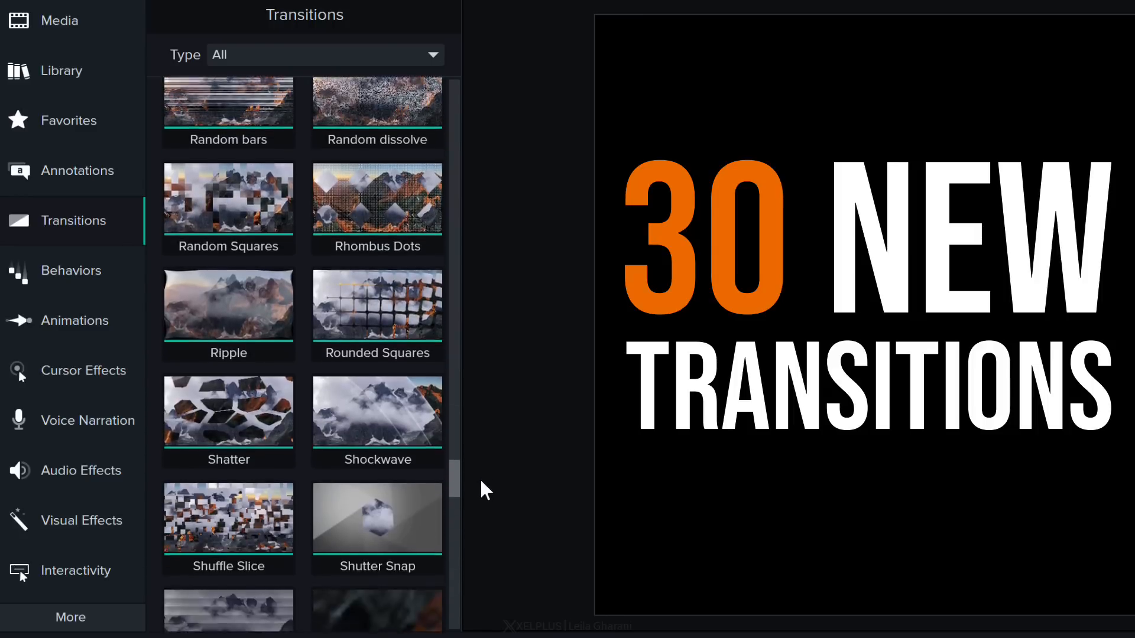